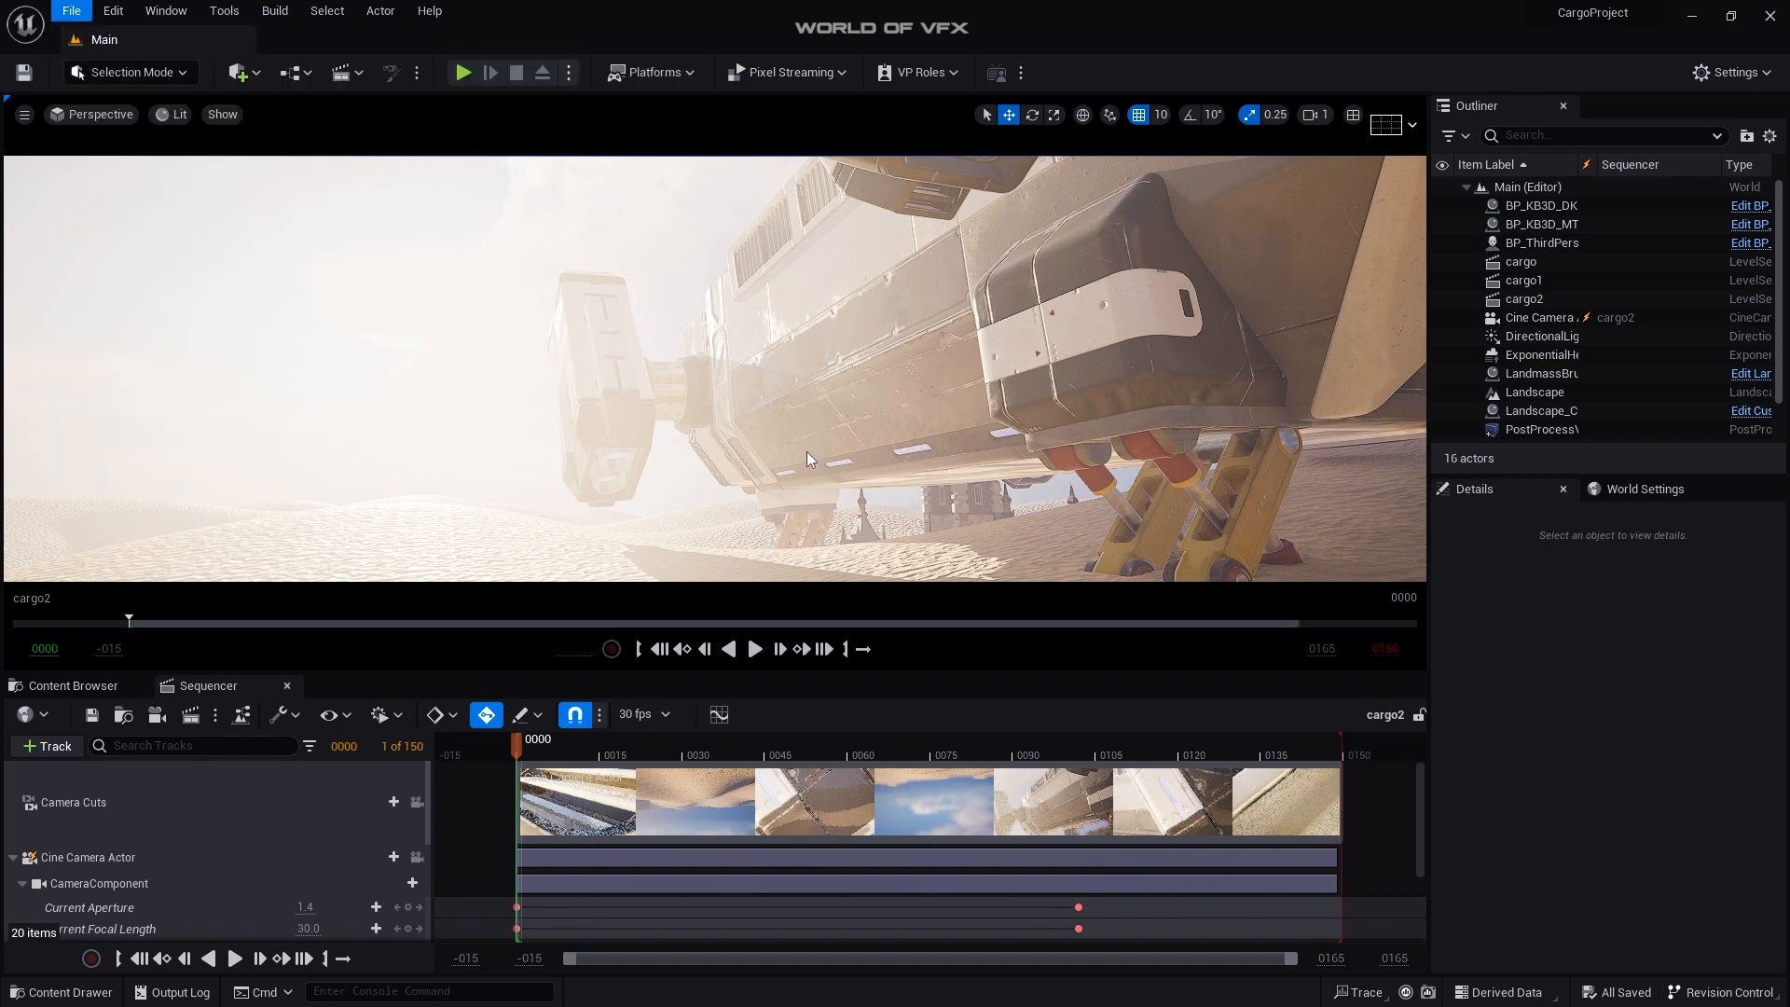
Step: Create a new Basic level, restore the default viewport, and delete the Floor actor
left_click(72, 11)
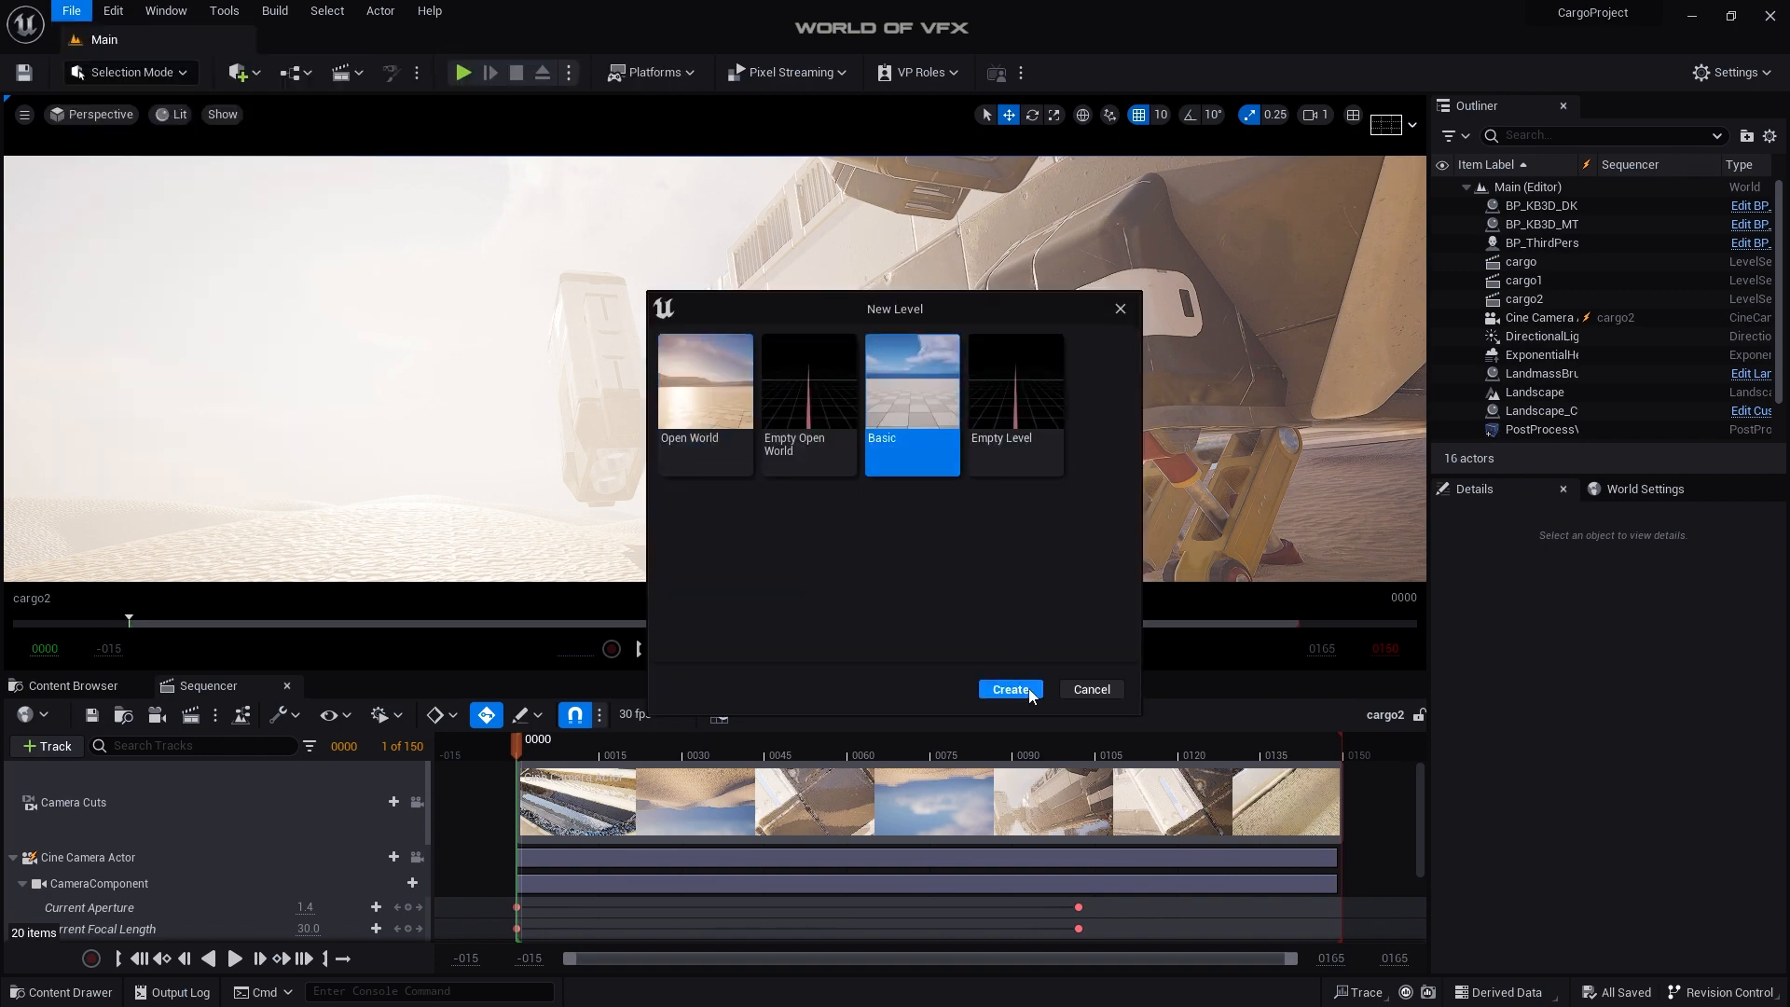
left_click(1010, 689)
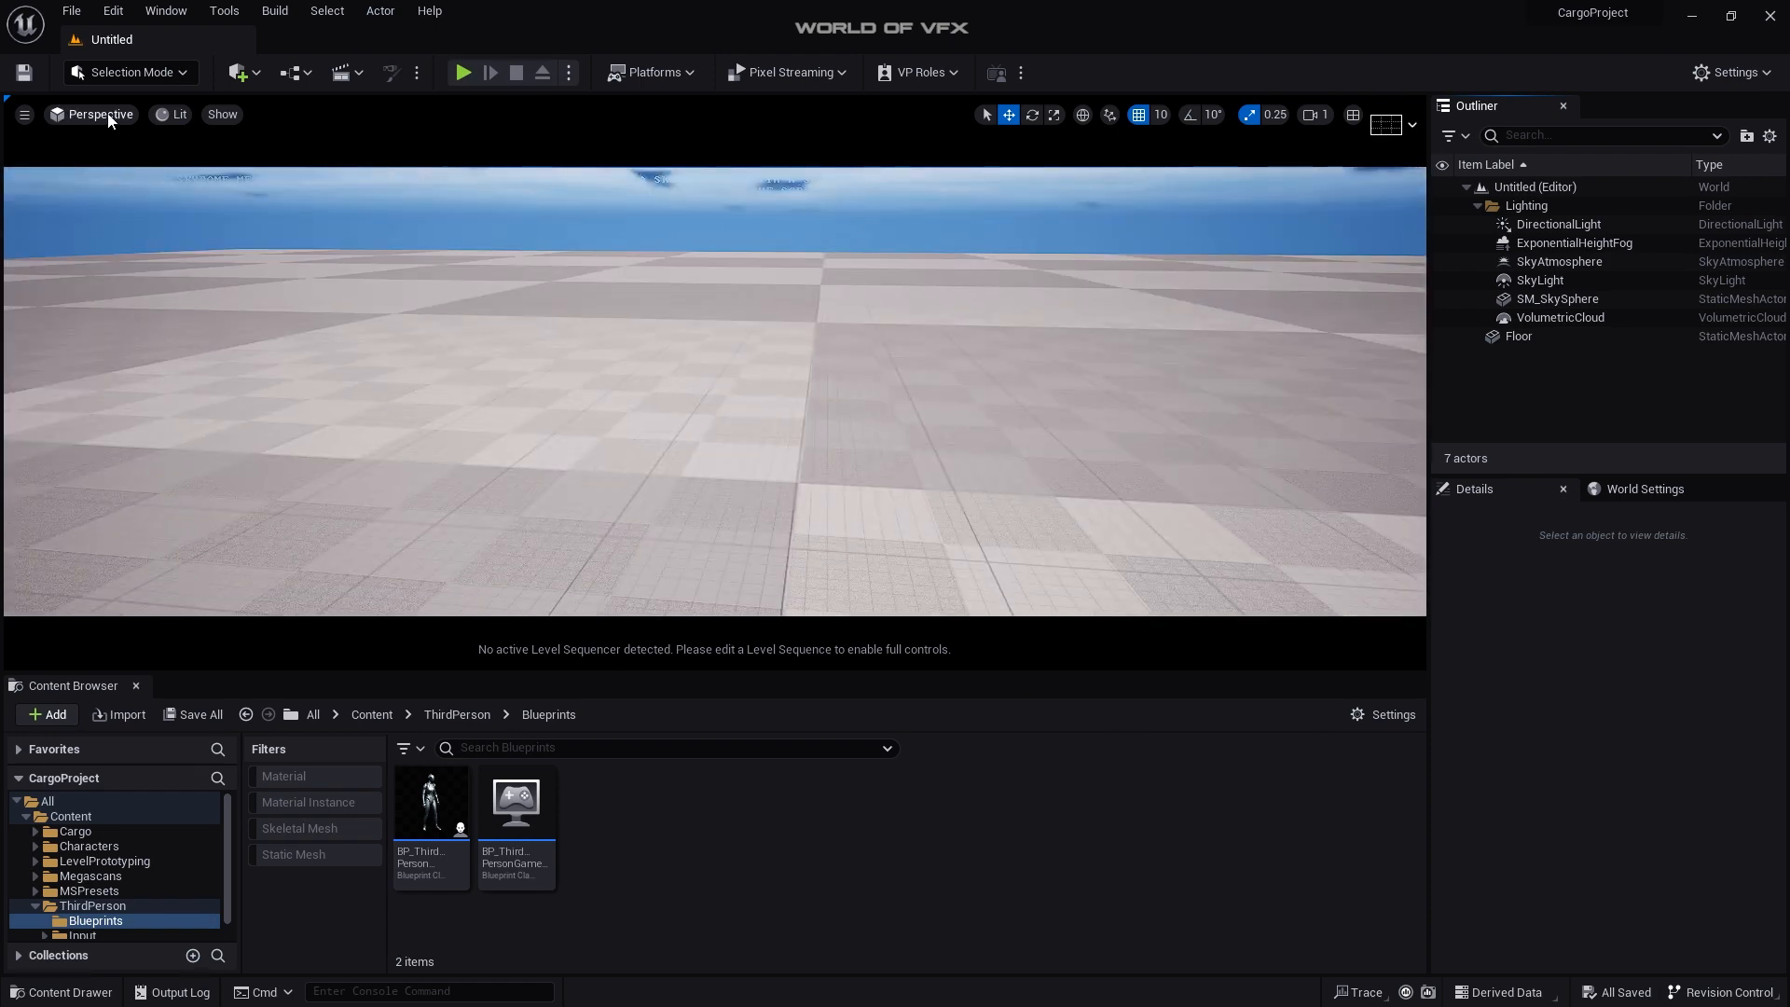
left_click(100, 114)
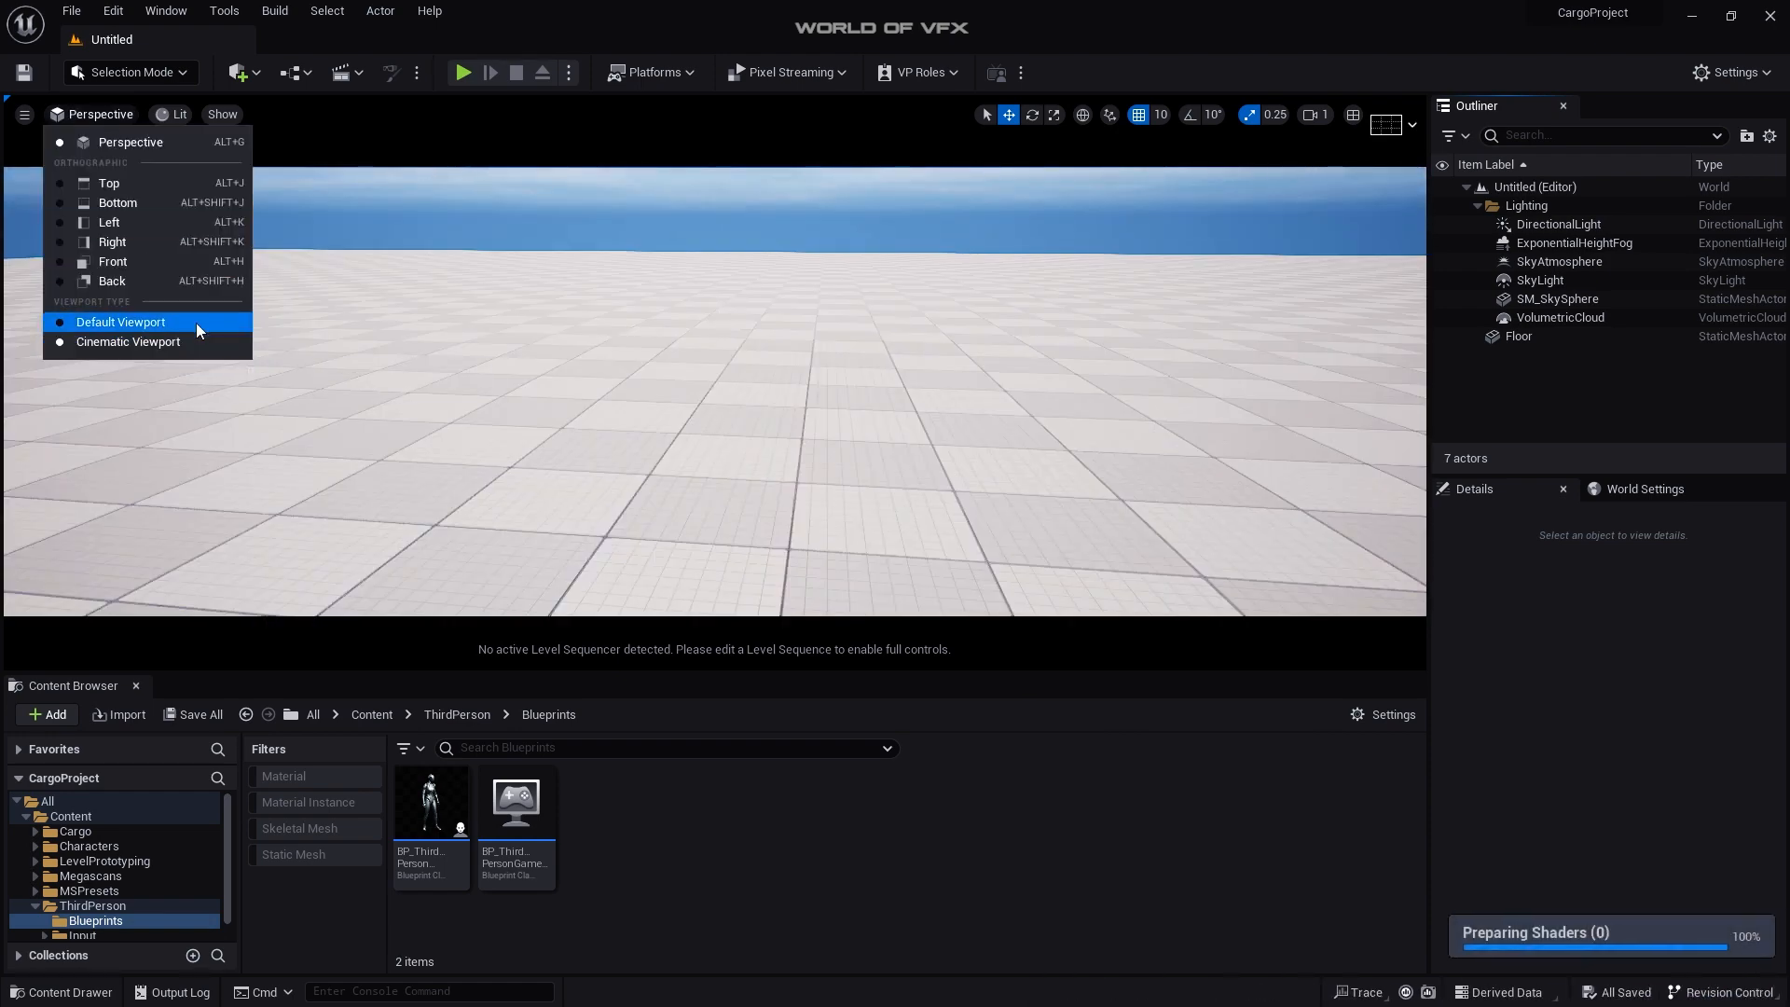
left_click(121, 321)
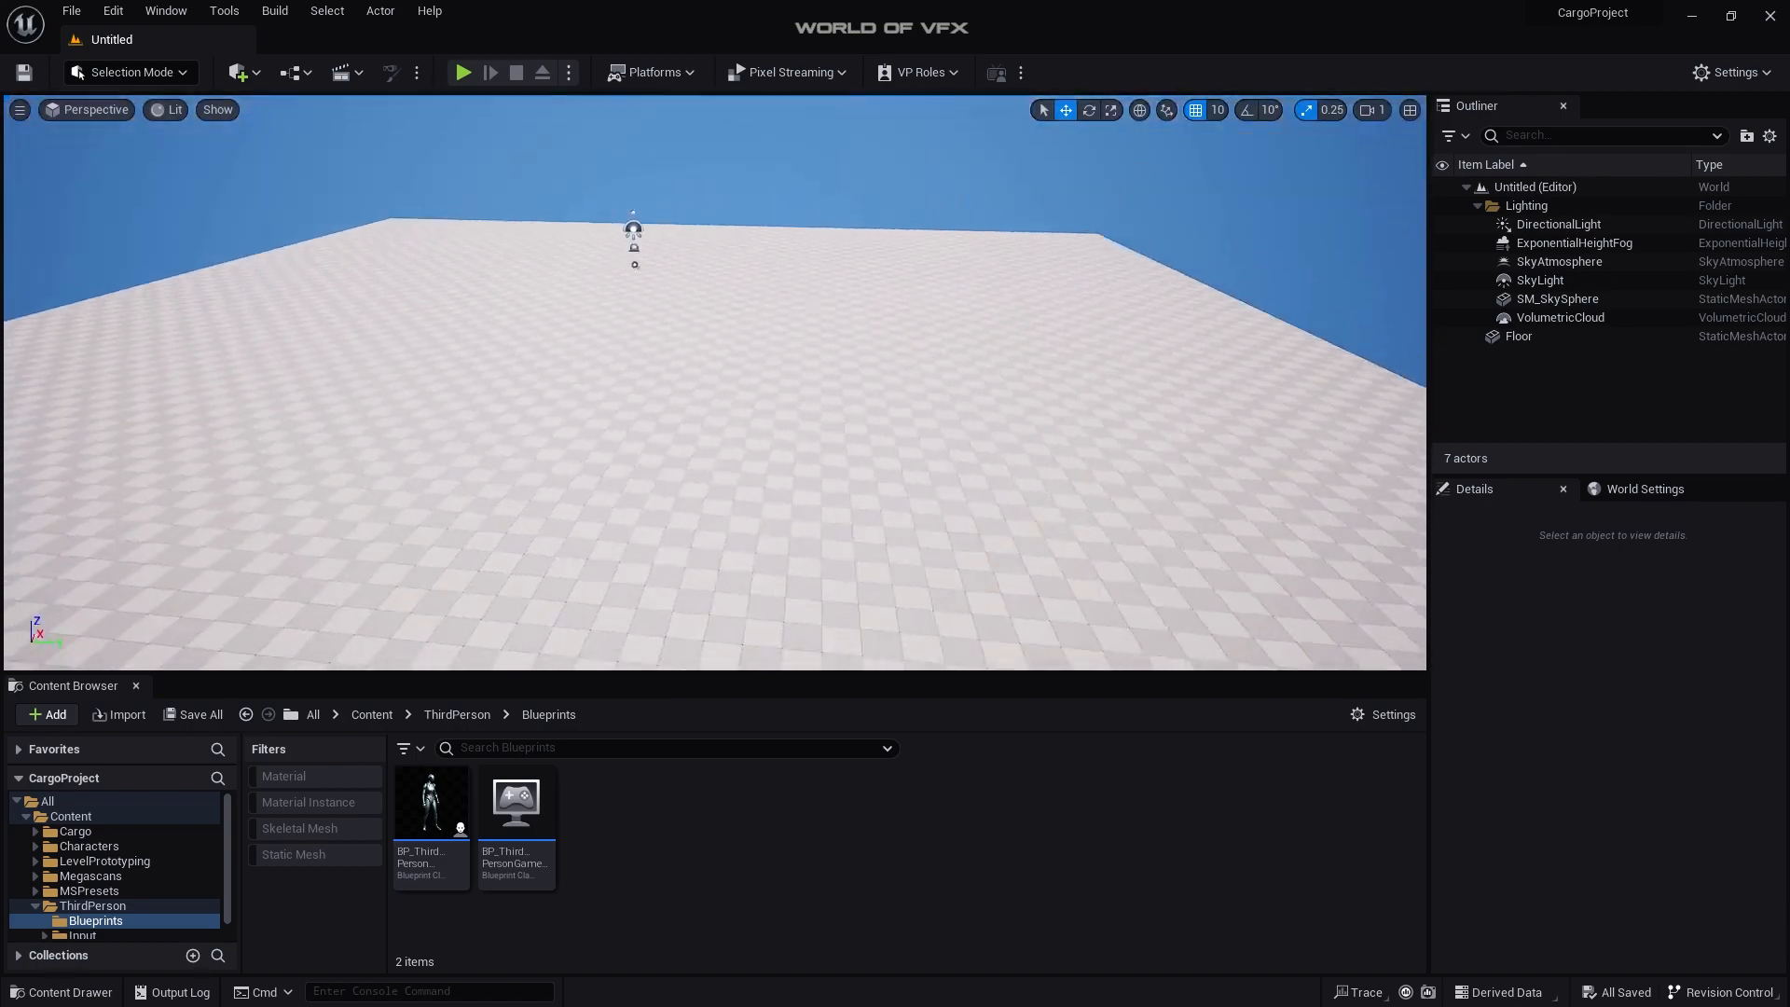
left_click(1519, 335)
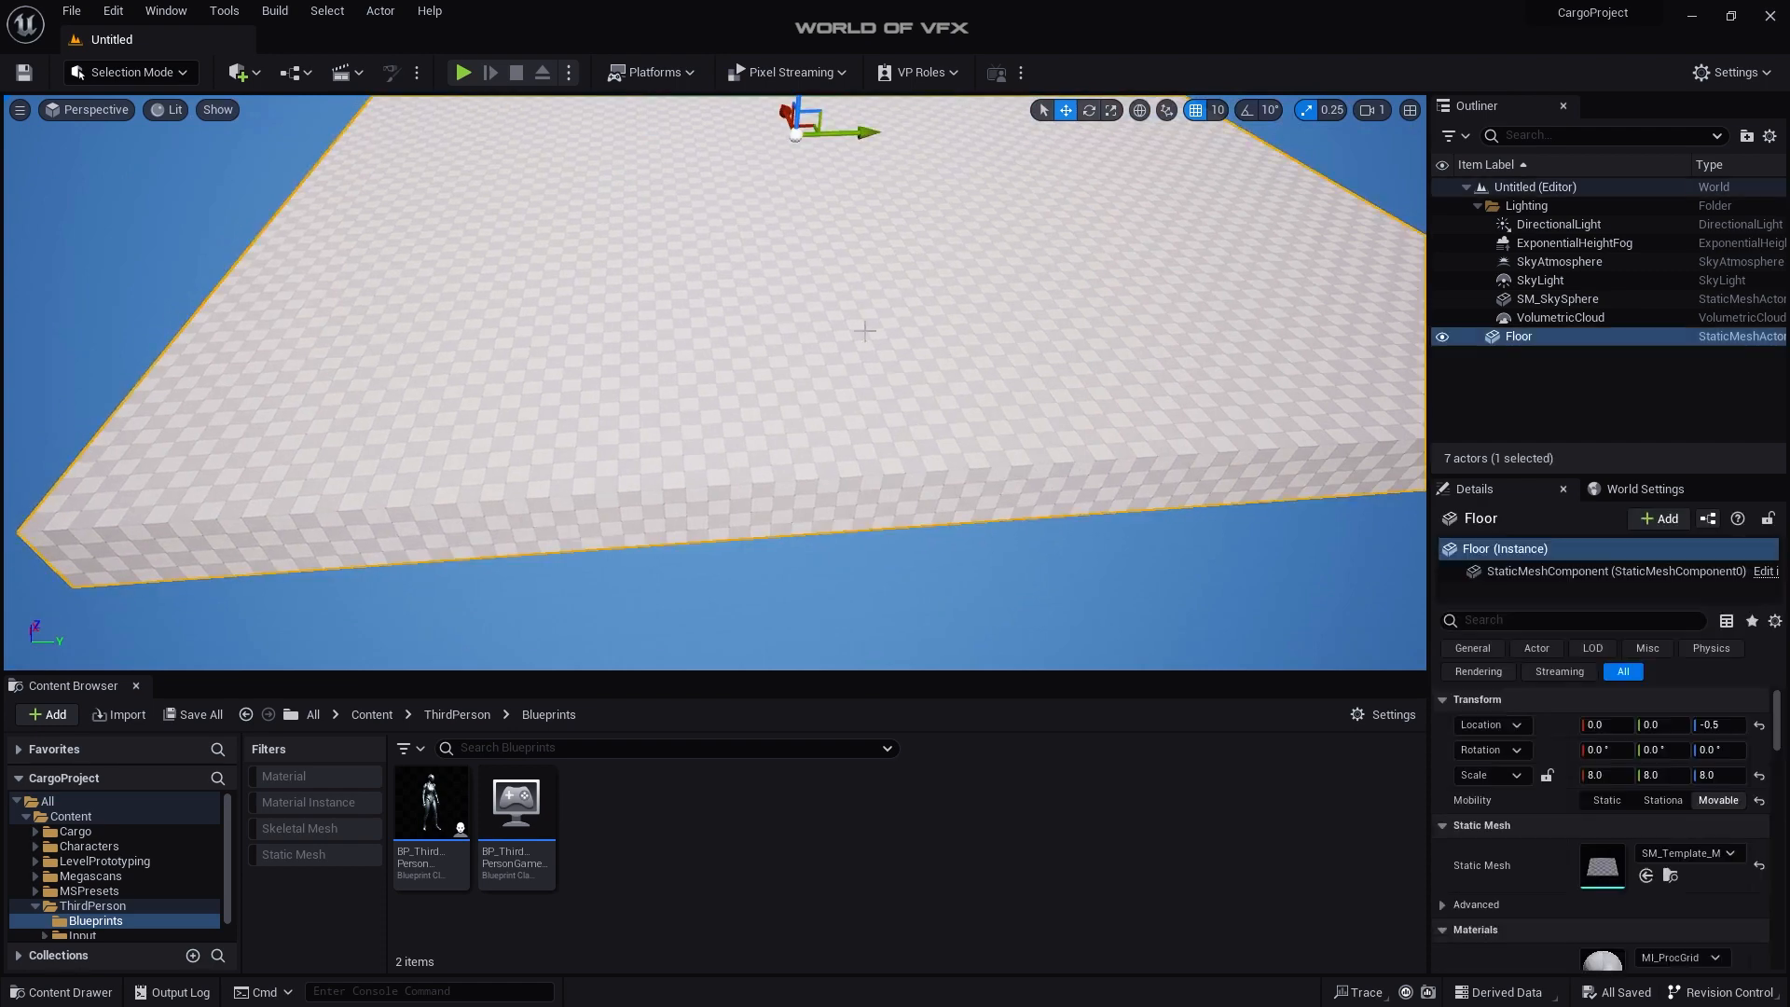
key("Delete")
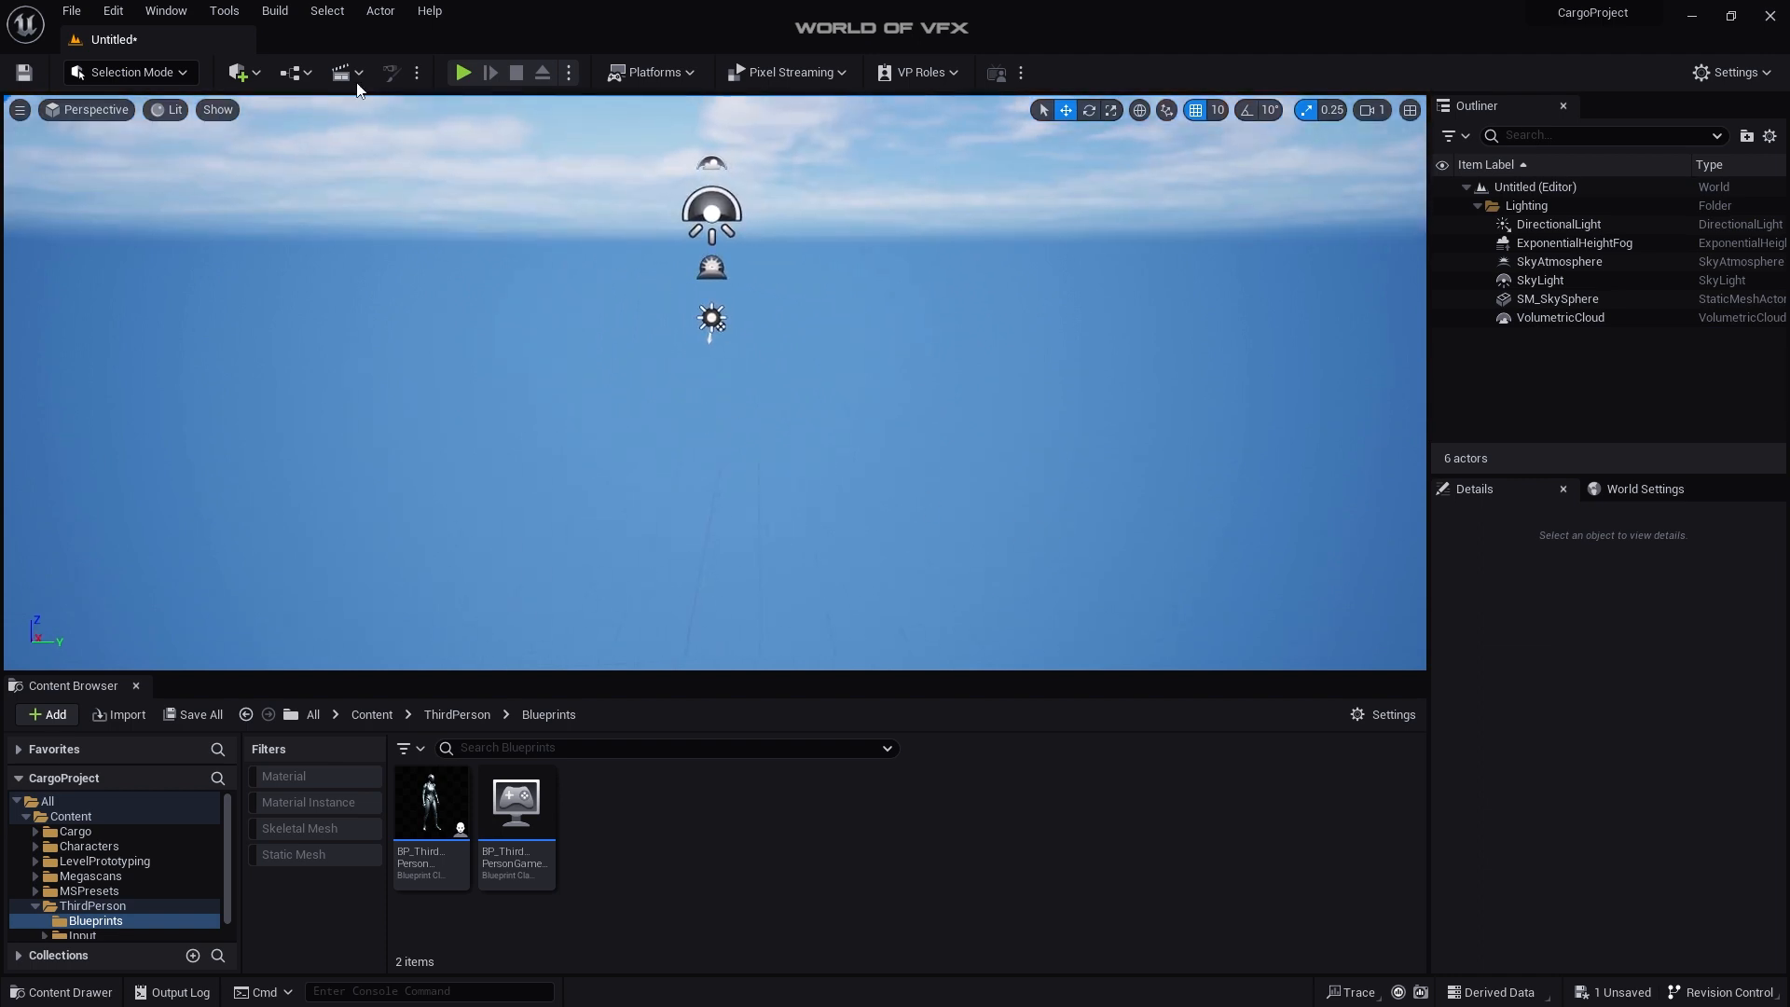
Step: Switch to Landscape mode and confirm the Landmass plugin is enabled by searching 'la' in Plugins
left_click(131, 72)
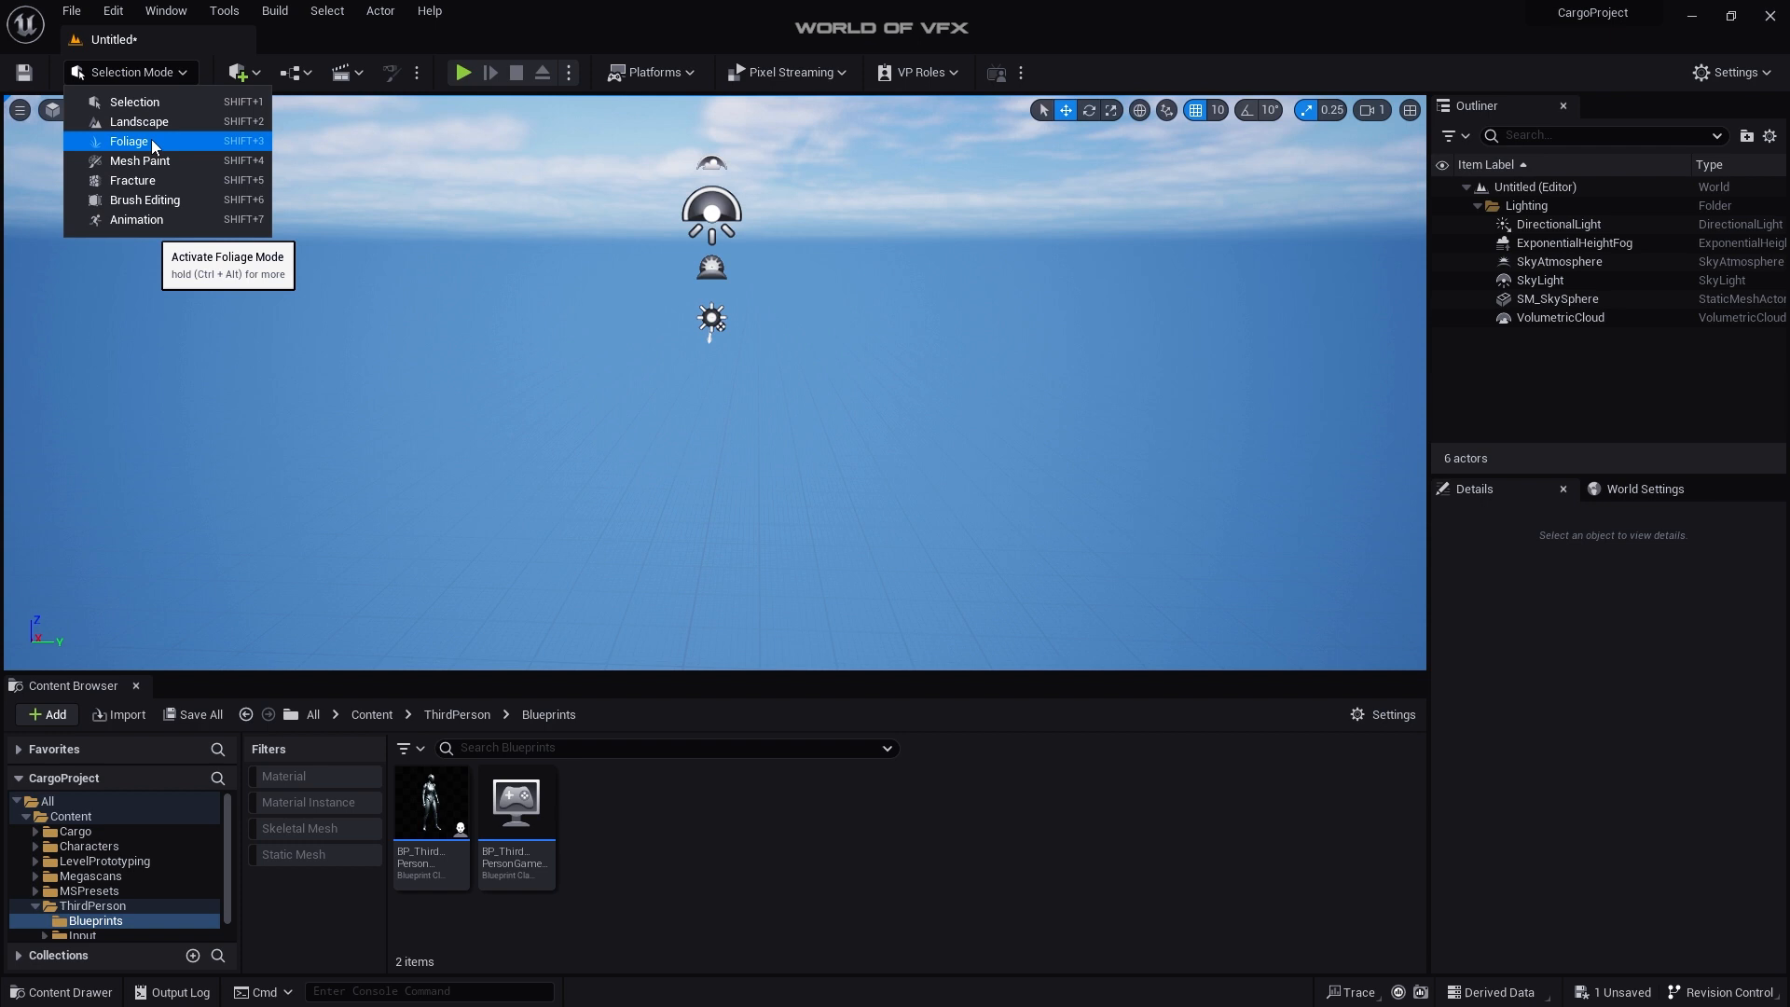
left_click(138, 121)
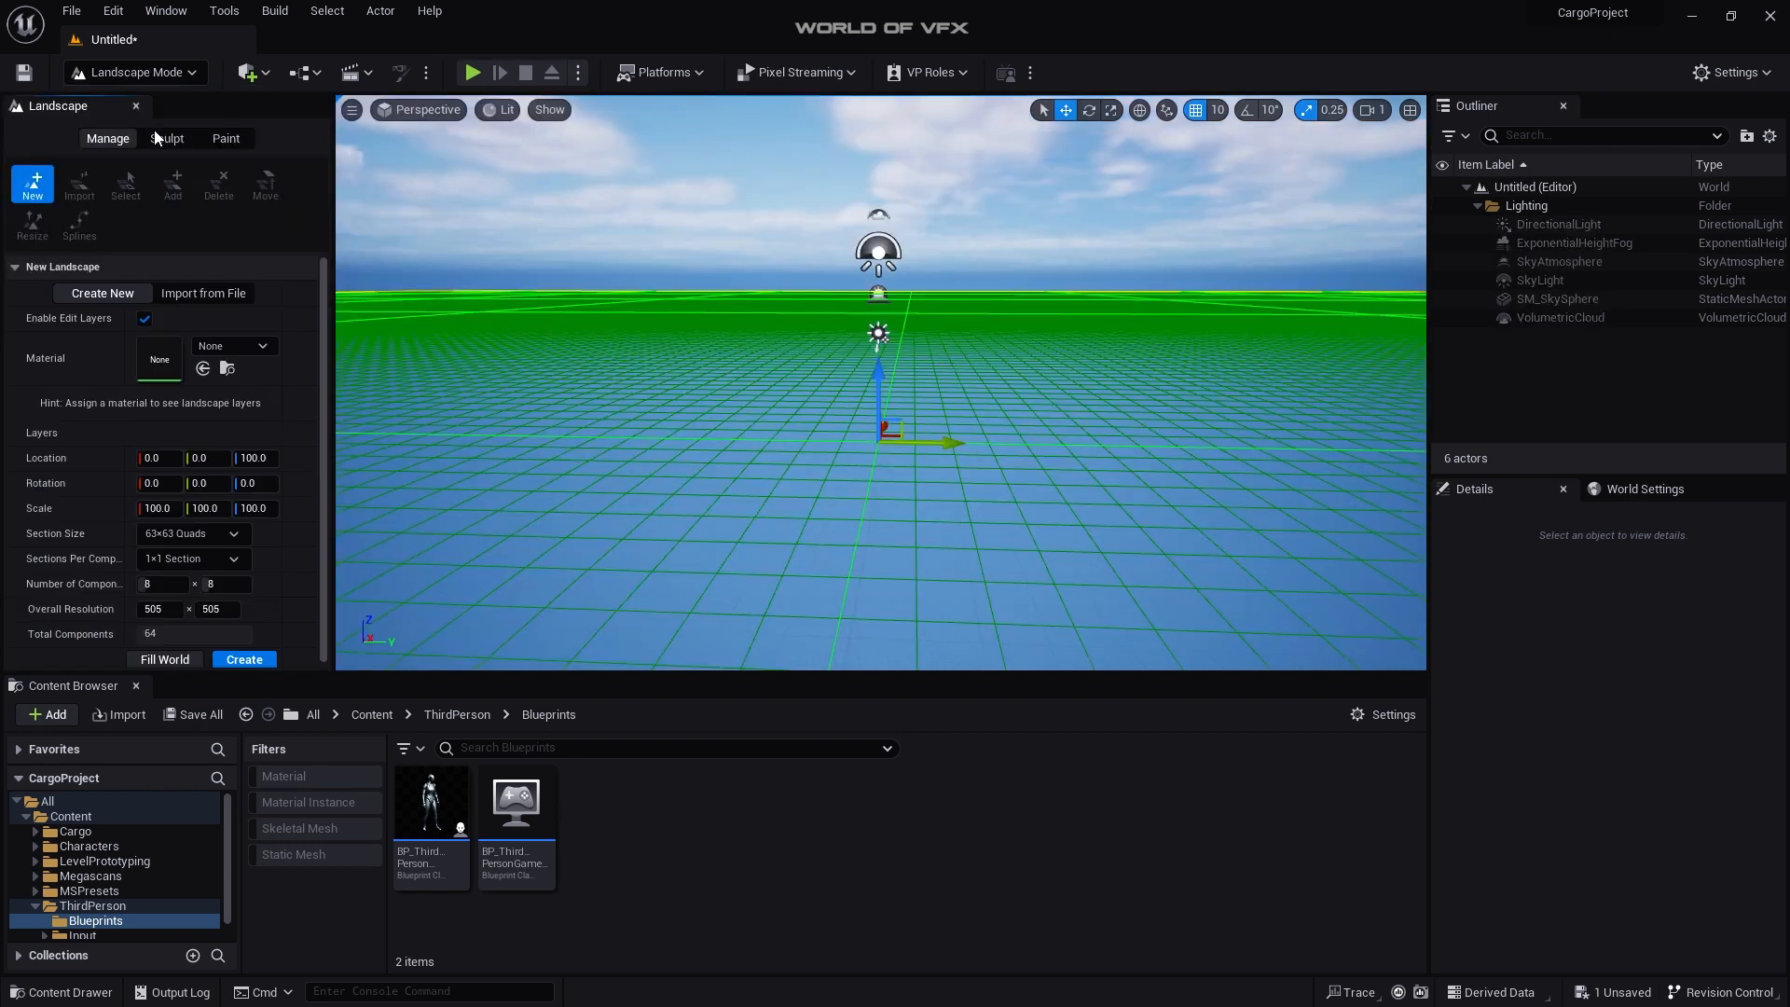
left_click(112, 10)
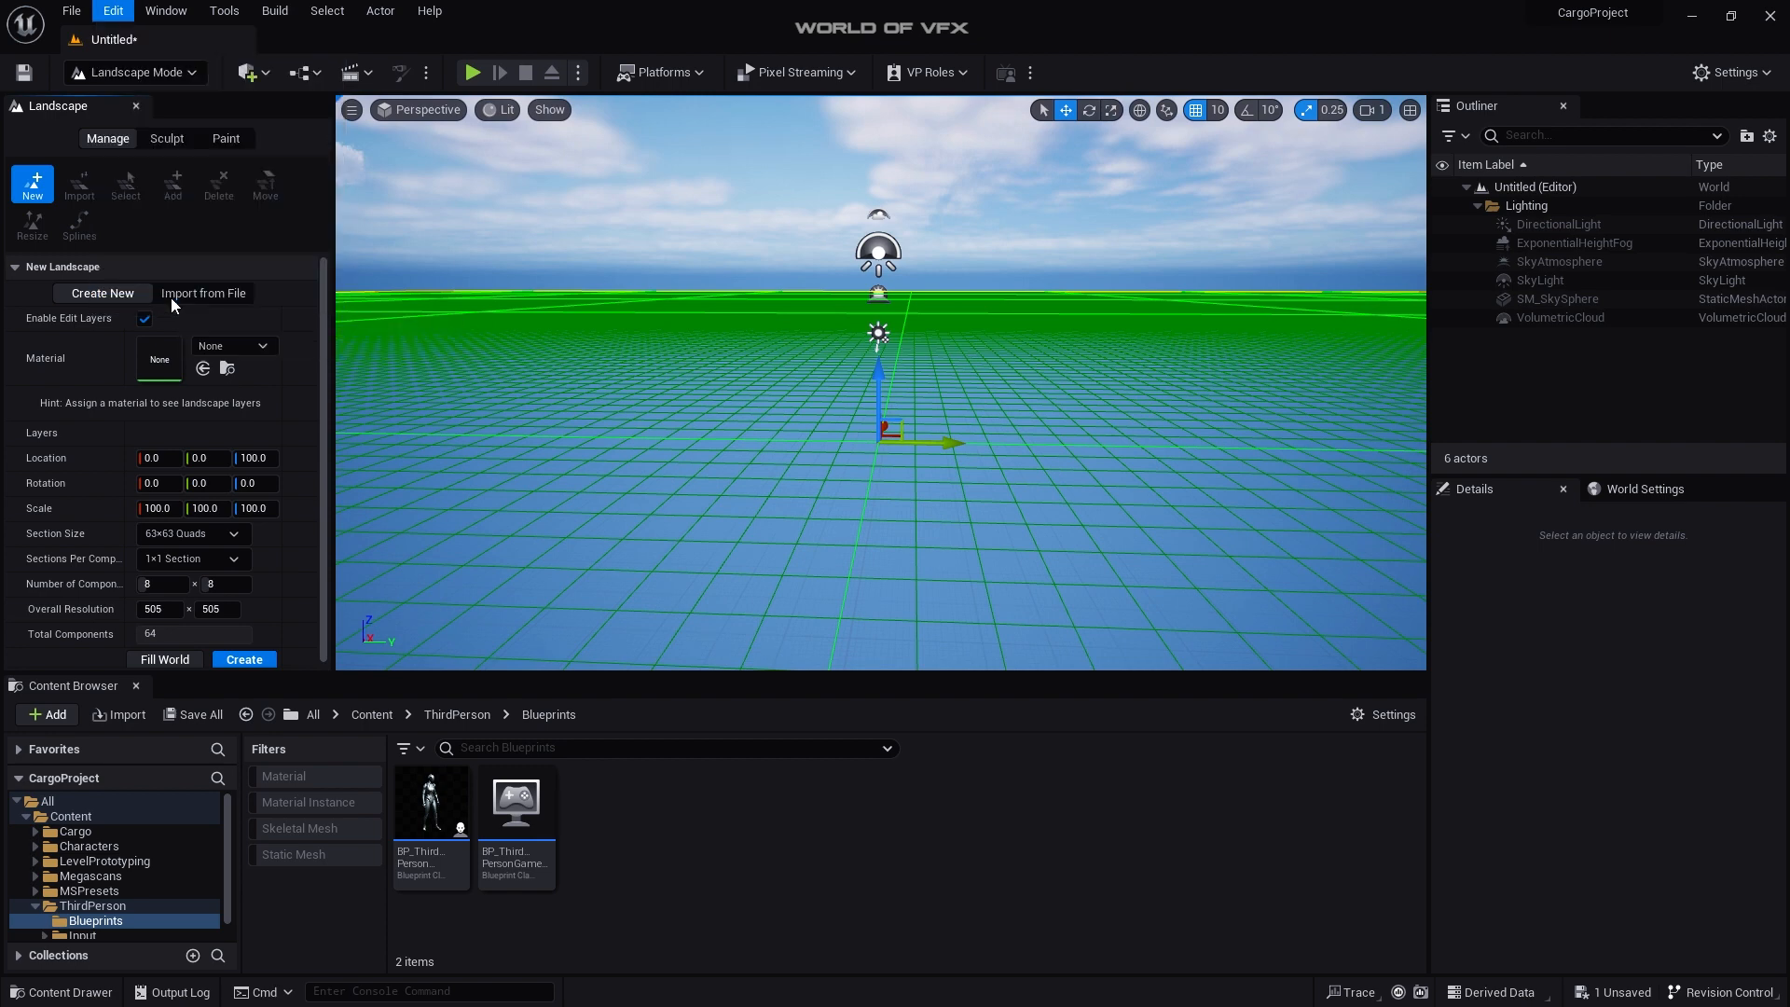
type("land")
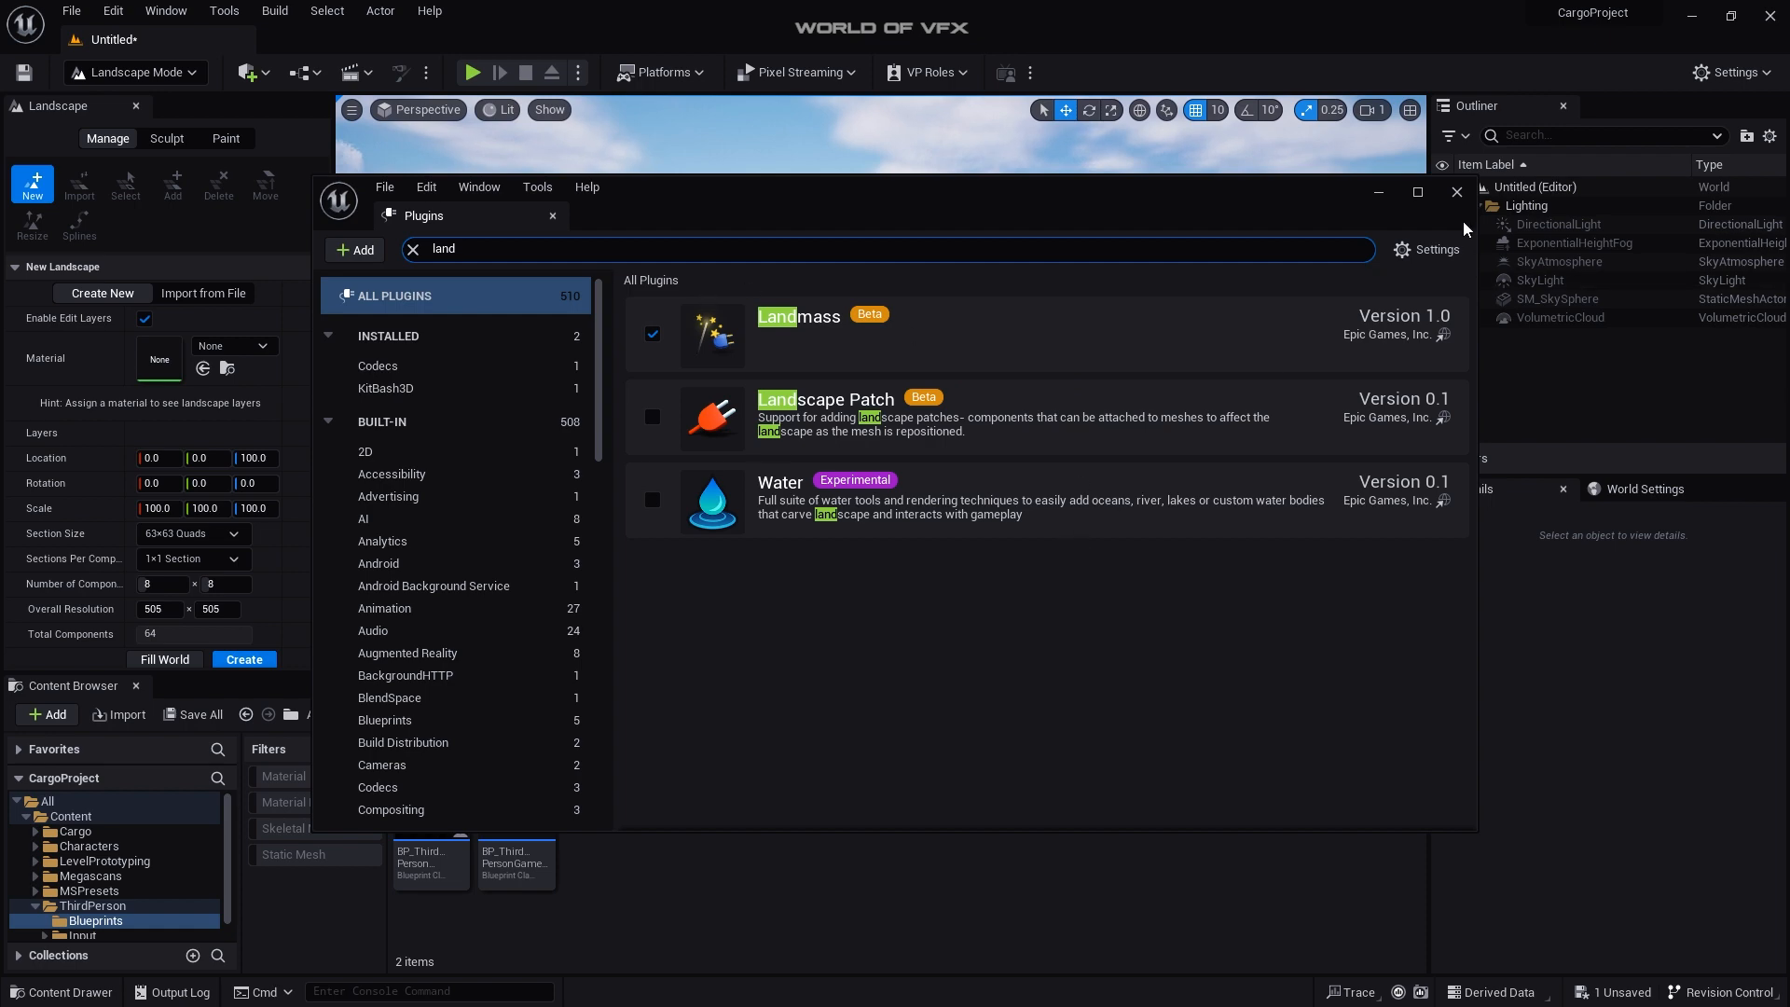
left_click(1456, 192)
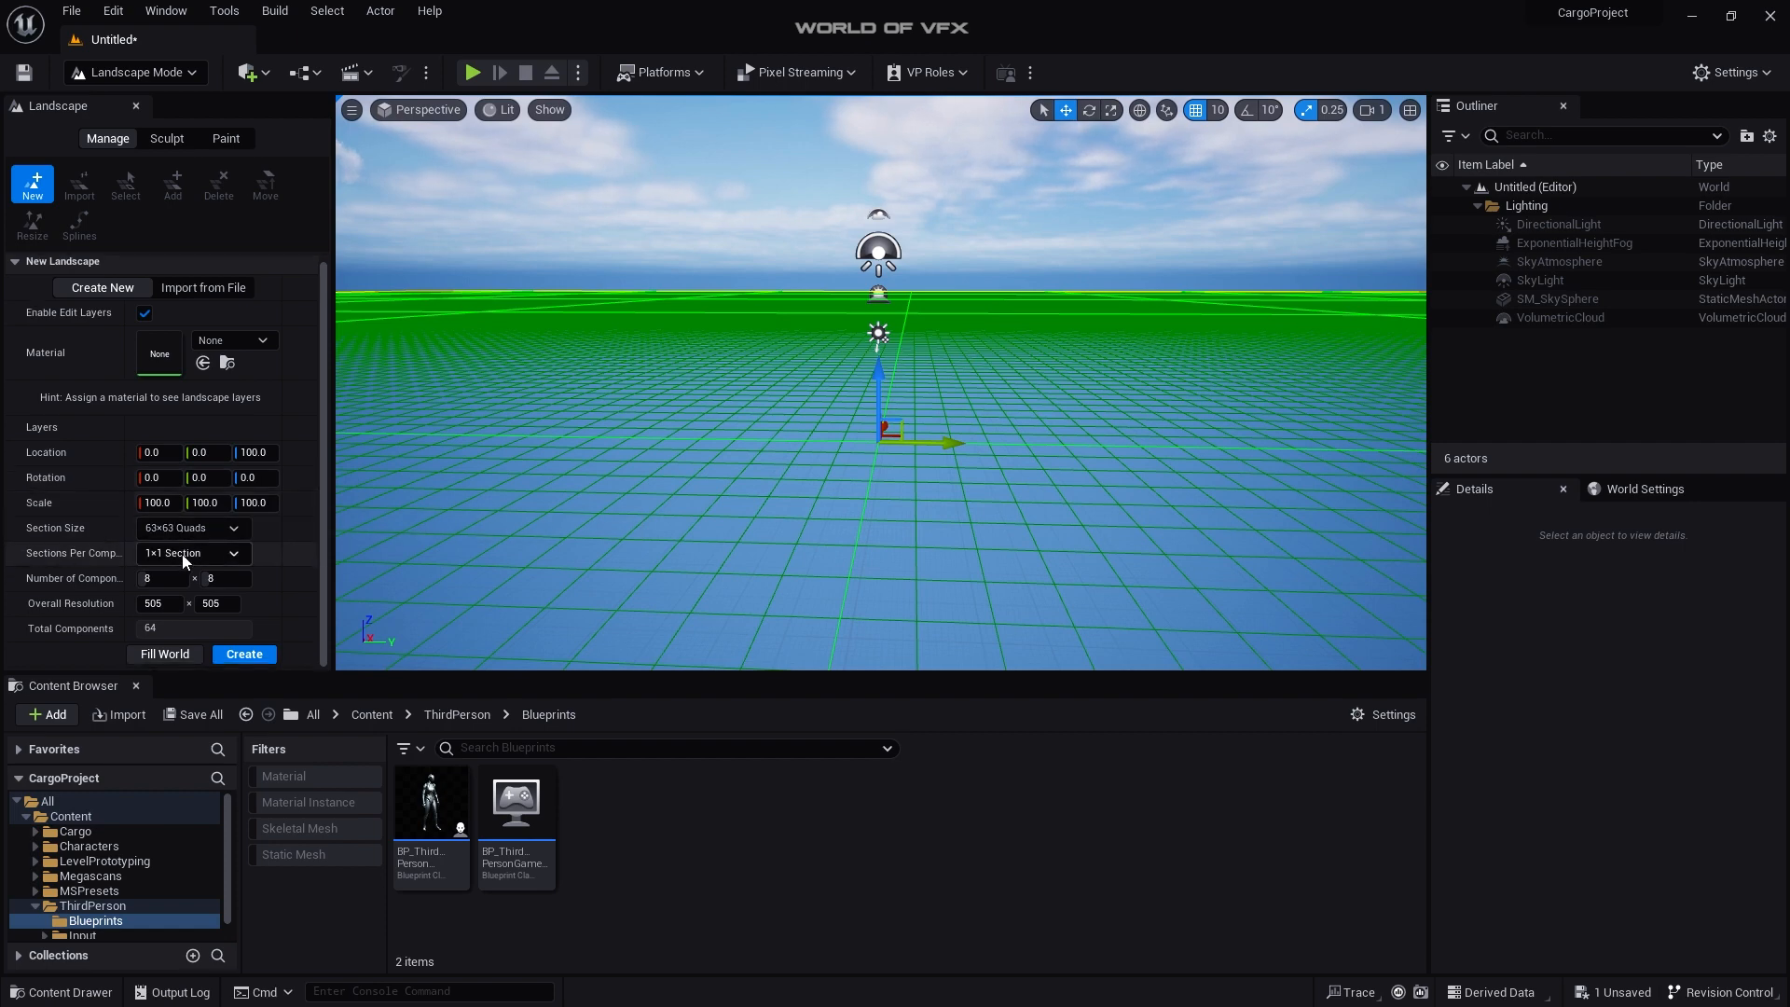
Step: Set 2x2 sections per component and 127x127-quad sections, then create the landscape
left_click(192, 553)
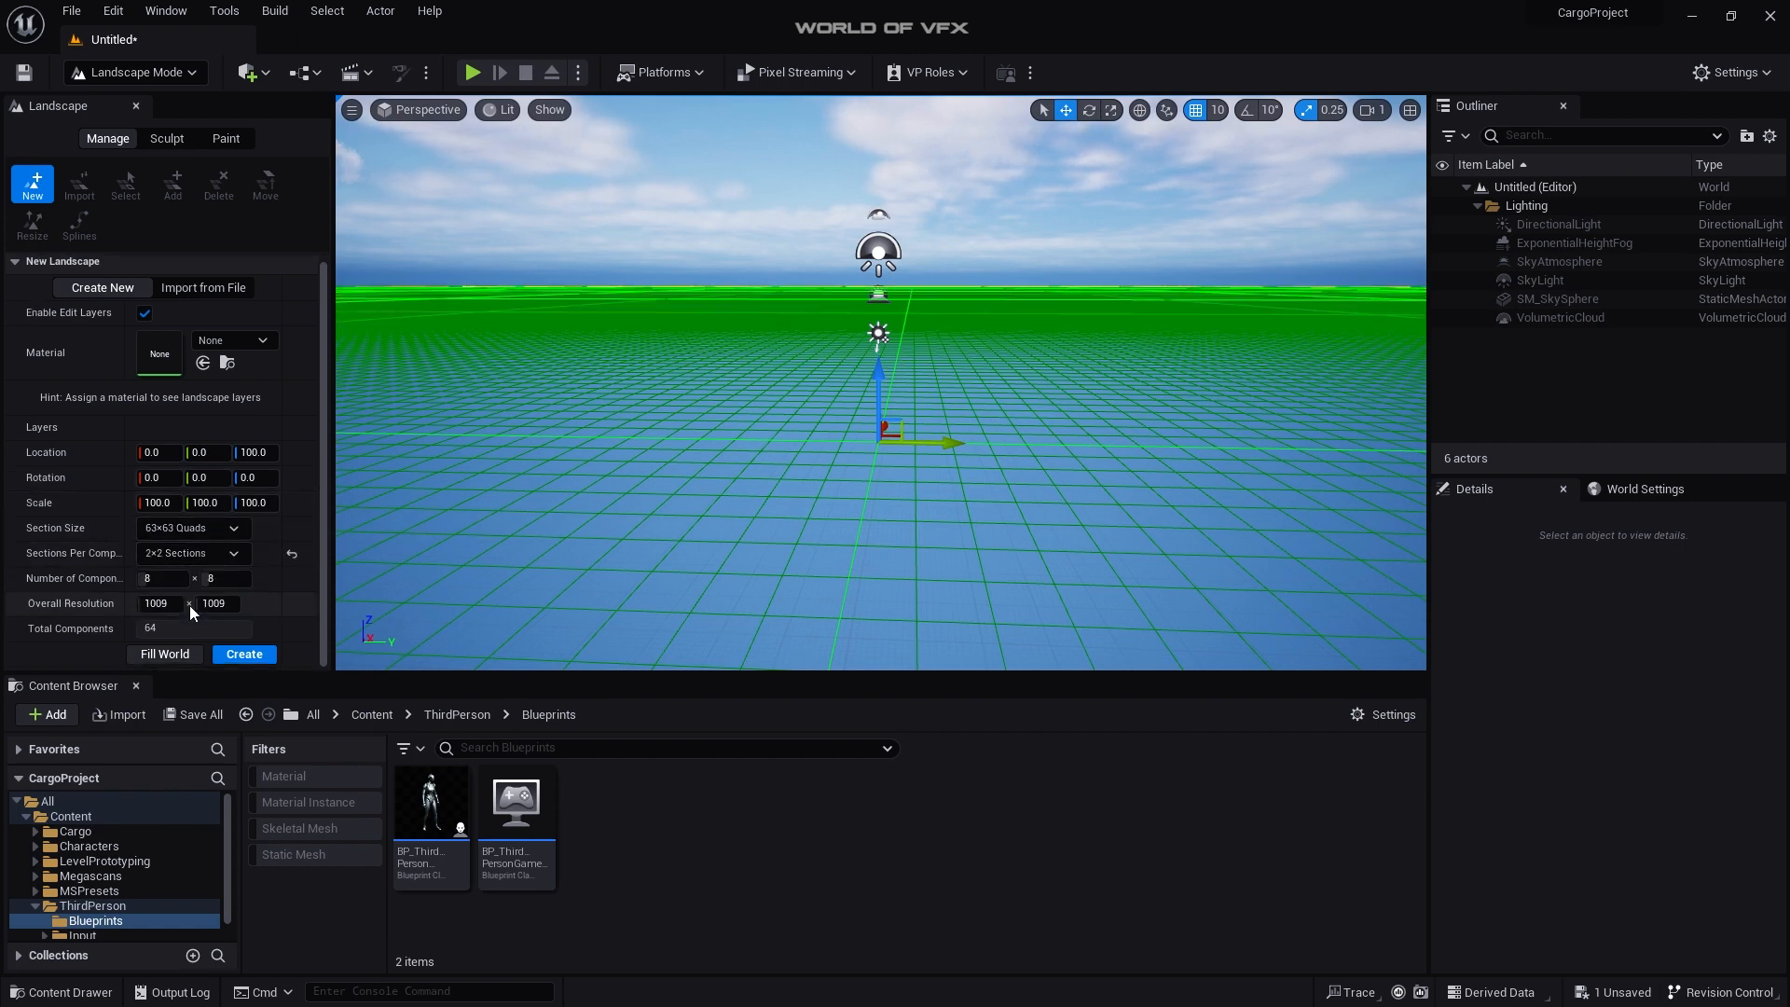
left_click(194, 528)
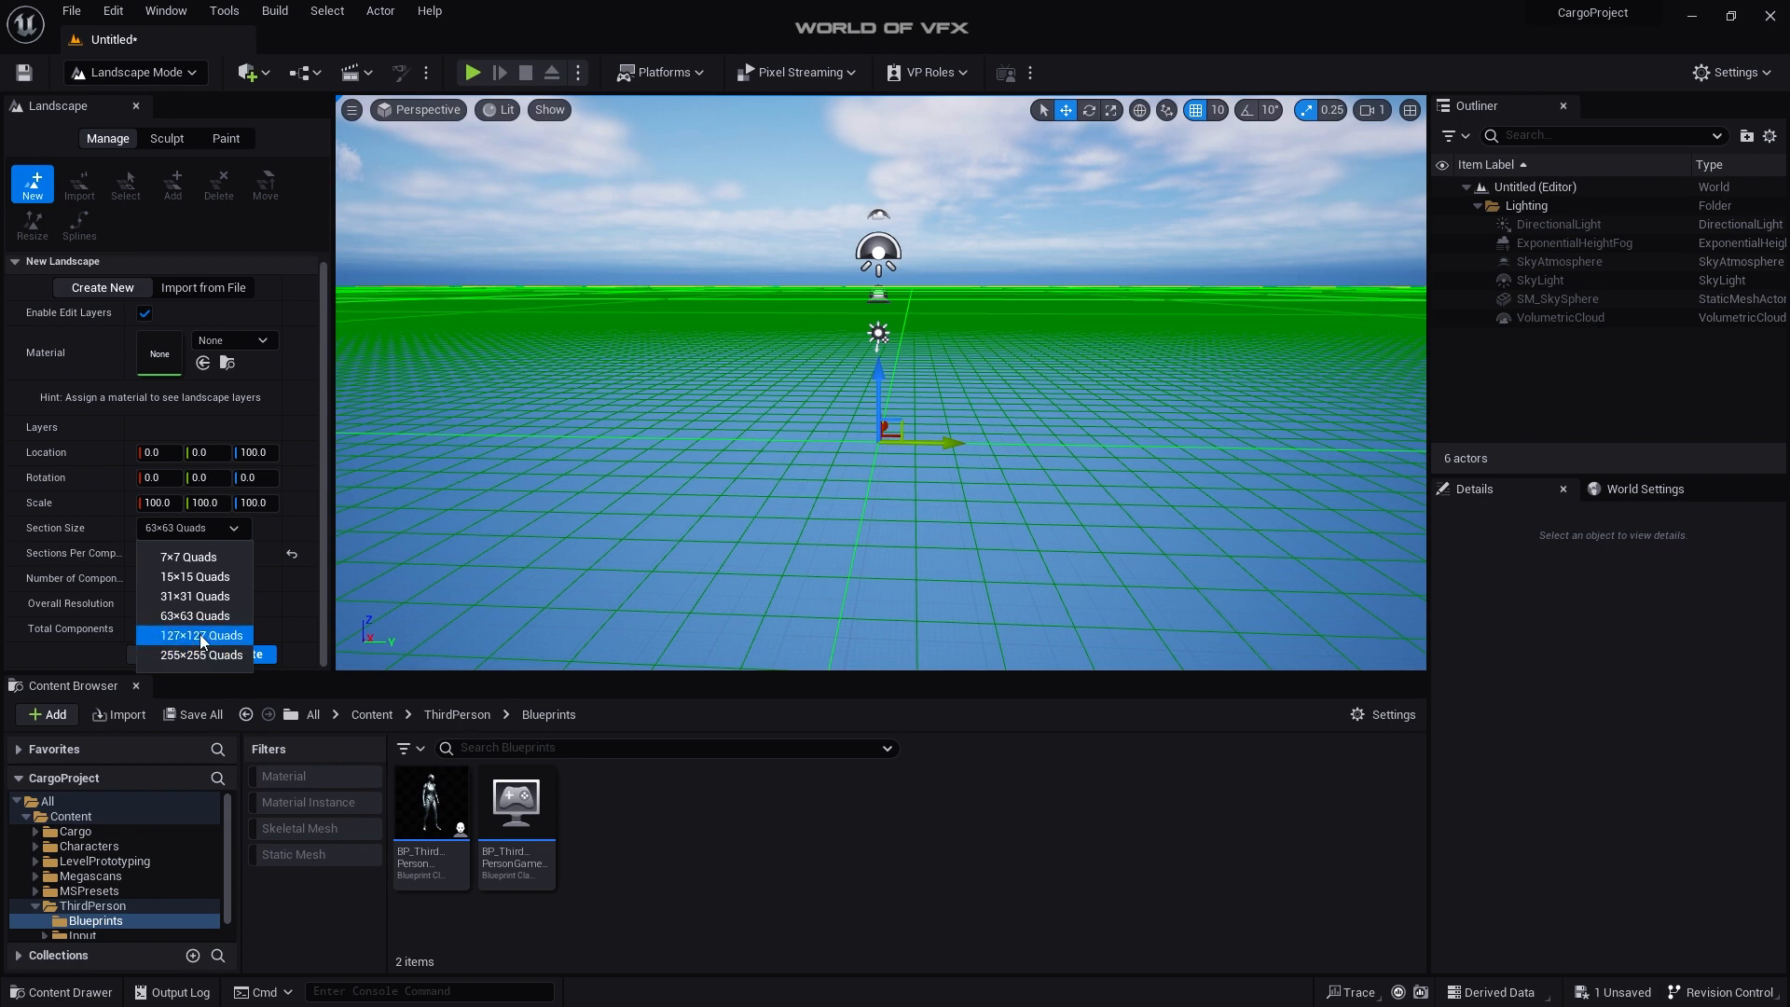
left_click(201, 635)
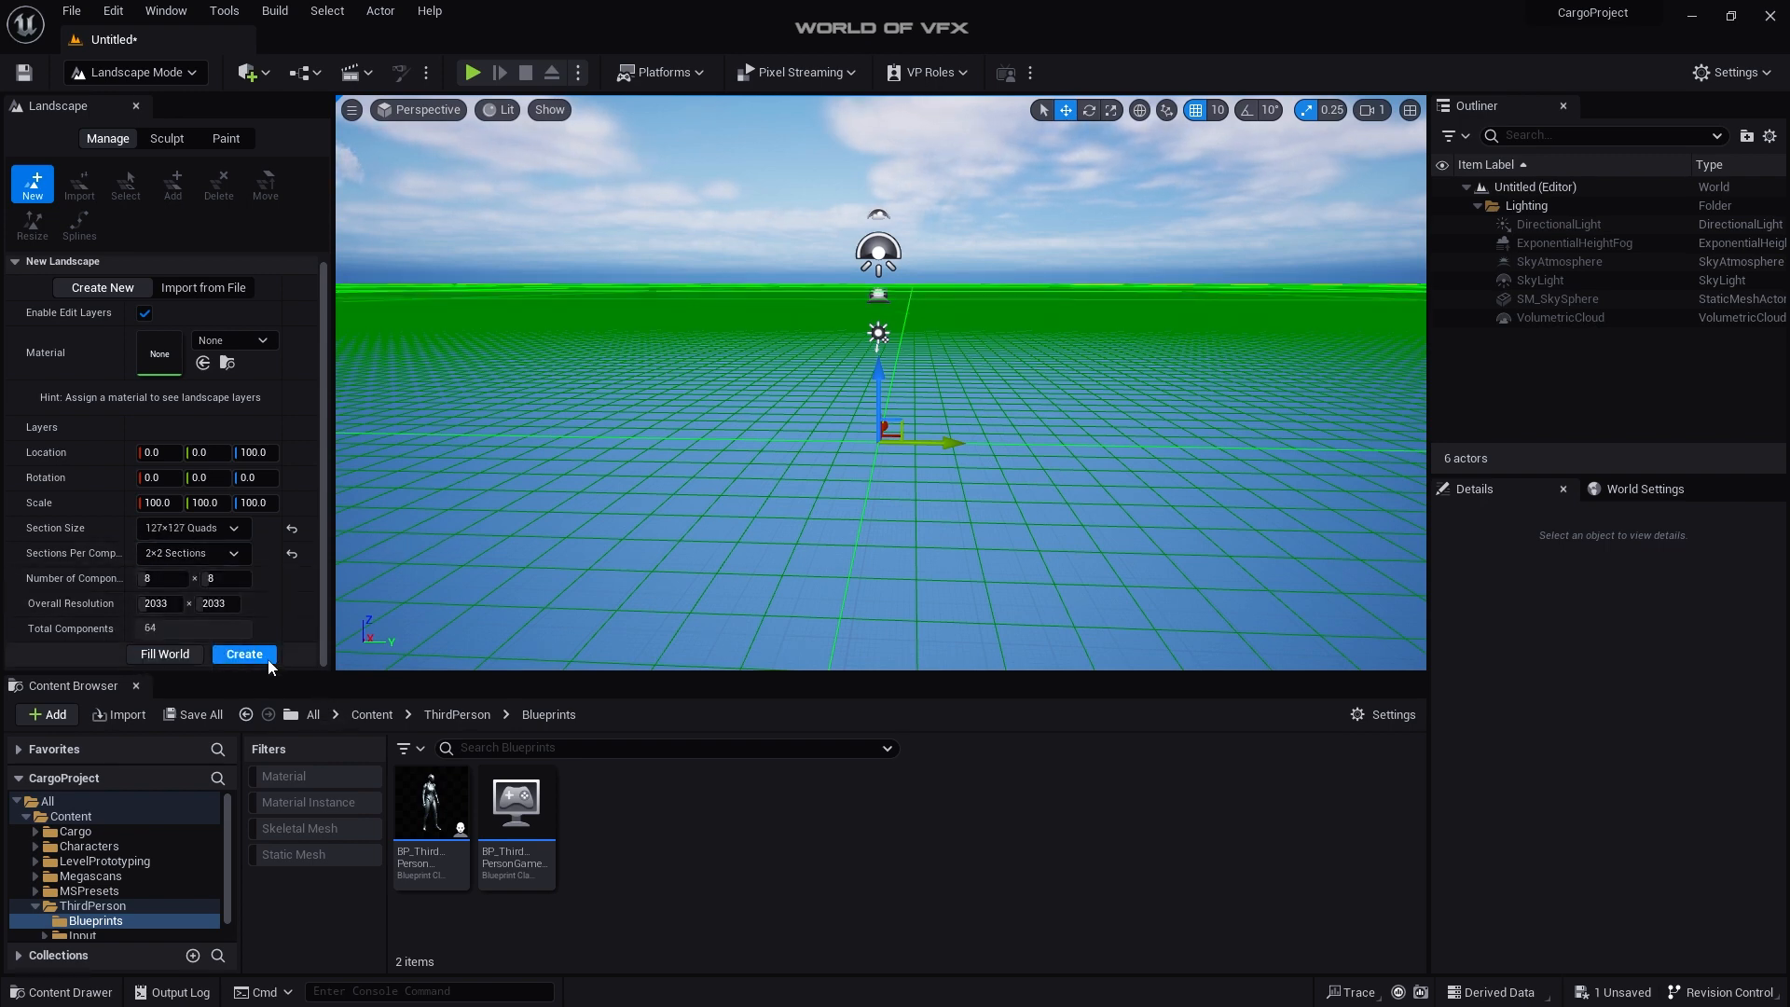
left_click(244, 654)
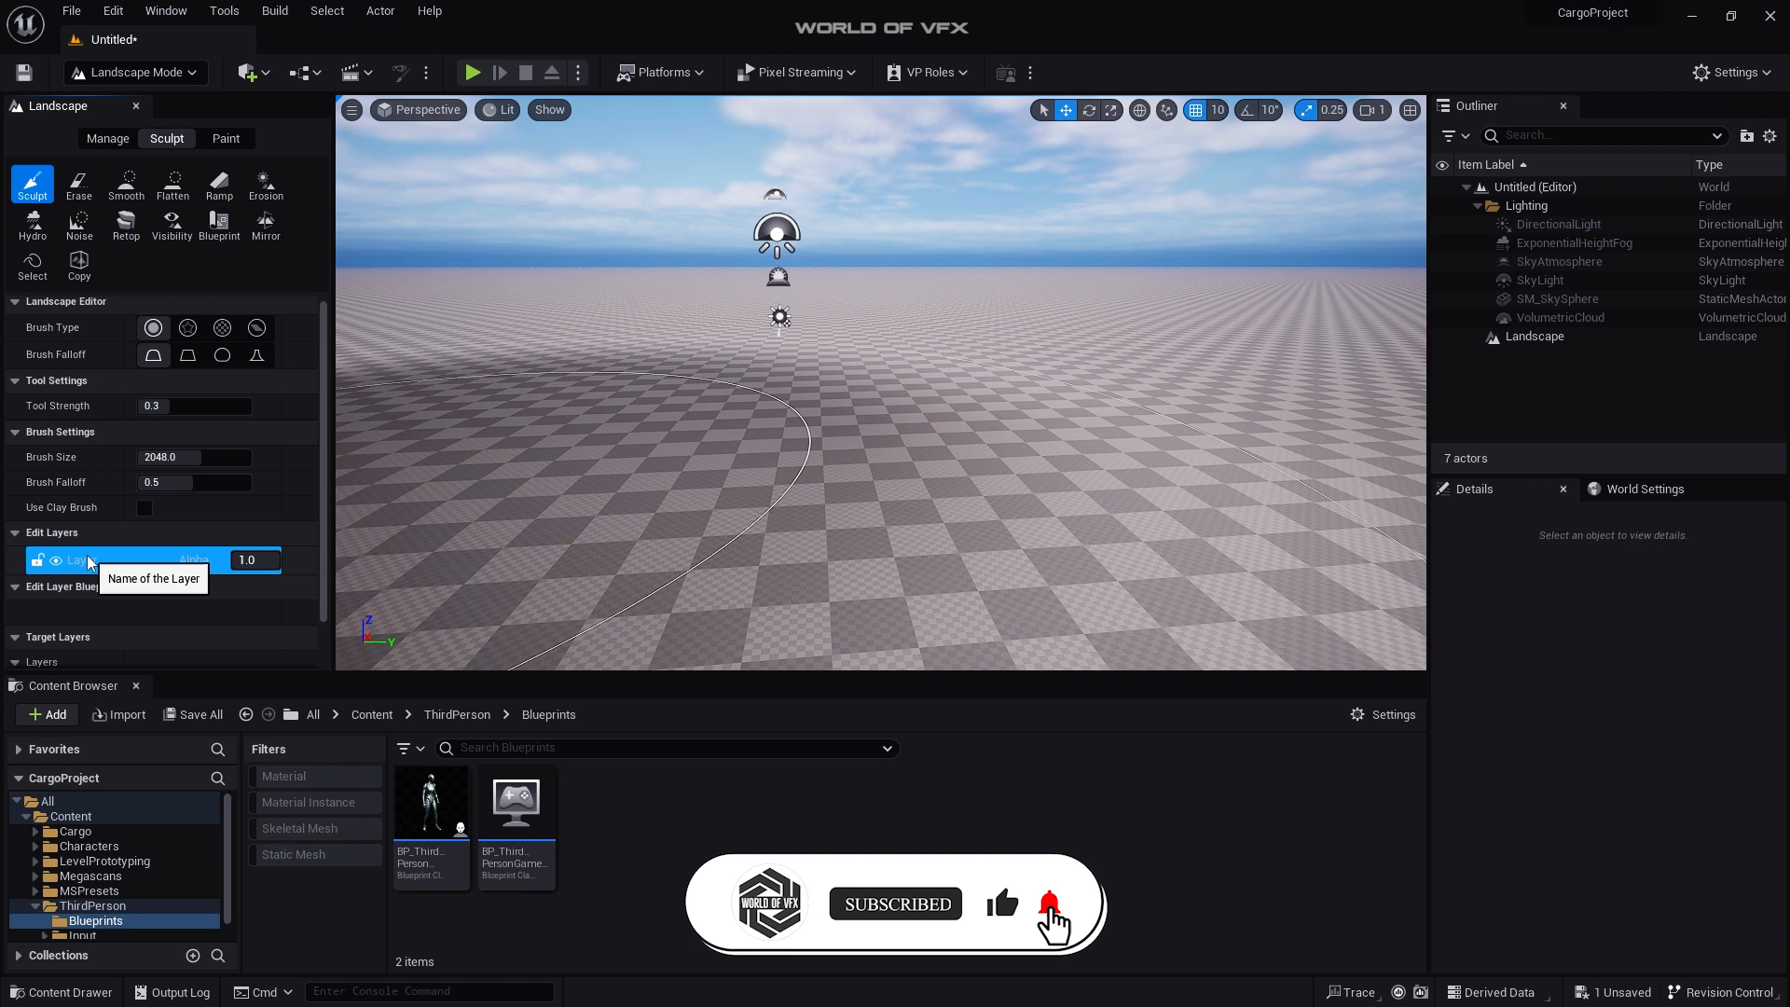
Step: Rename the edit layer to 'main' and place a CustomBrush_MaterialOnly blueprint brush on the landscape
type("main")
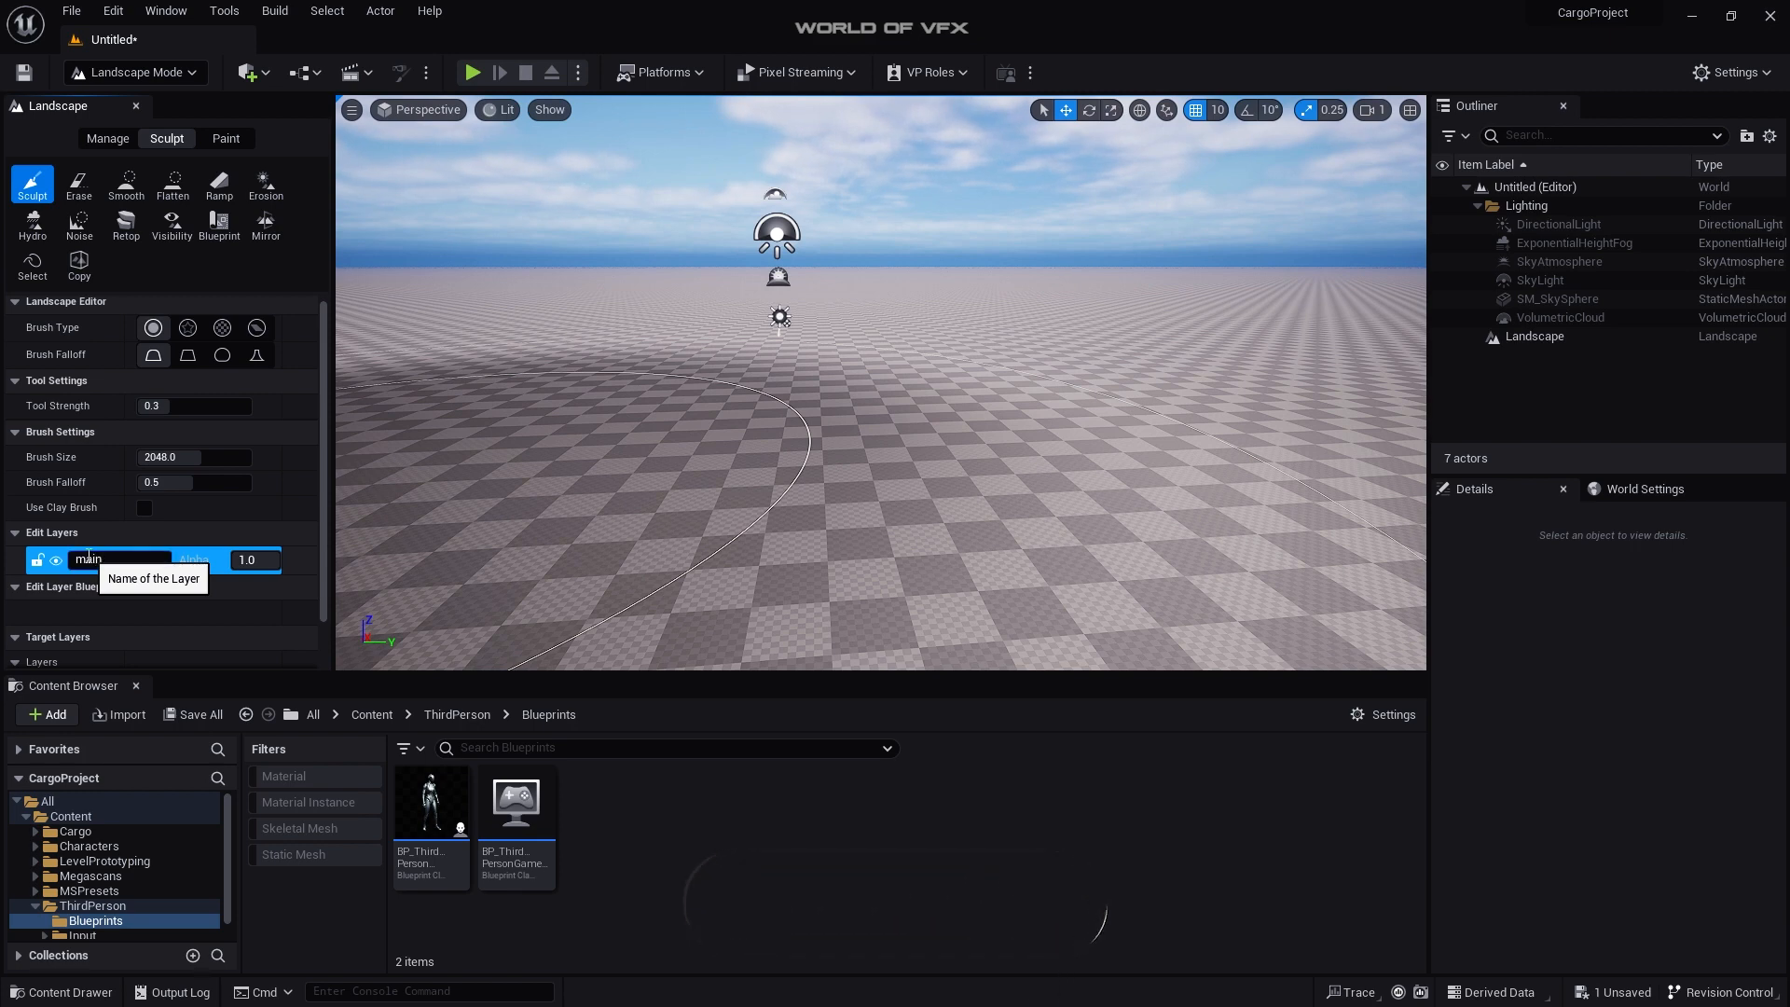
left_click(218, 221)
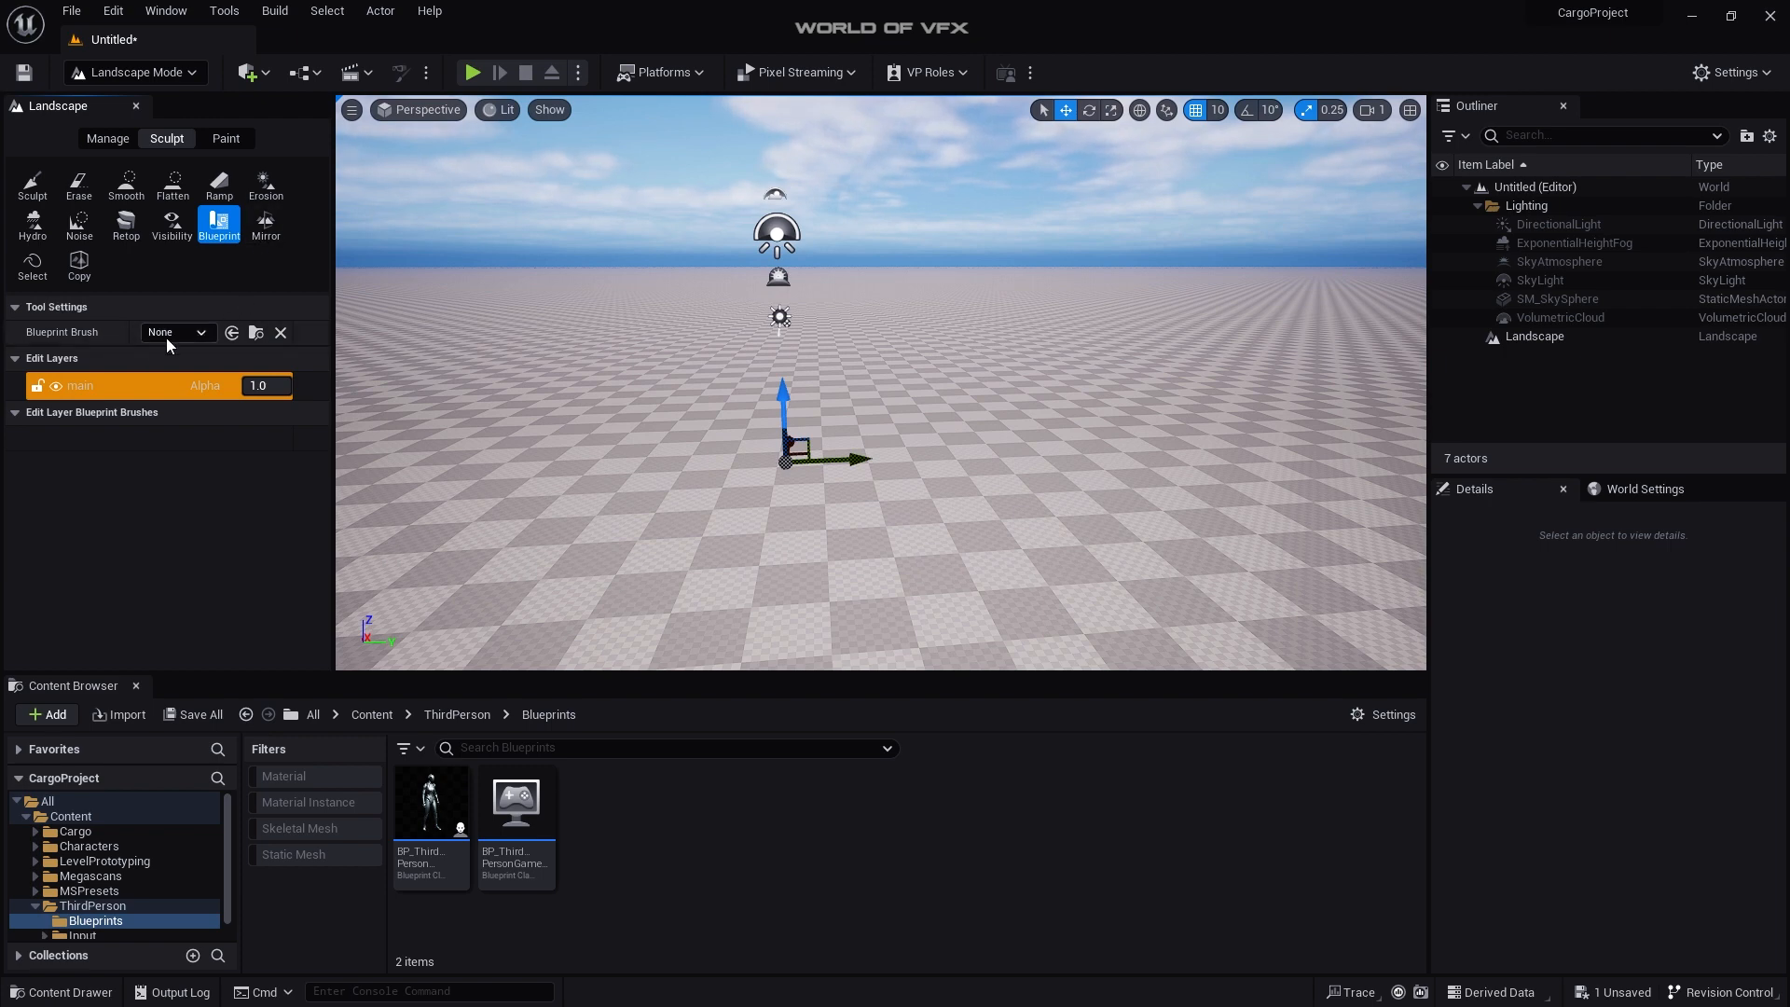
left_click(177, 332)
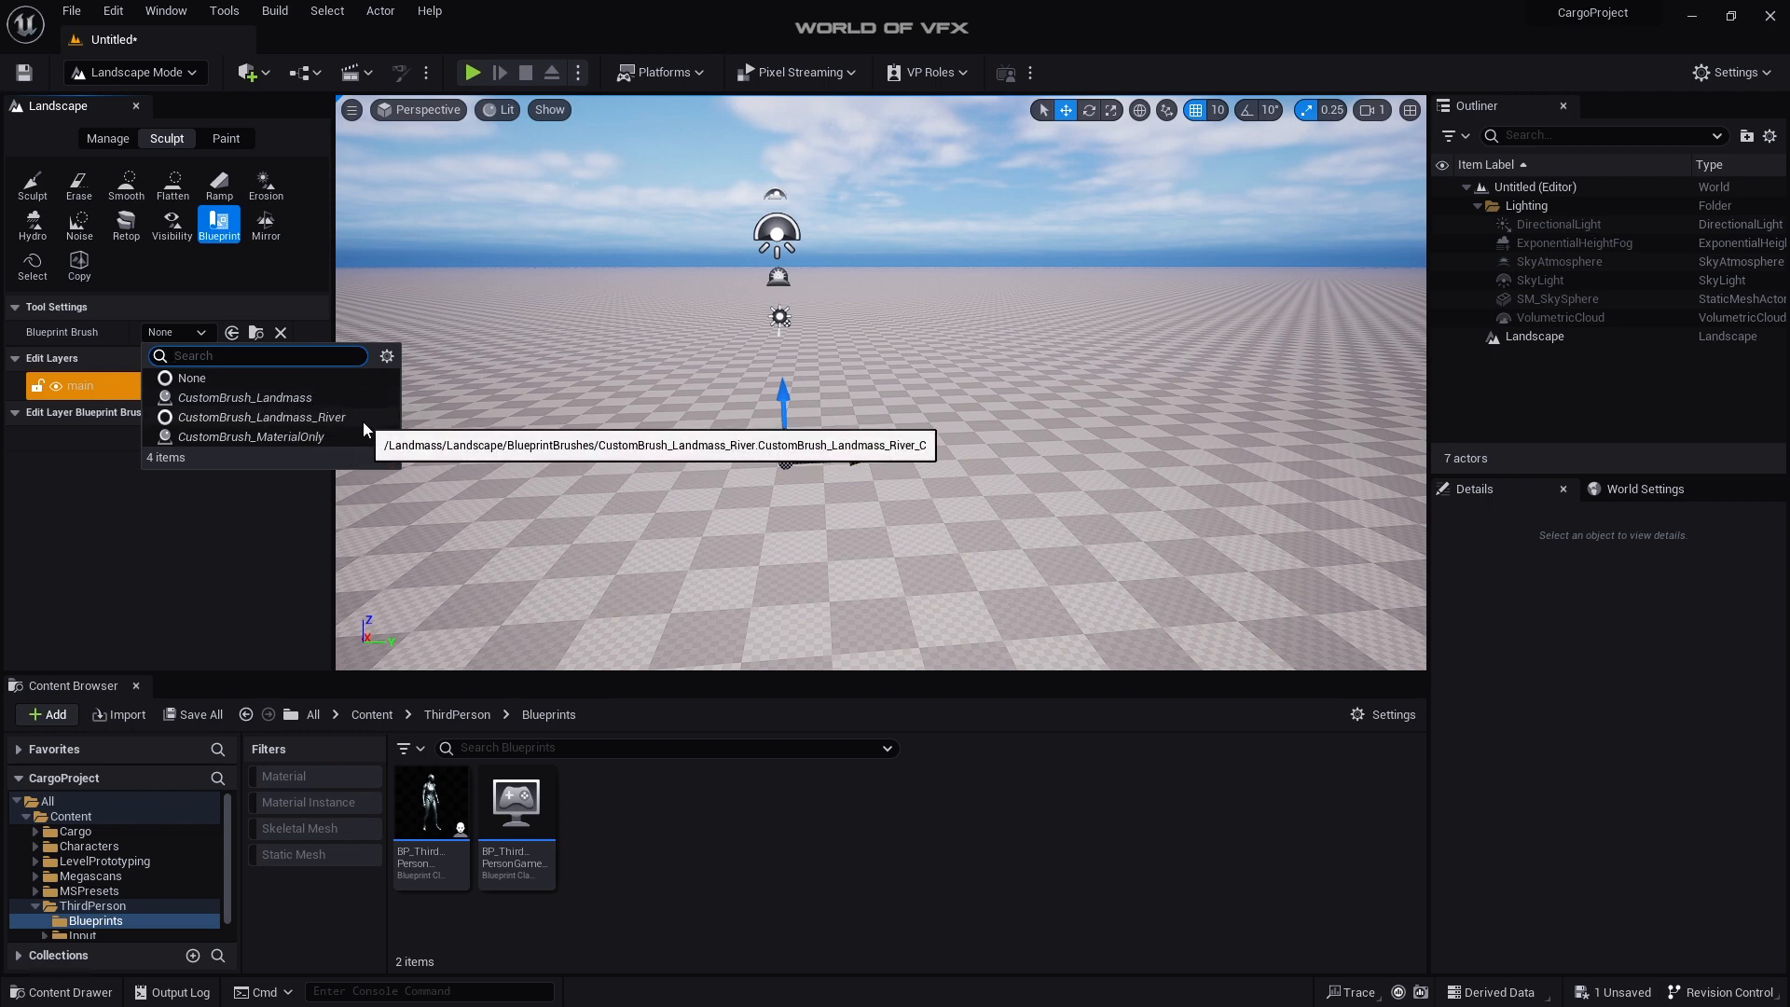
left_click(262, 417)
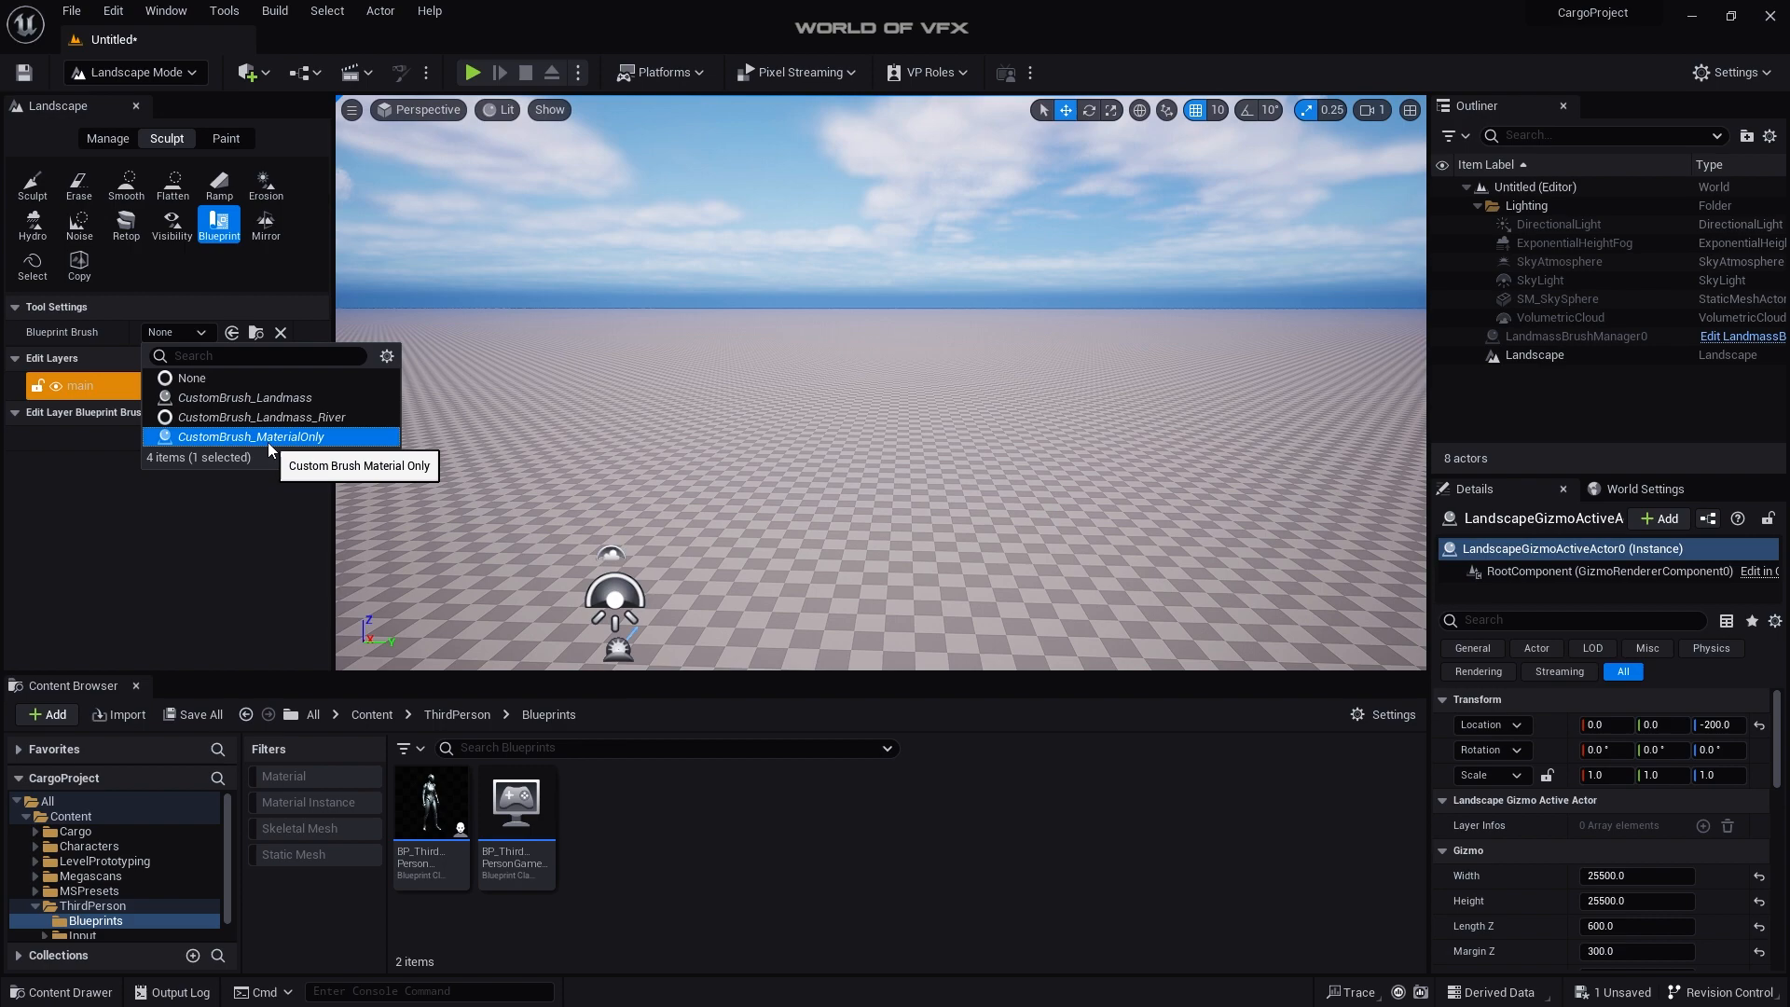
left_click(248, 436)
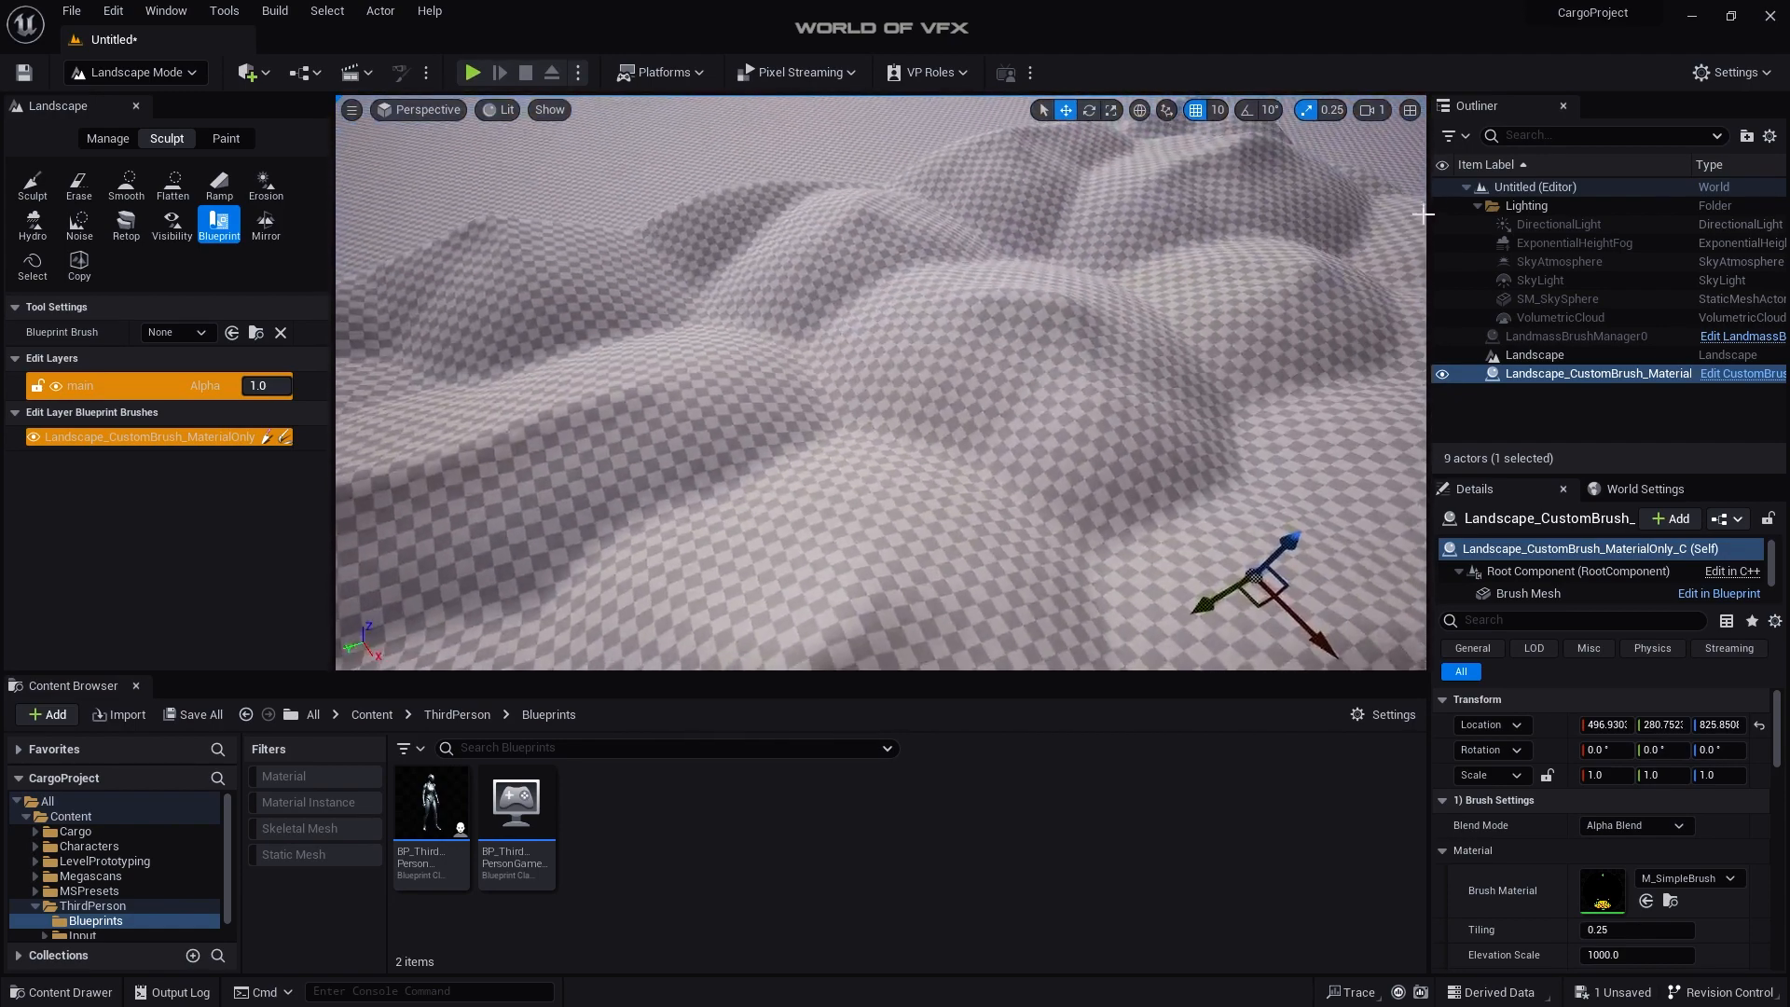
left_click(1372, 110)
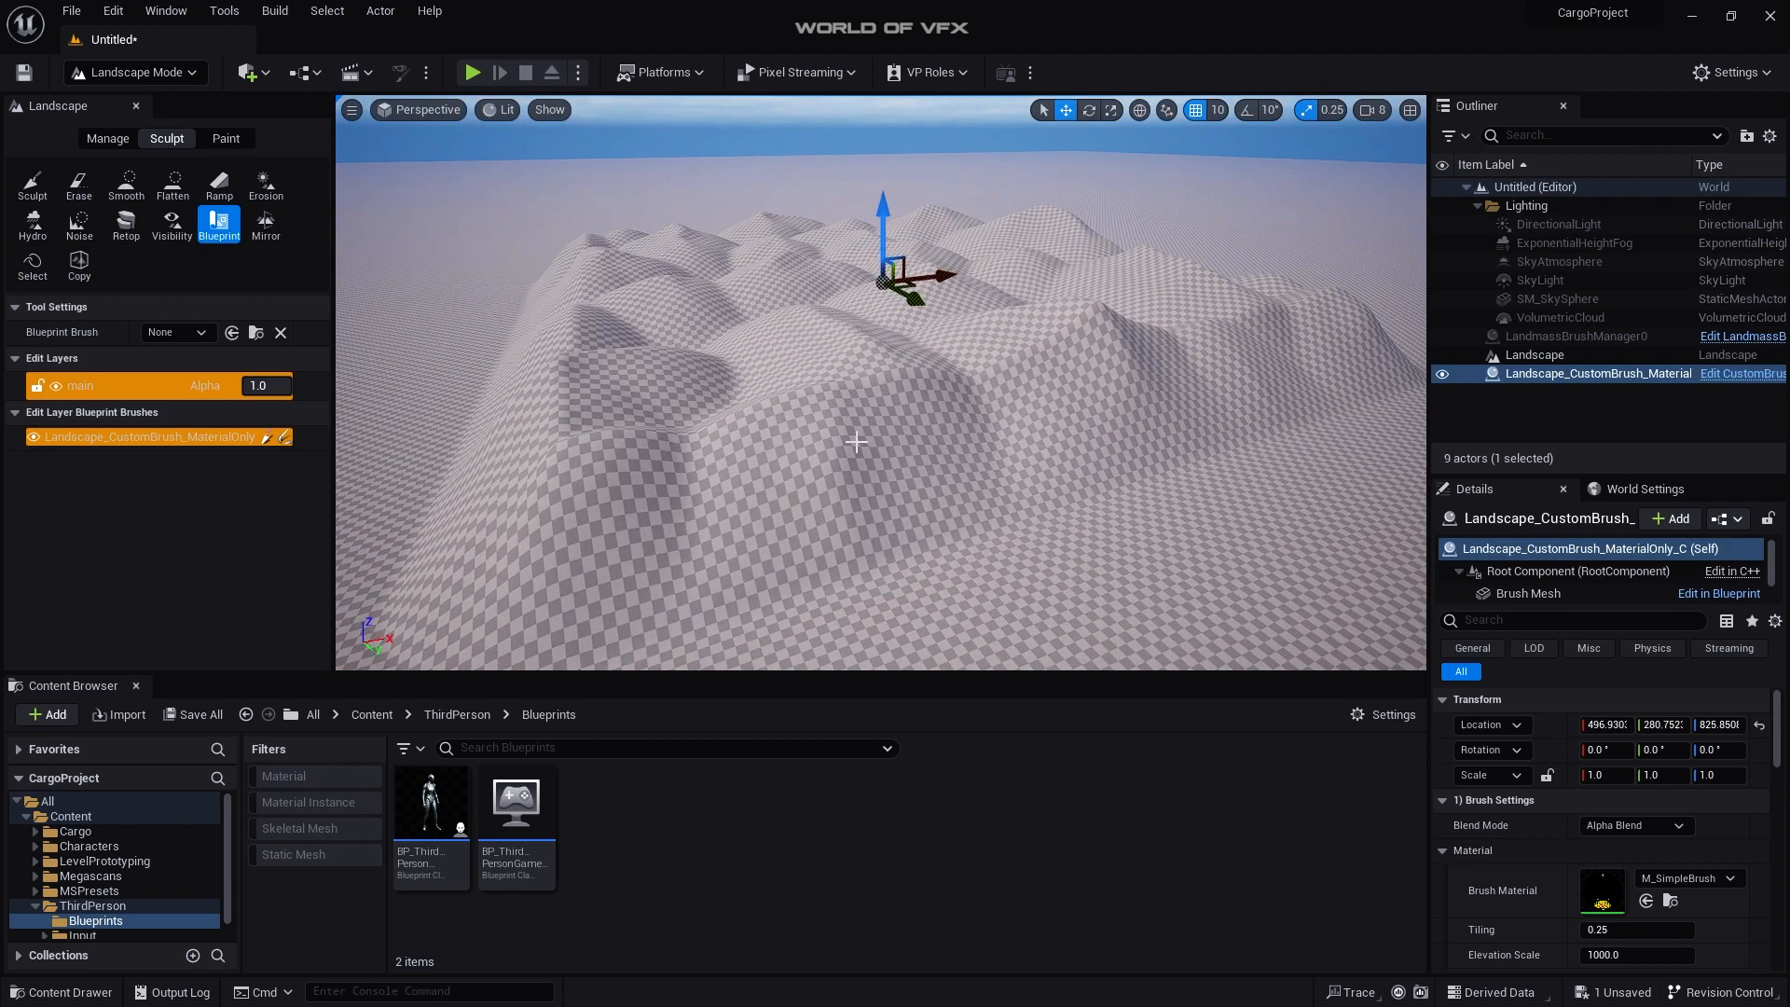
mouse_move(1598, 373)
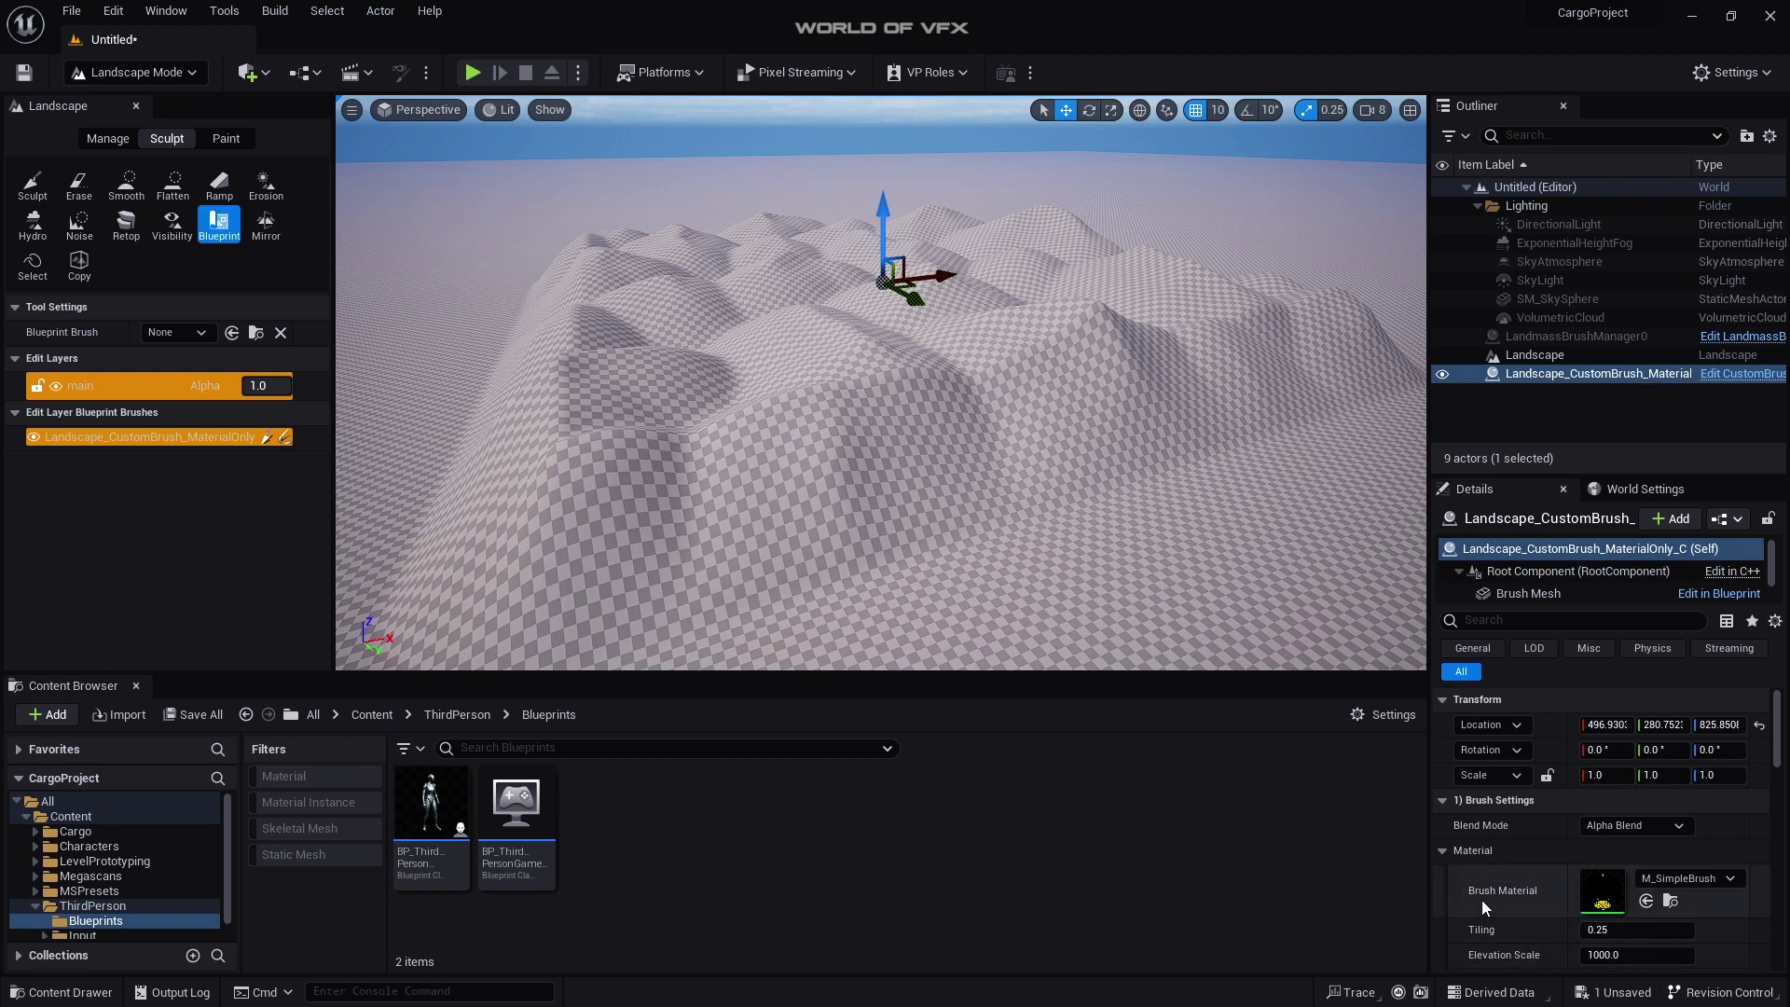
mouse_move(1683, 882)
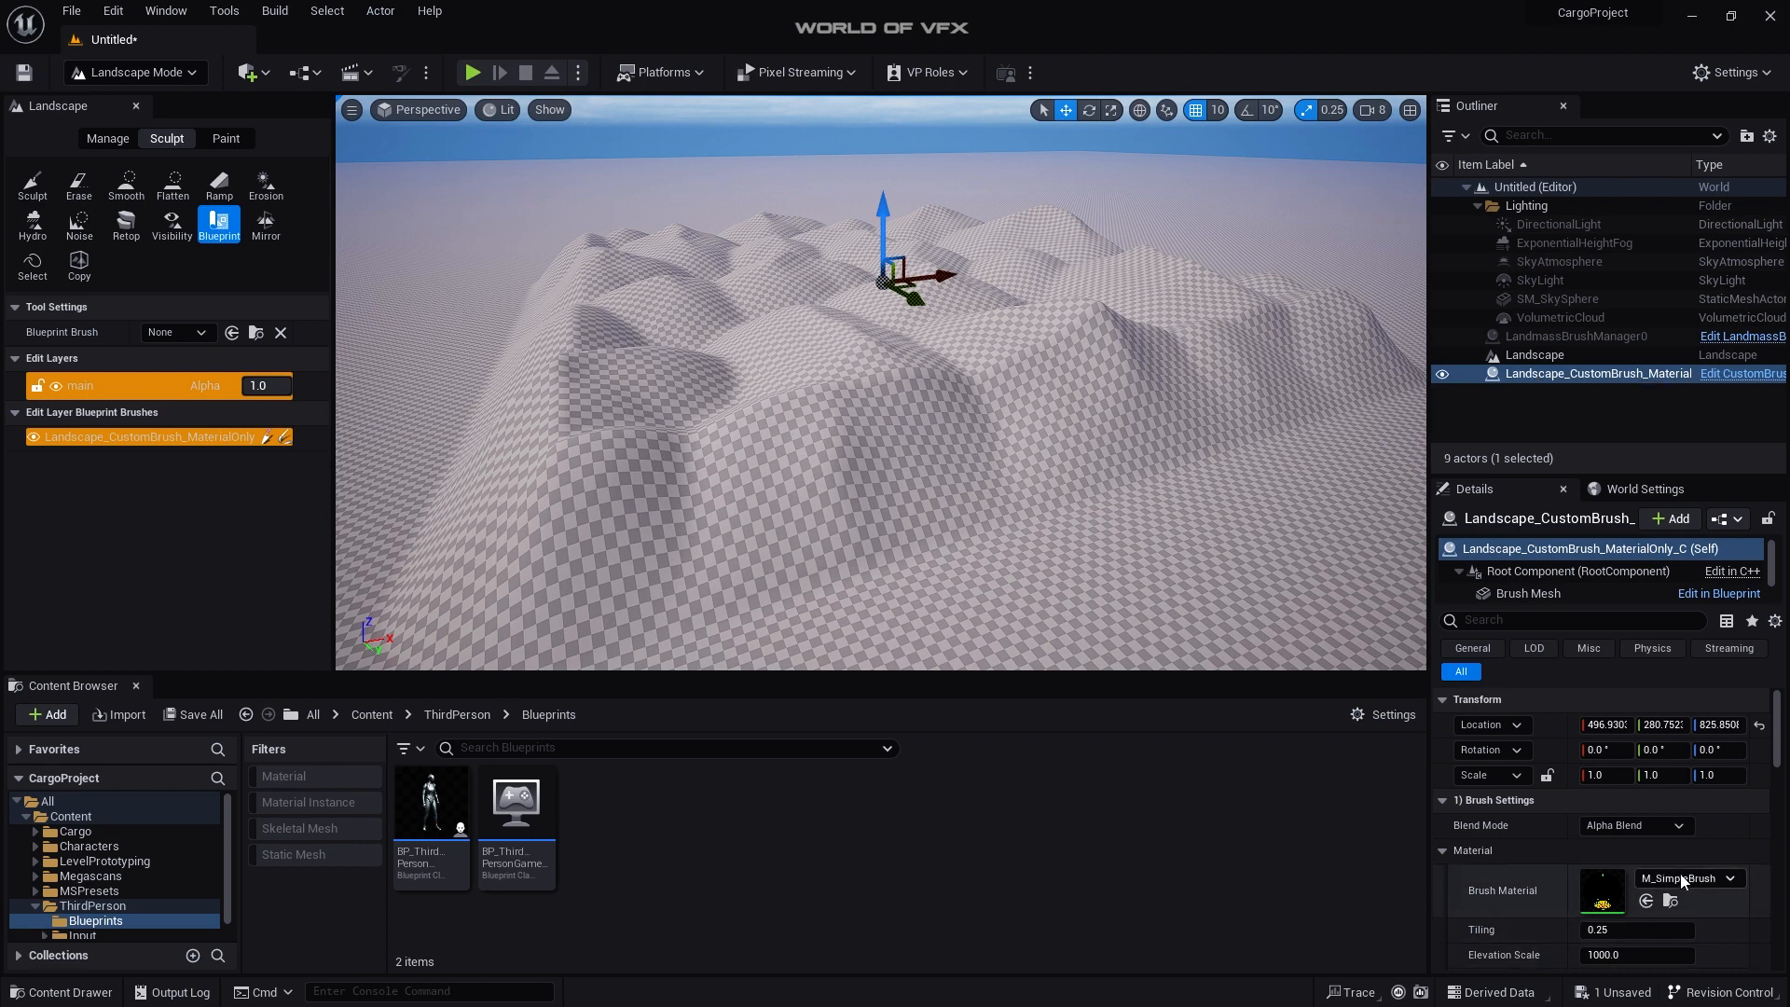
Step: Search 'noise' in the Brush Material picker and choose GenNoise_01
left_click(1733, 878)
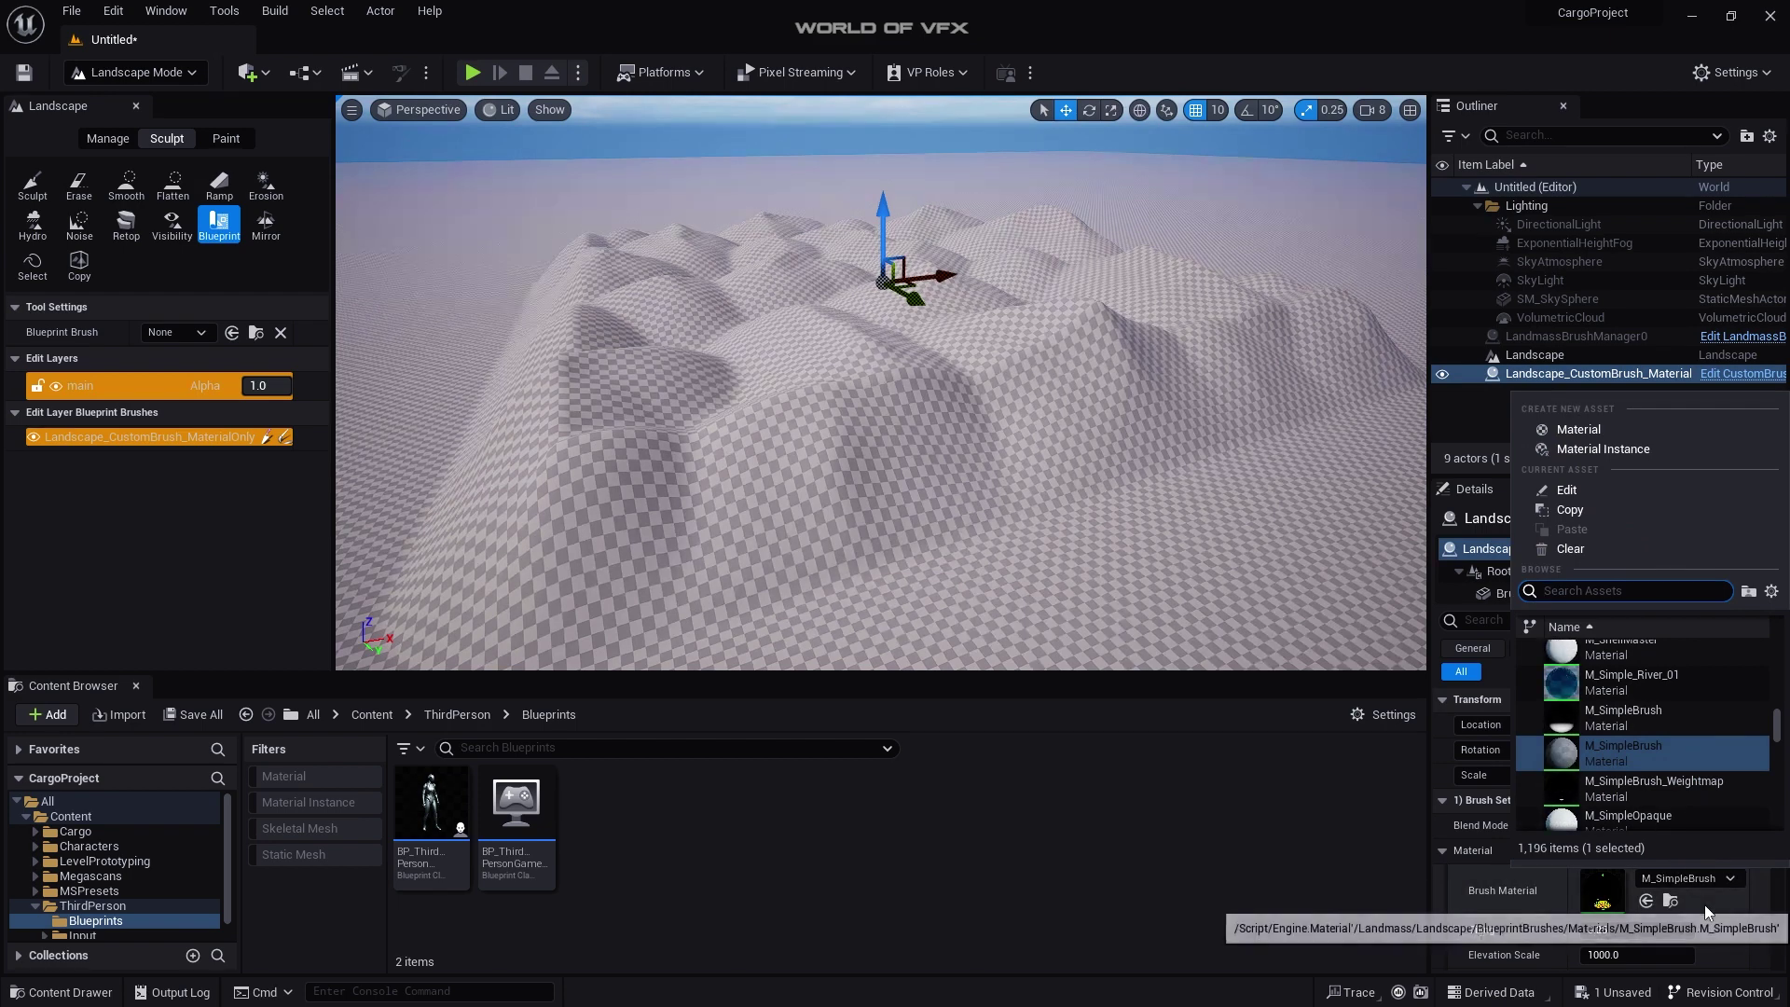
type("noise")
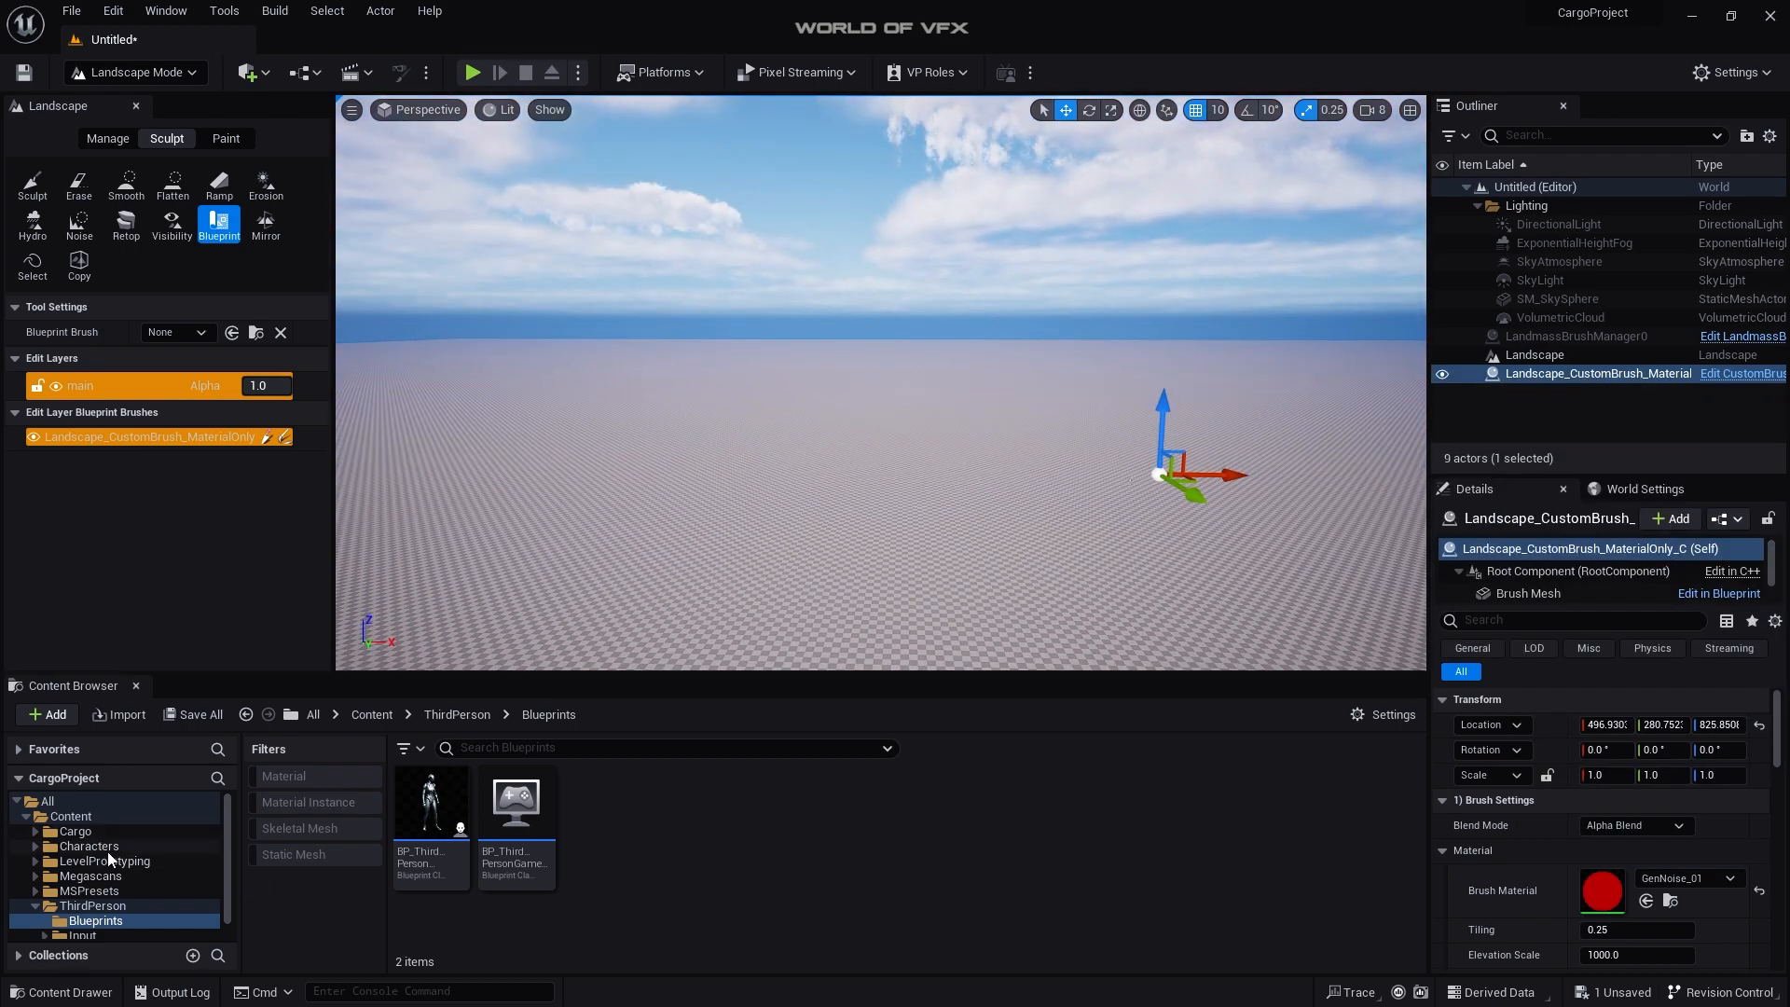
mouse_move(88, 846)
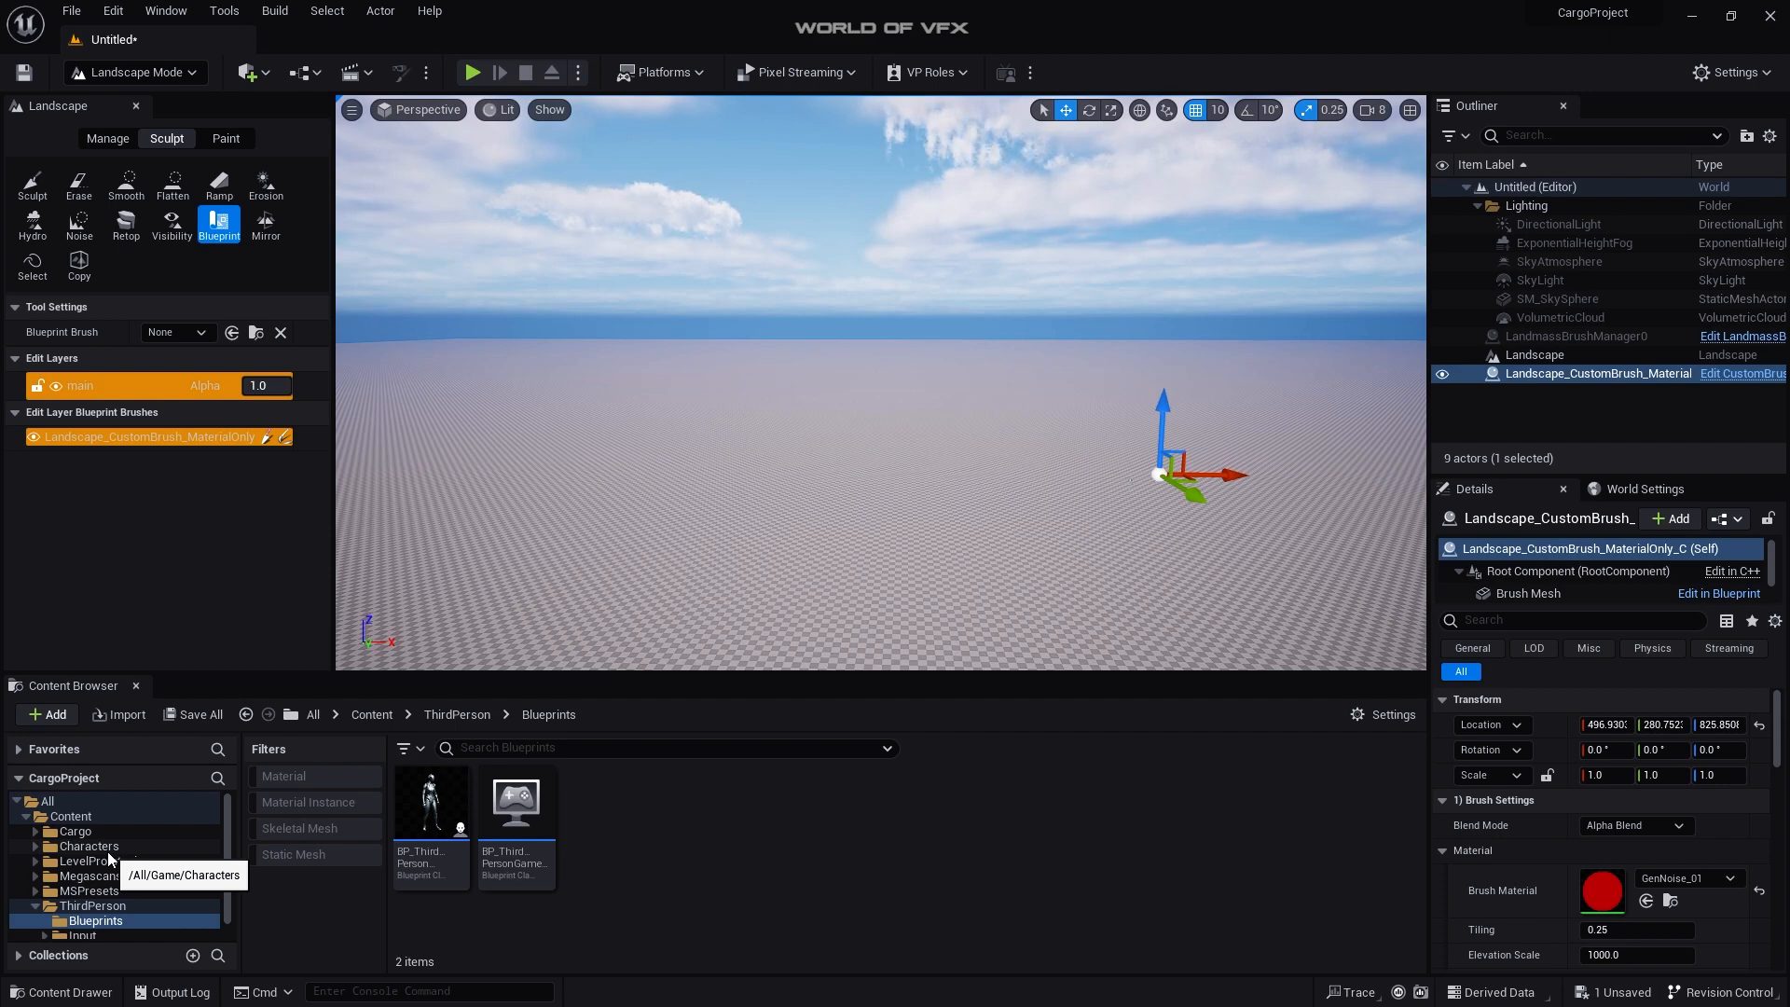
mouse_move(324, 848)
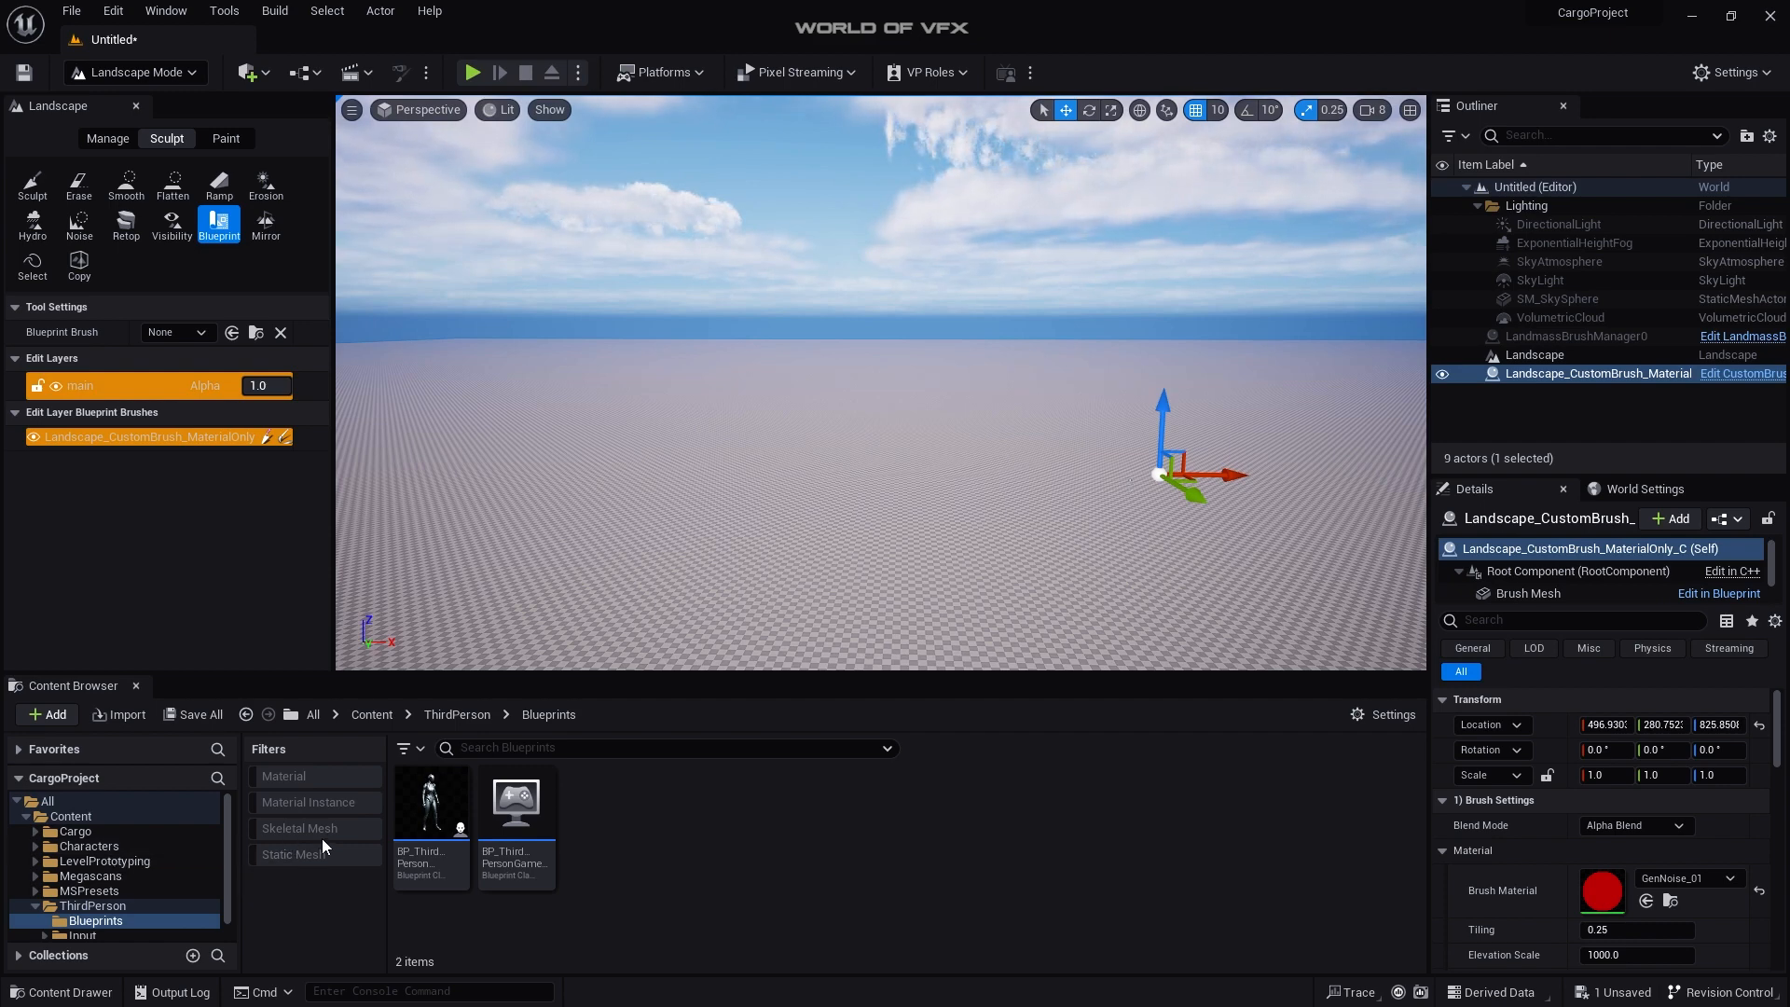
Step: Filter Megascans to material instances, select Landscape, and assign MI_Dry_Trampled_Sand as its material
left_click(307, 802)
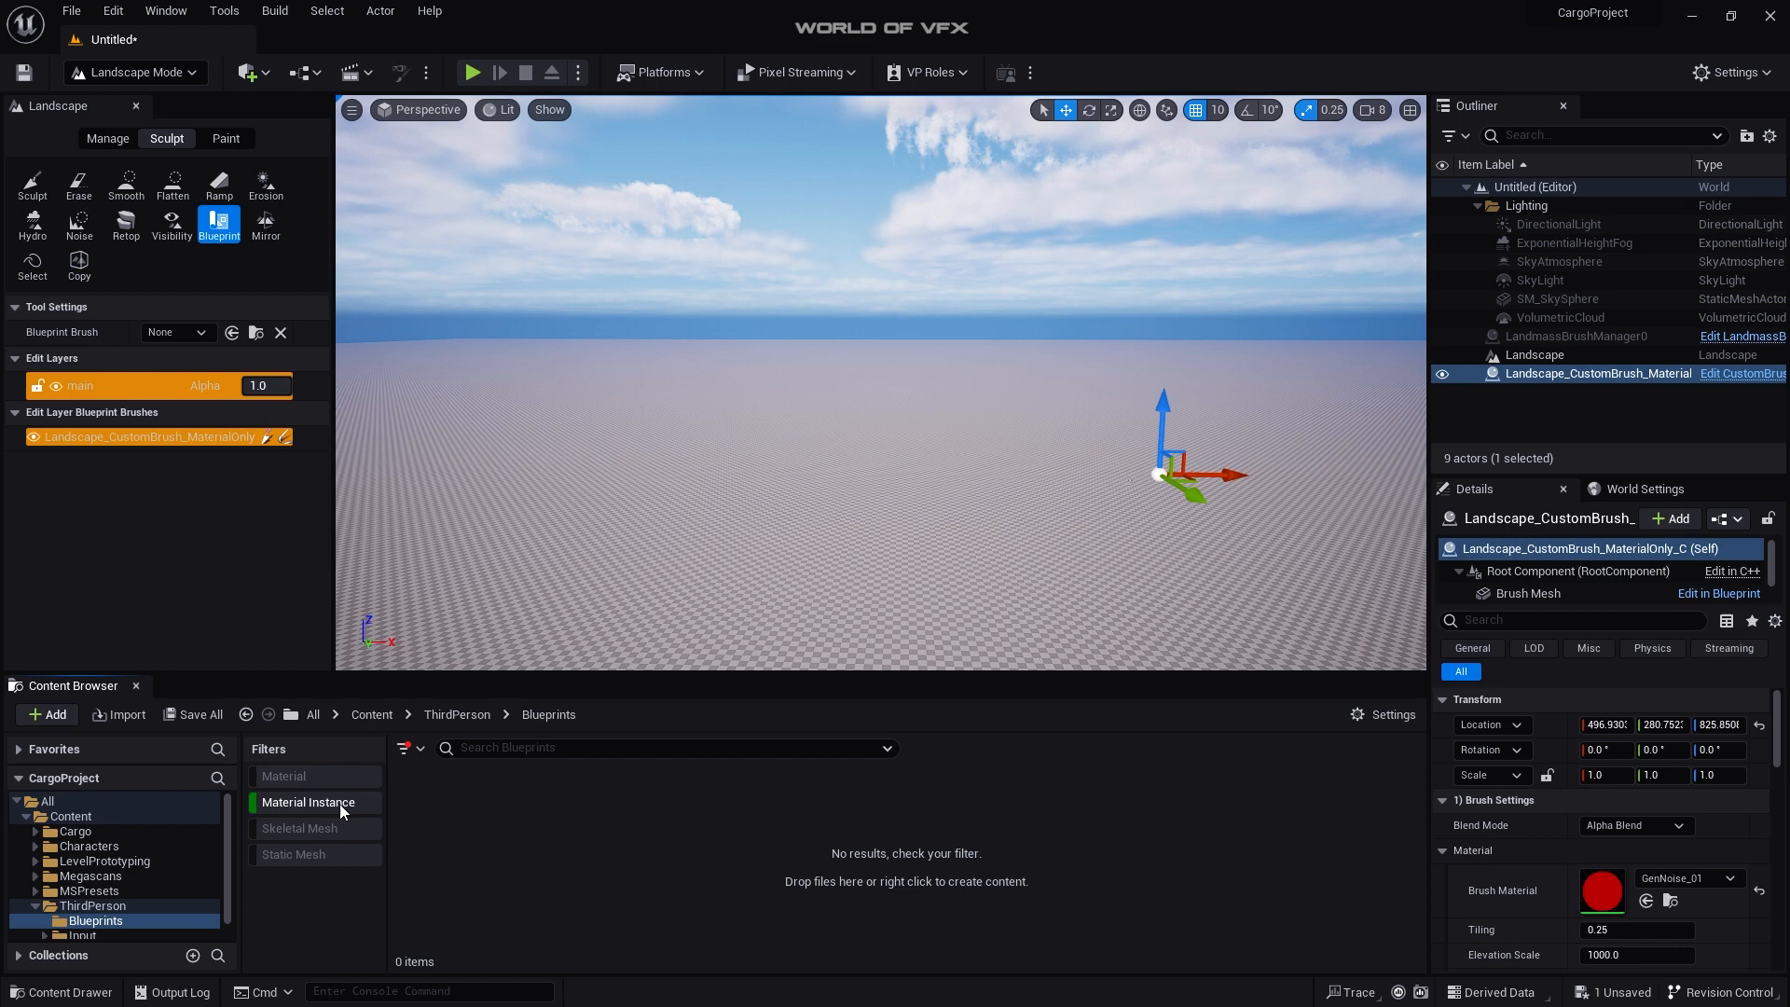
left_click(70, 816)
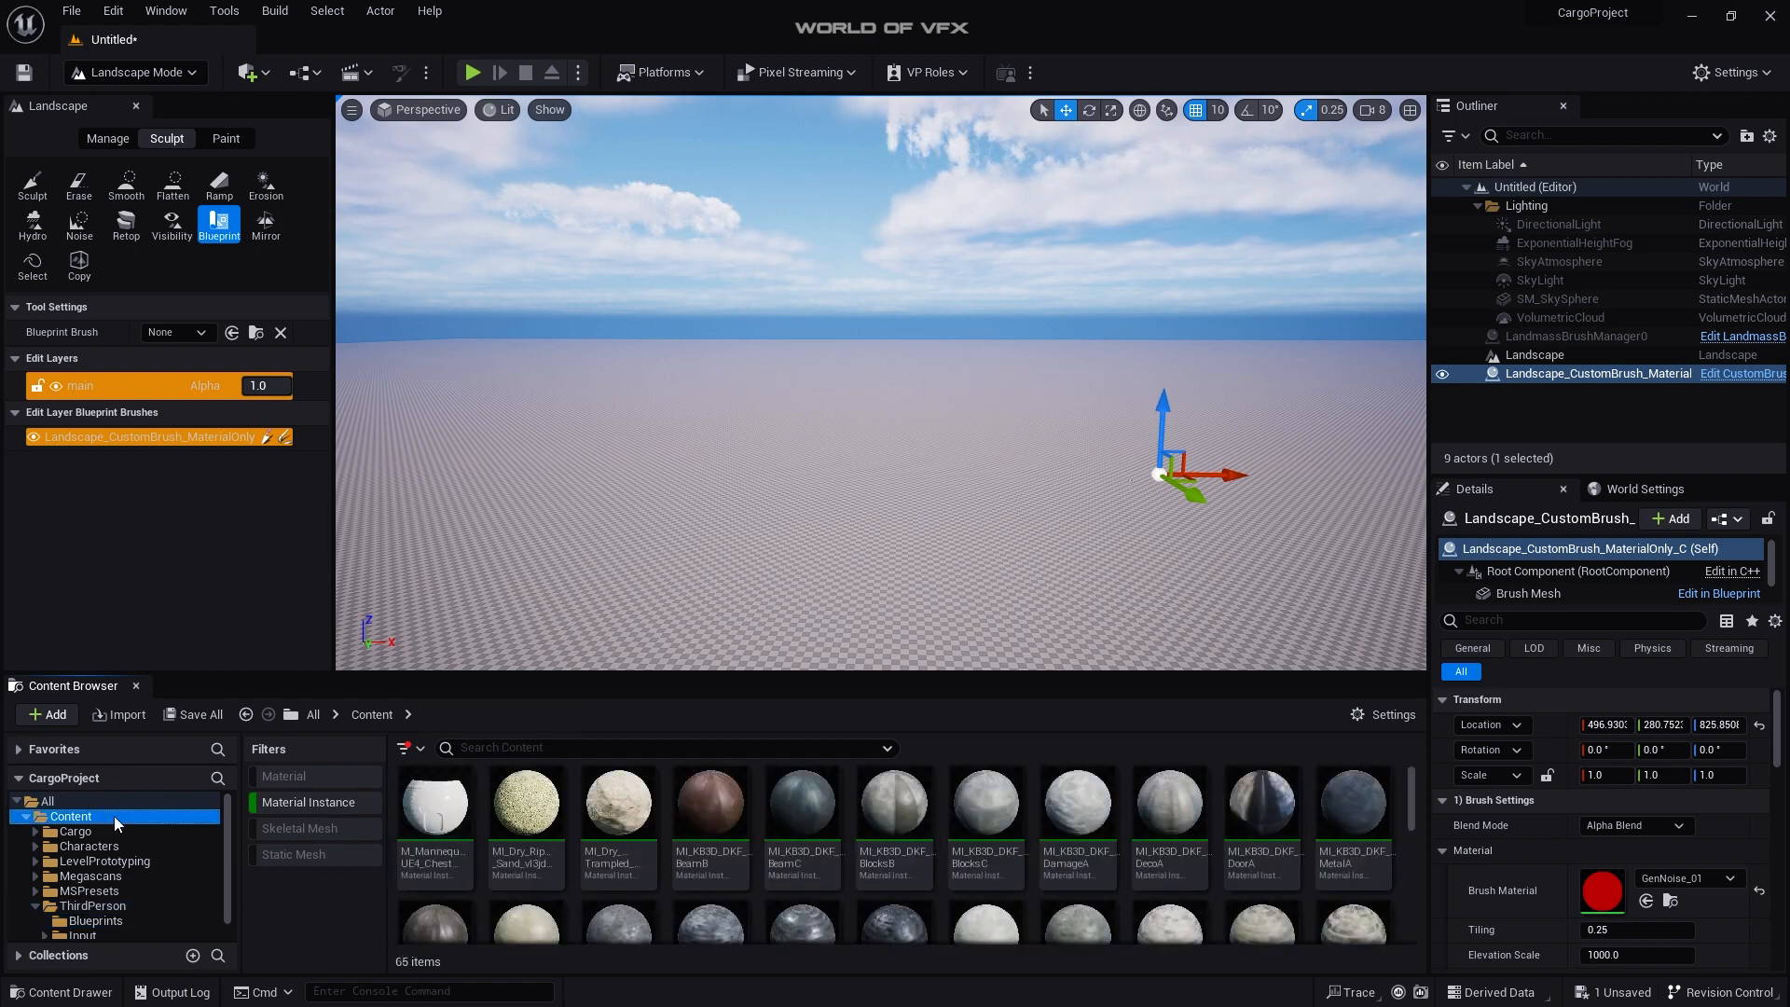
scroll("down", 3)
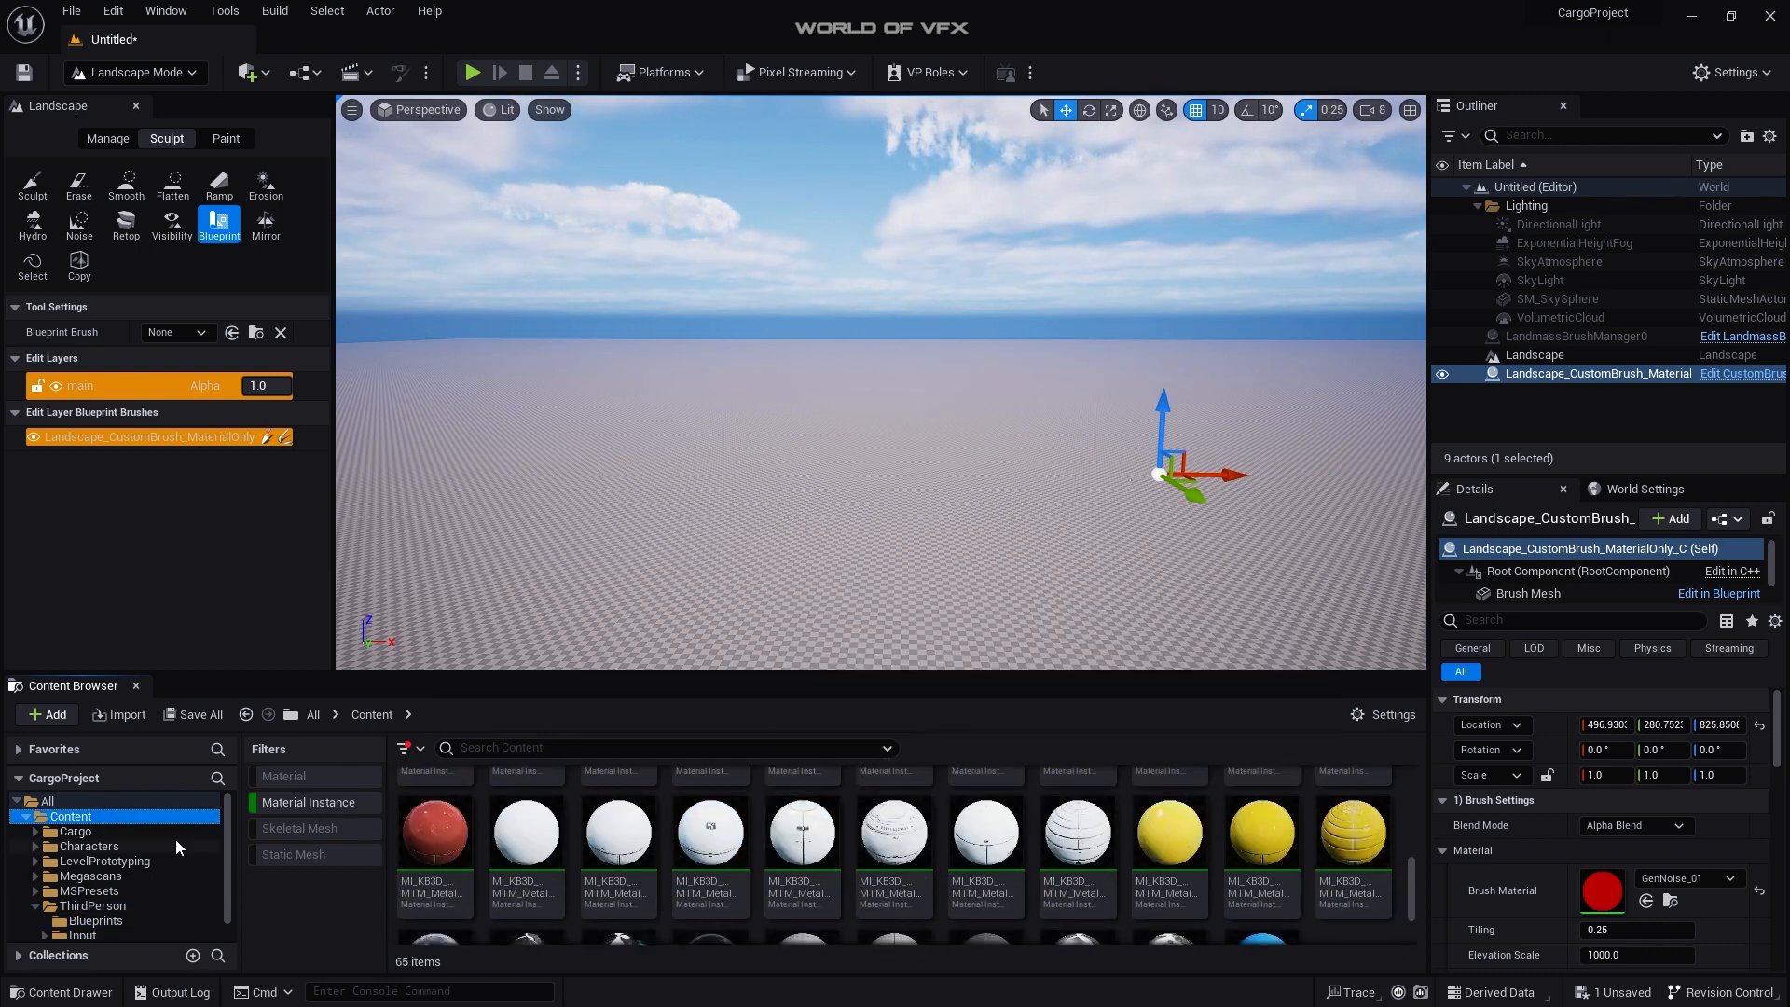
left_click(89, 876)
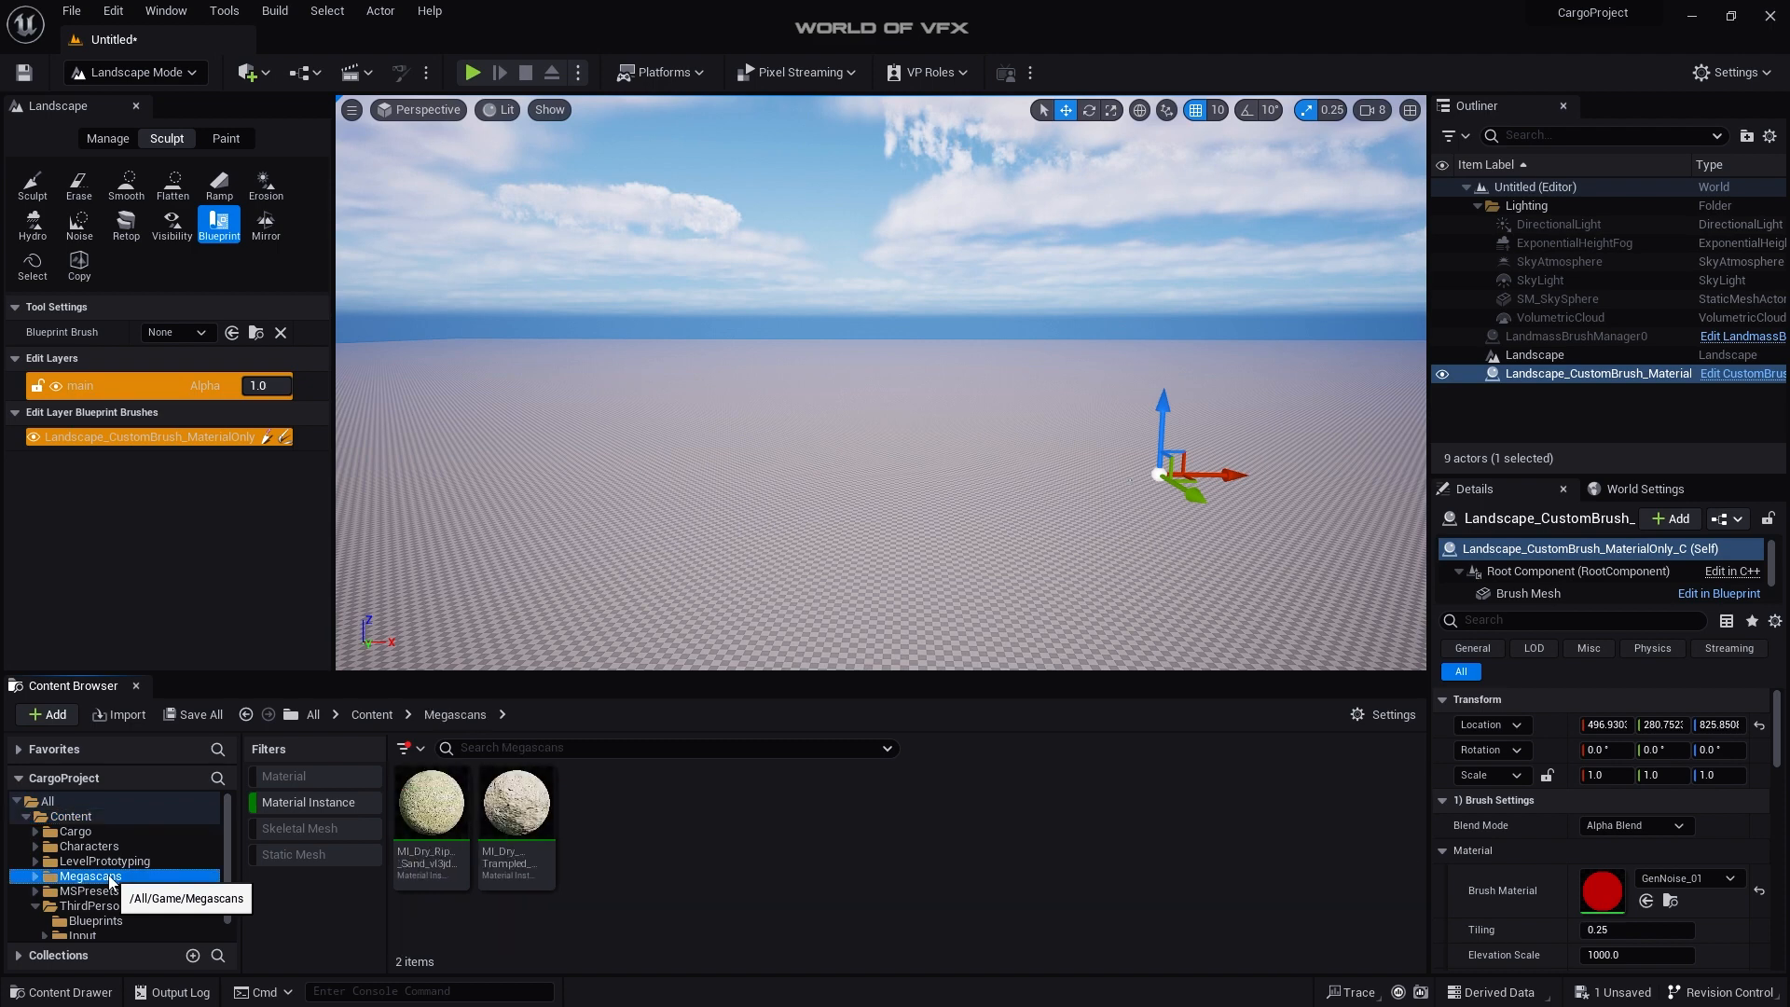
mouse_move(432, 808)
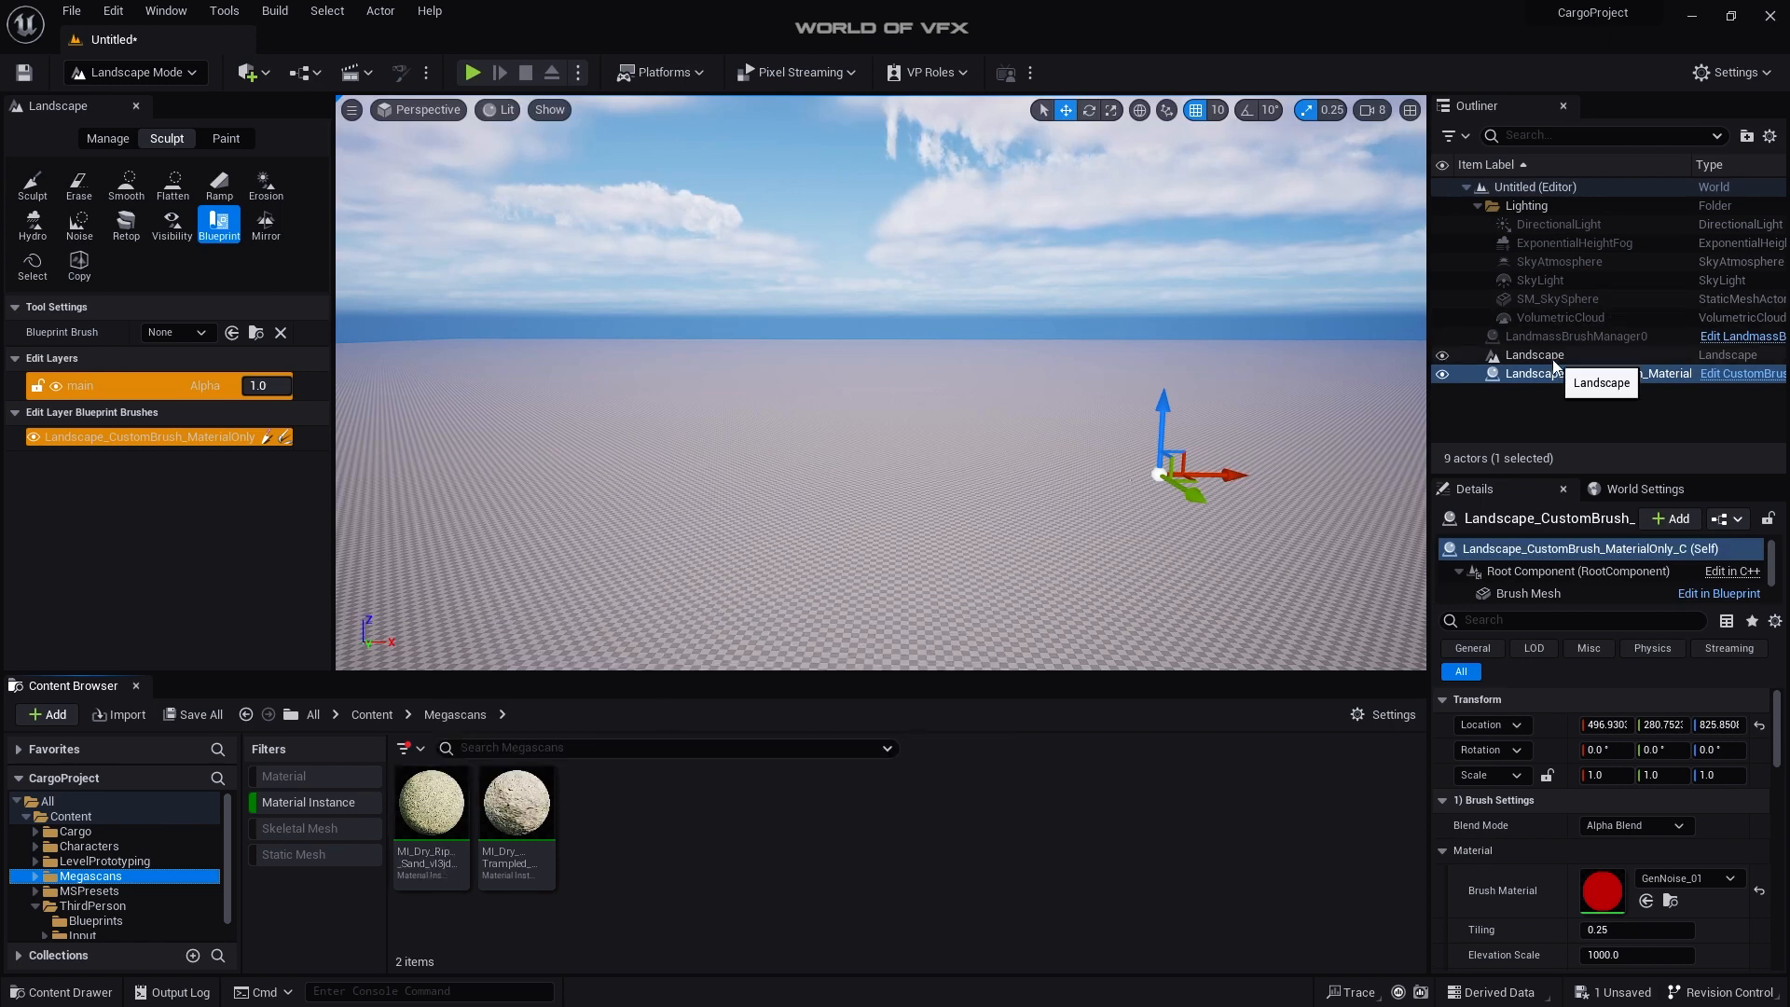
left_click(1535, 354)
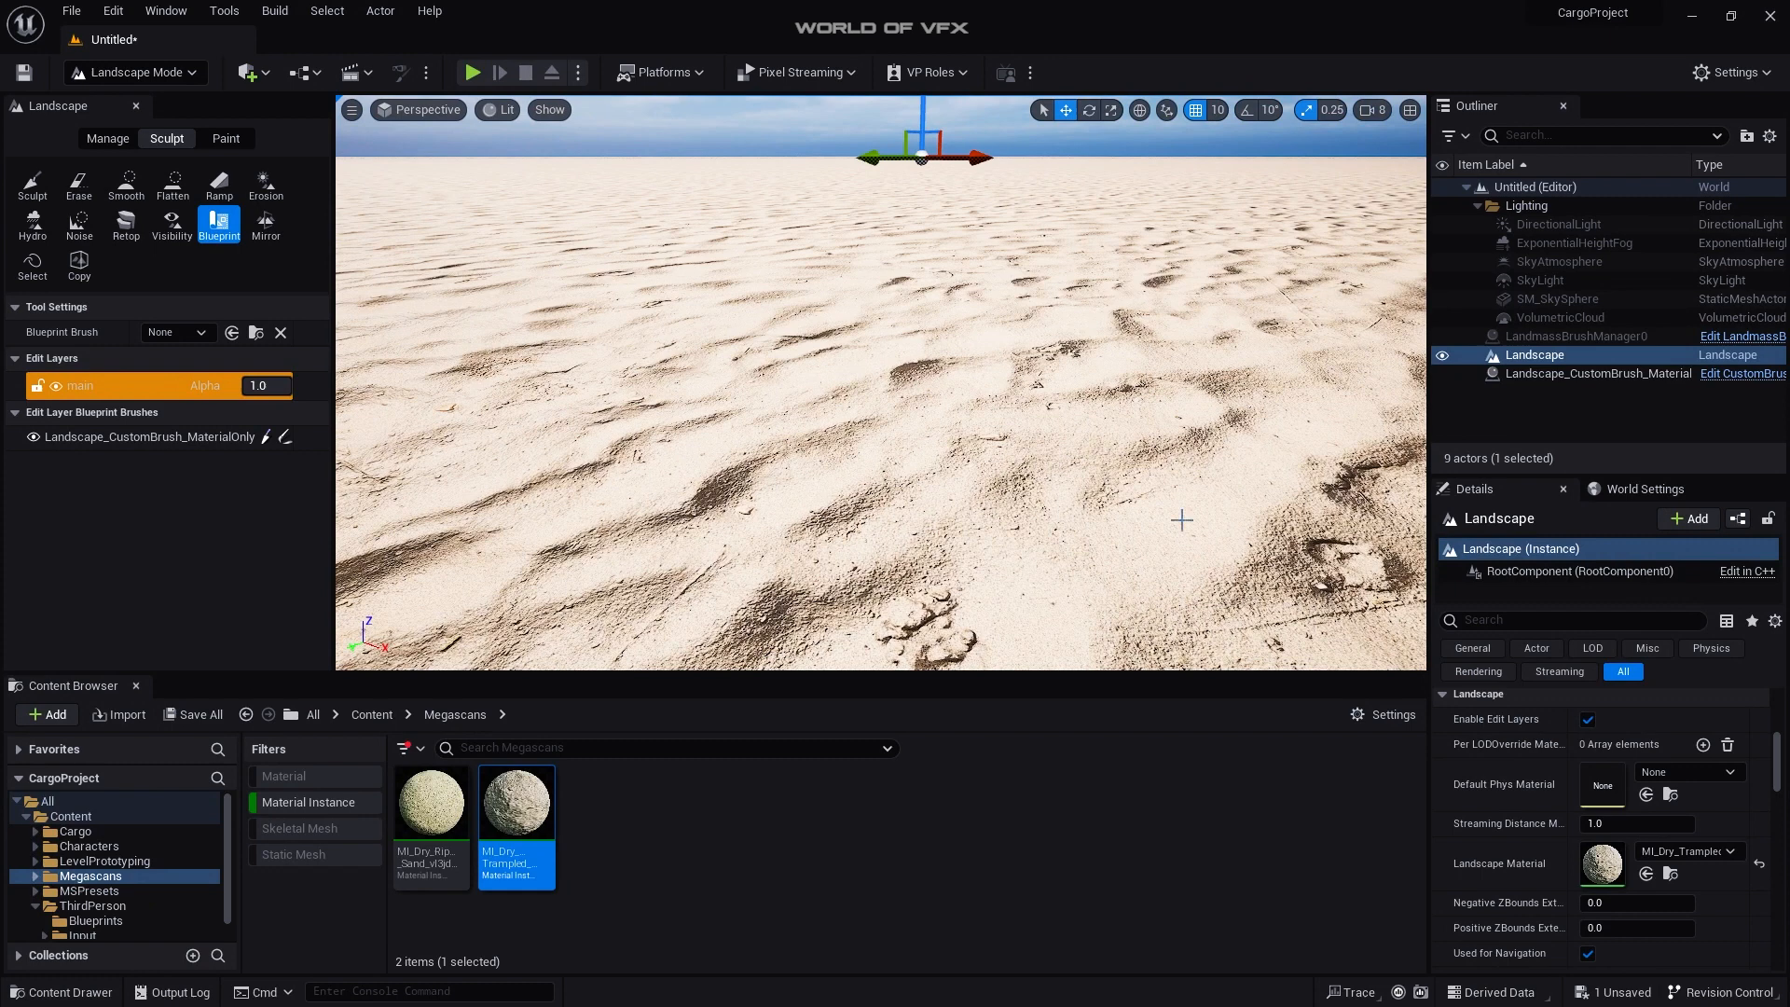
mouse_move(1603, 863)
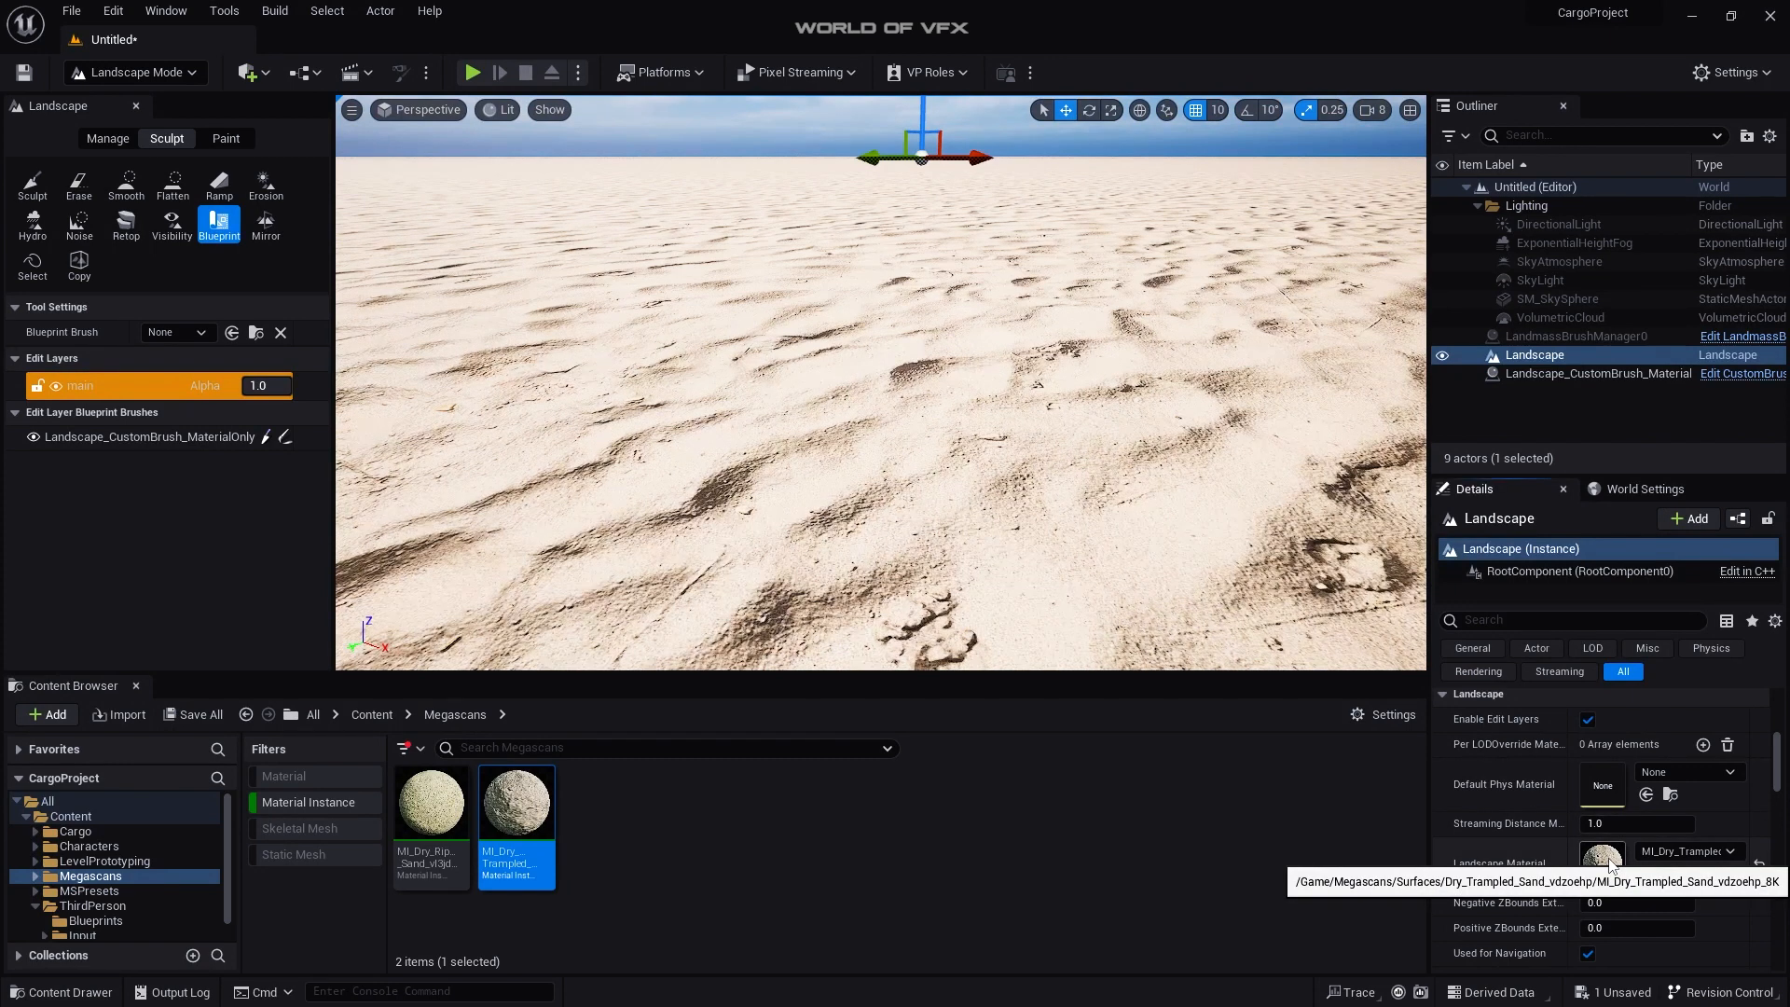
double_click(515, 802)
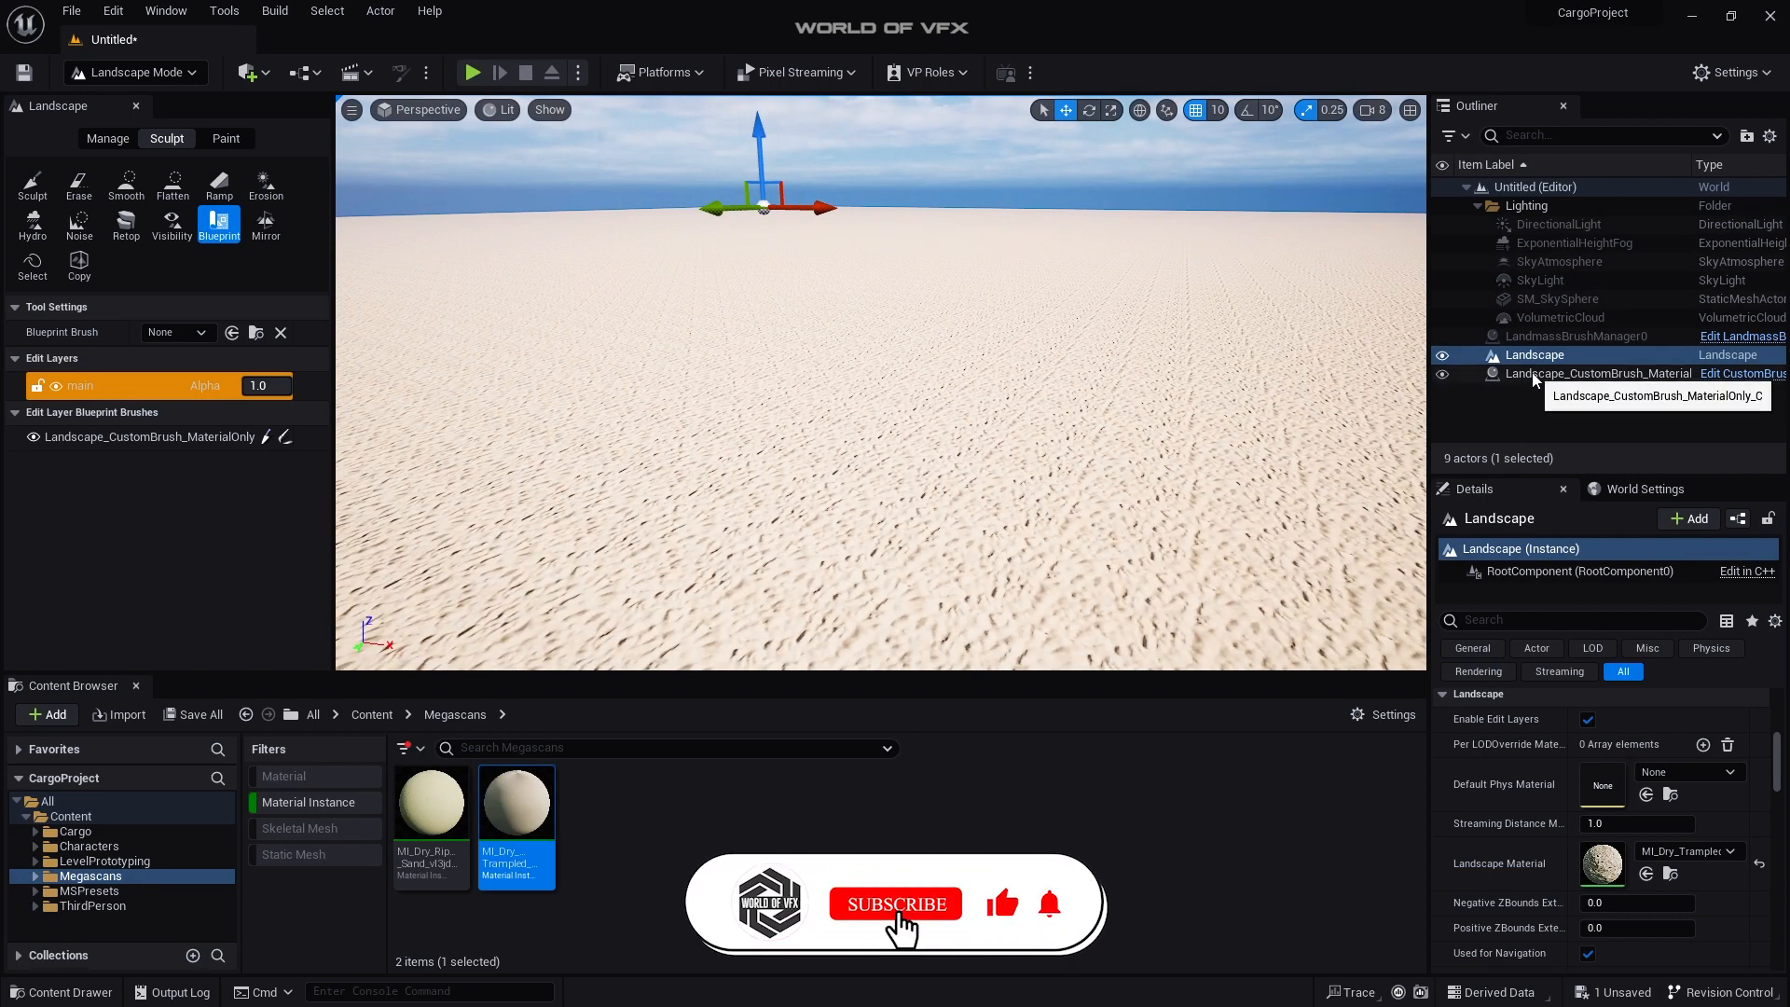
Step: Set the GenNoise custom brush's elevation scale to 6000, octaves to 1, and adjust its tiling
left_click(1597, 373)
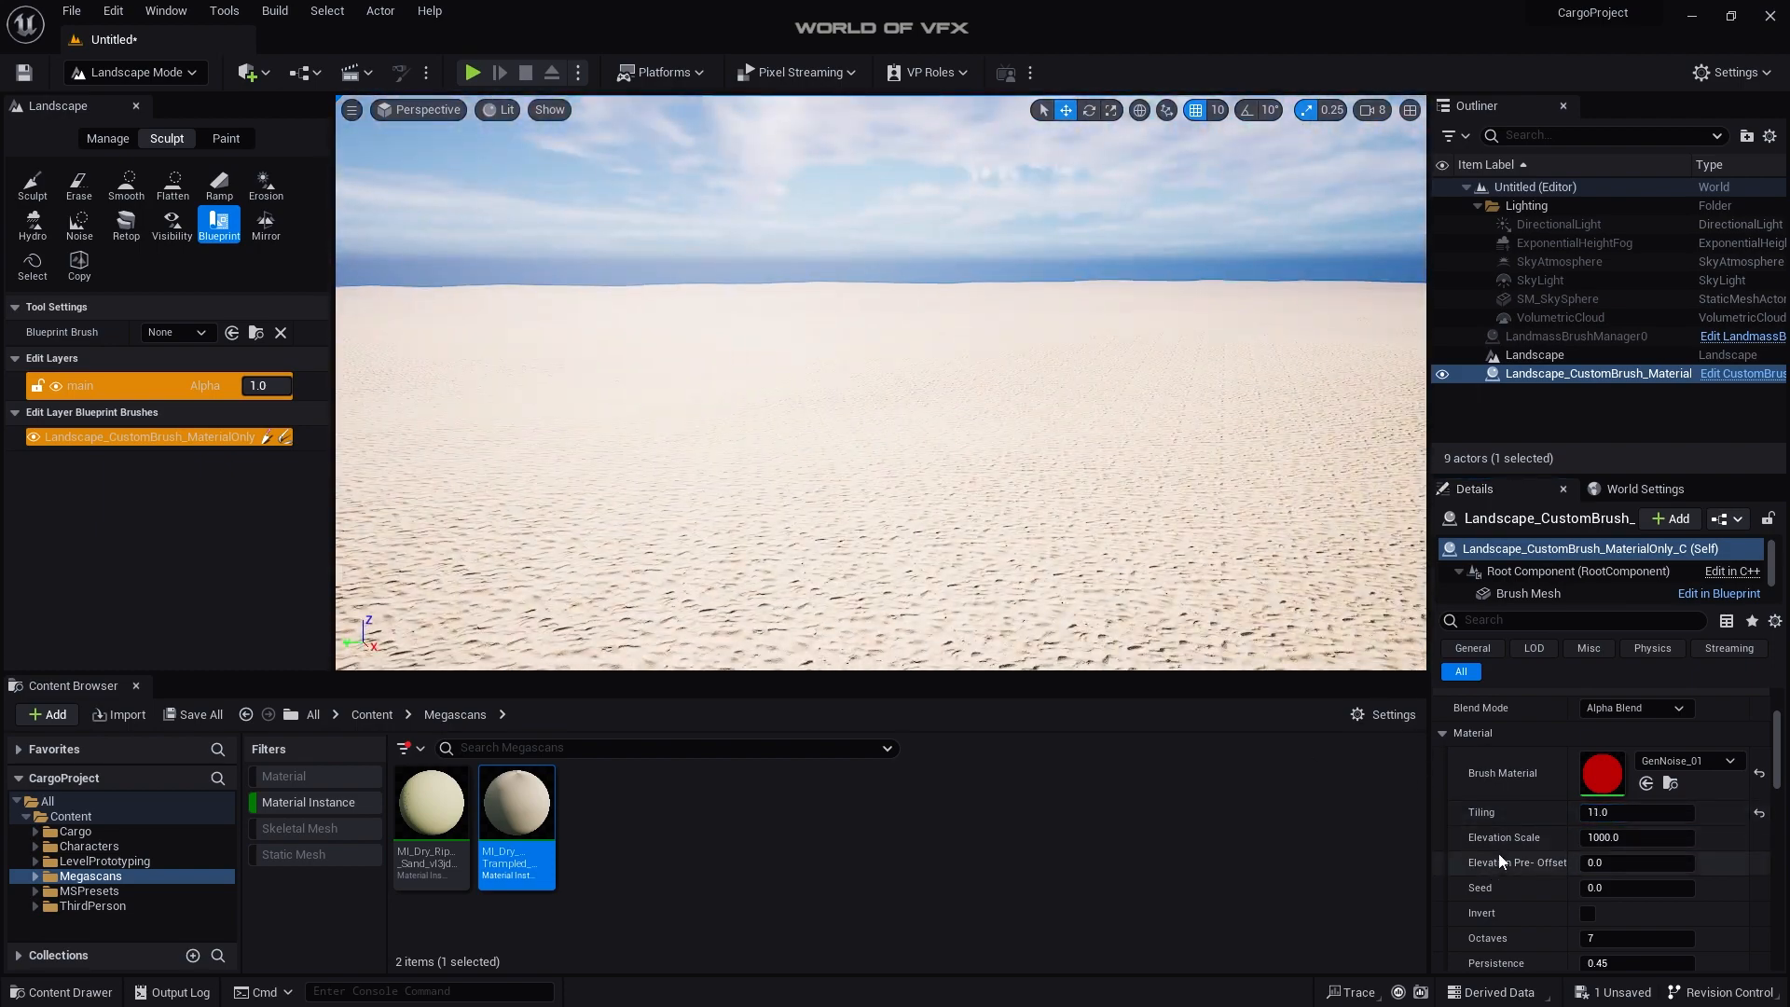
left_click(1637, 837)
type("5000")
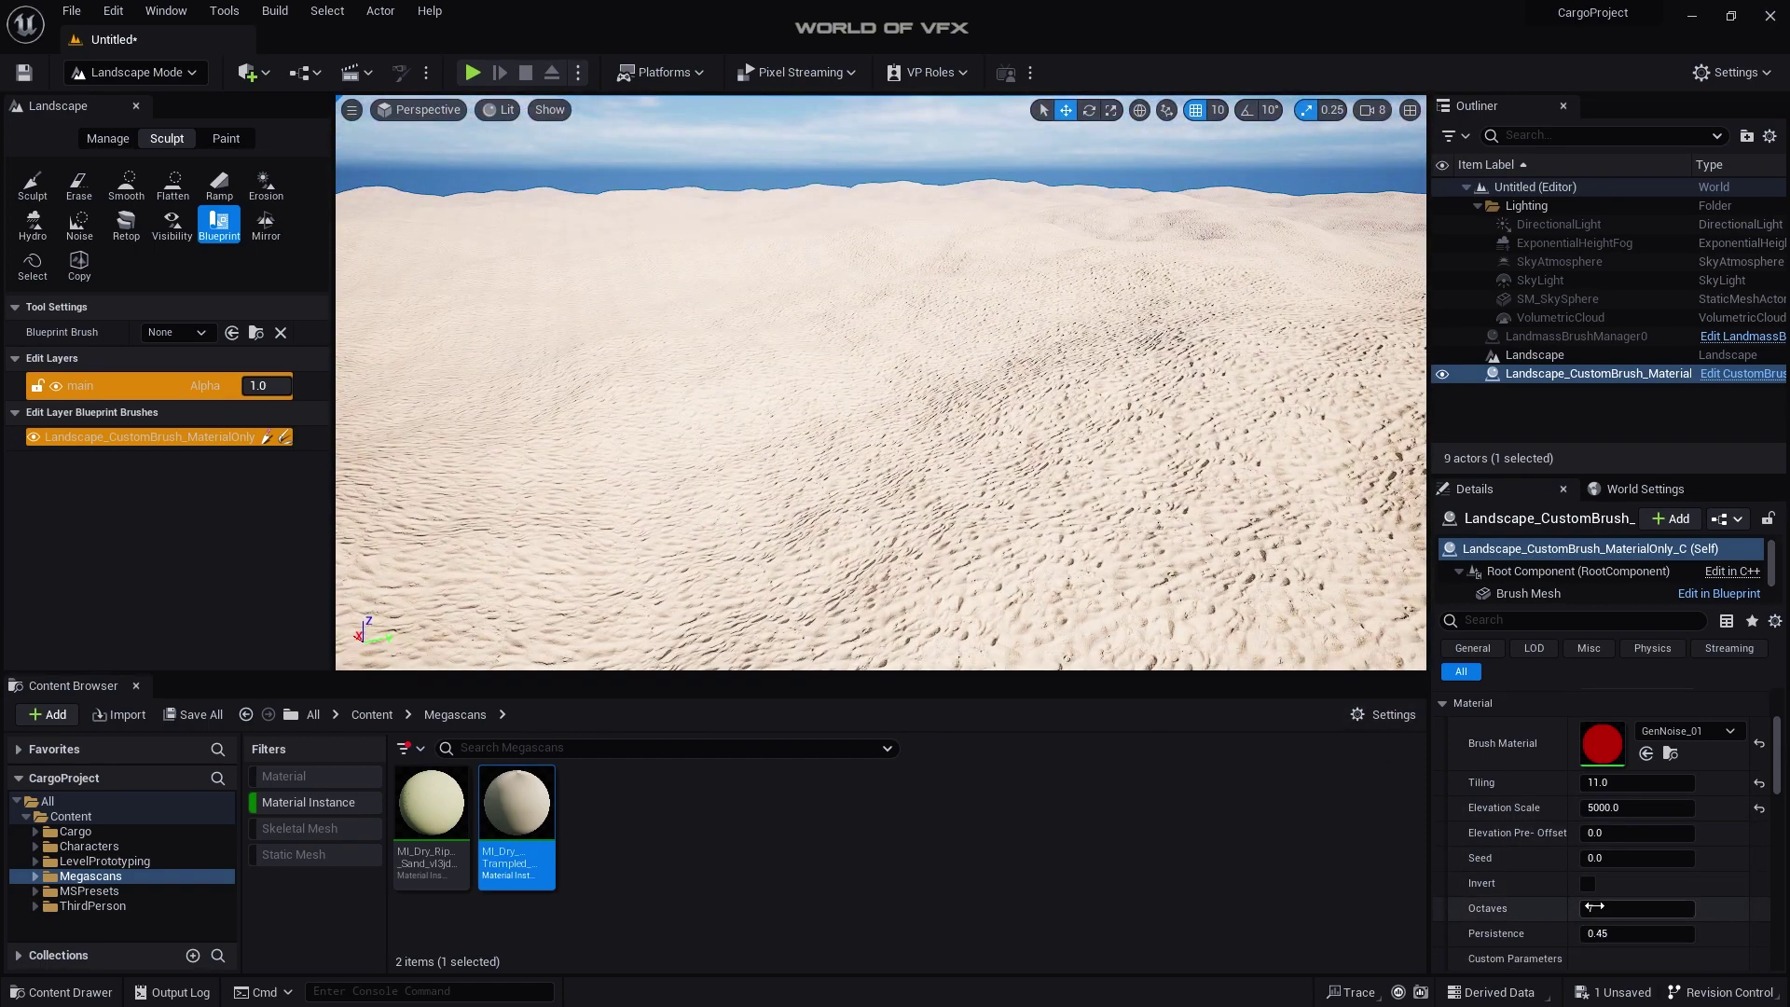
left_click(1637, 908)
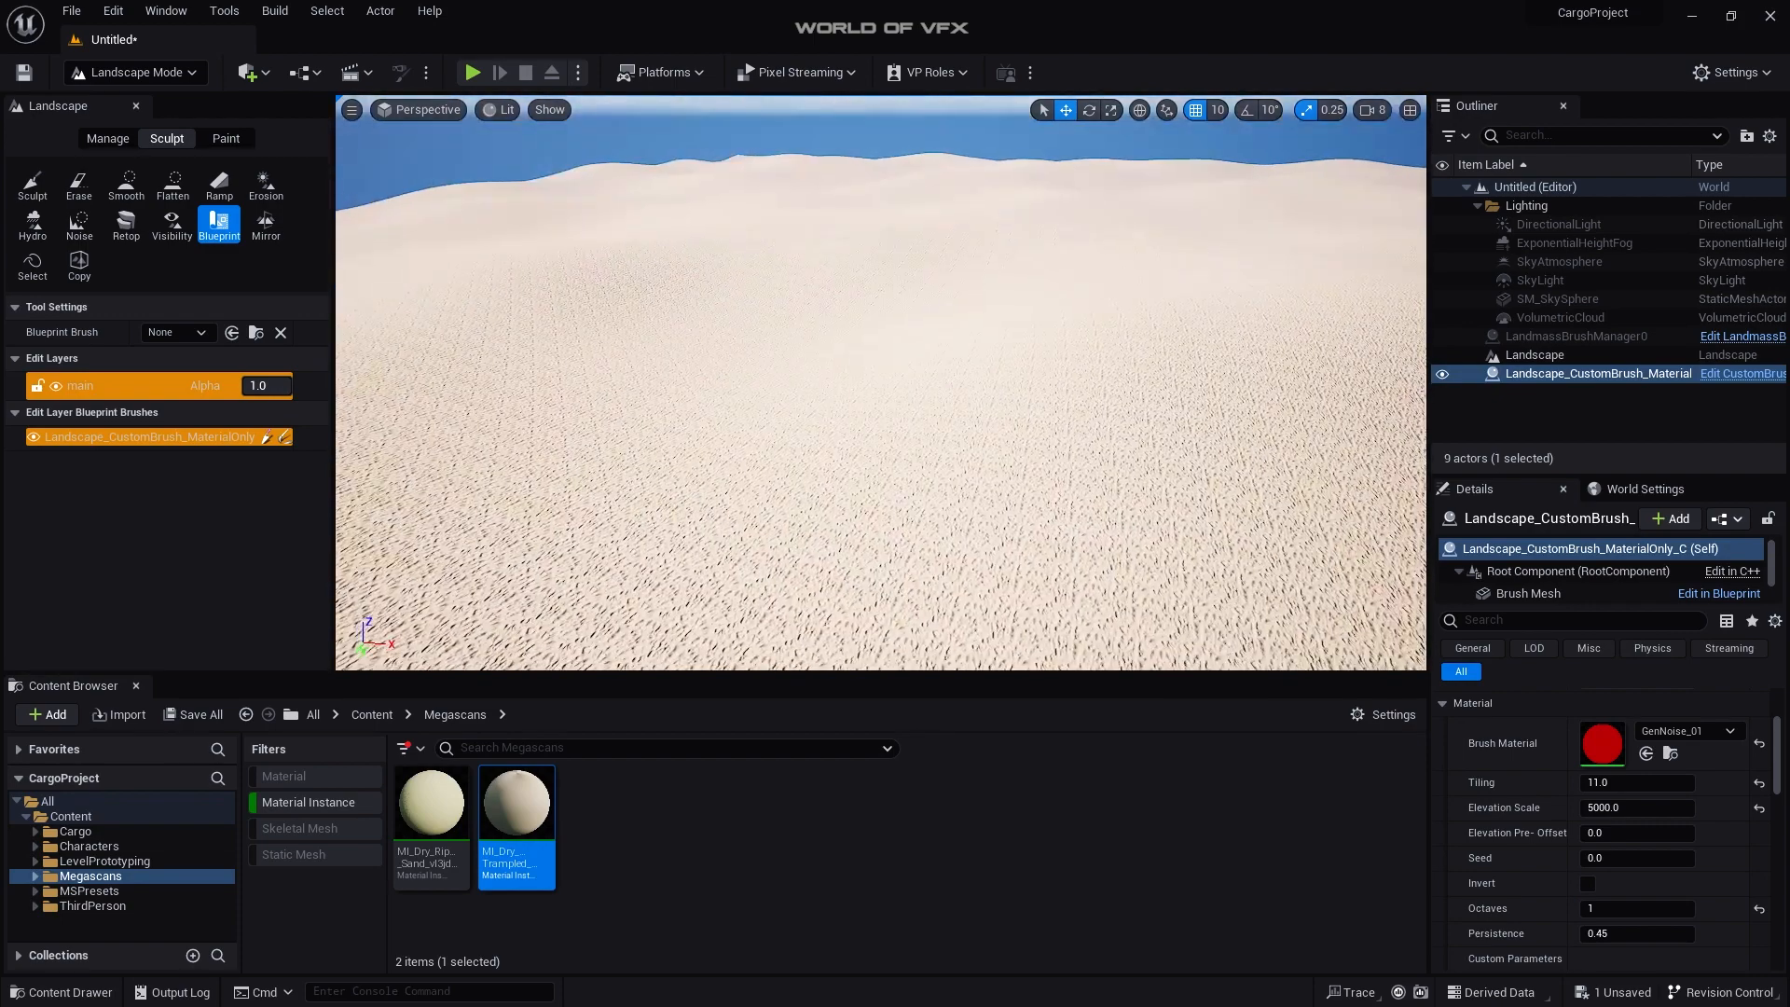
left_click(1637, 782)
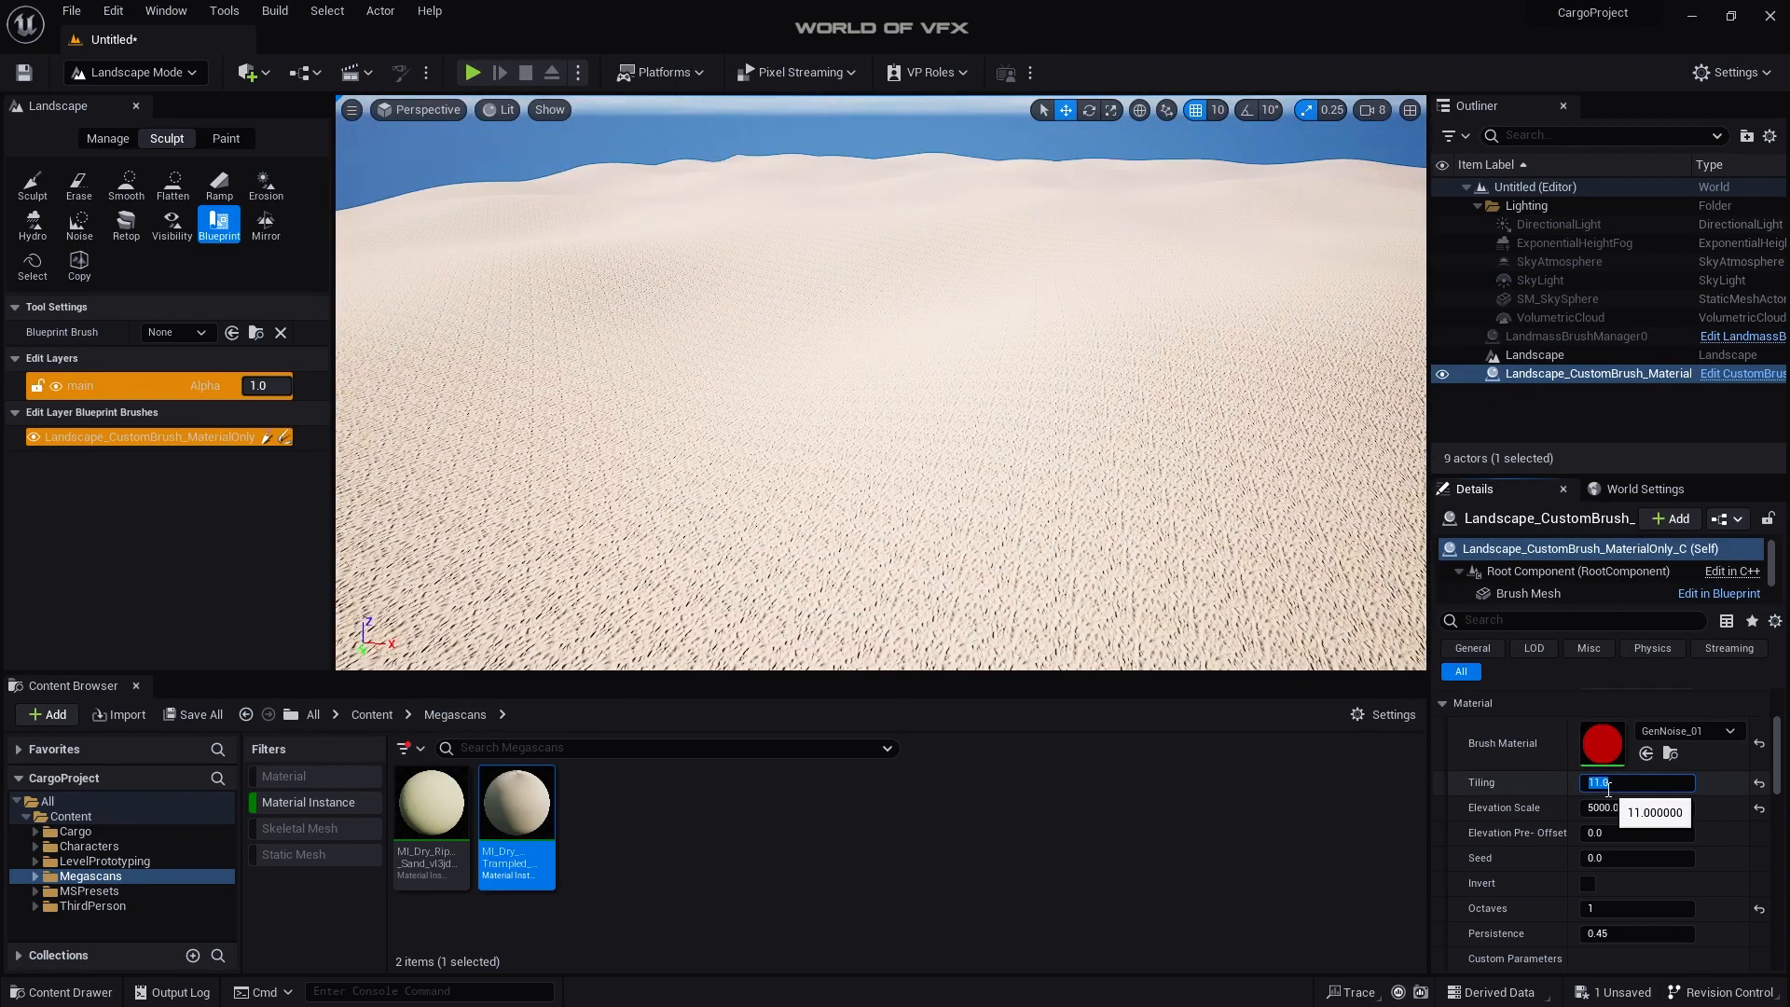
type("30.0")
left_click(1637, 808)
type("6000")
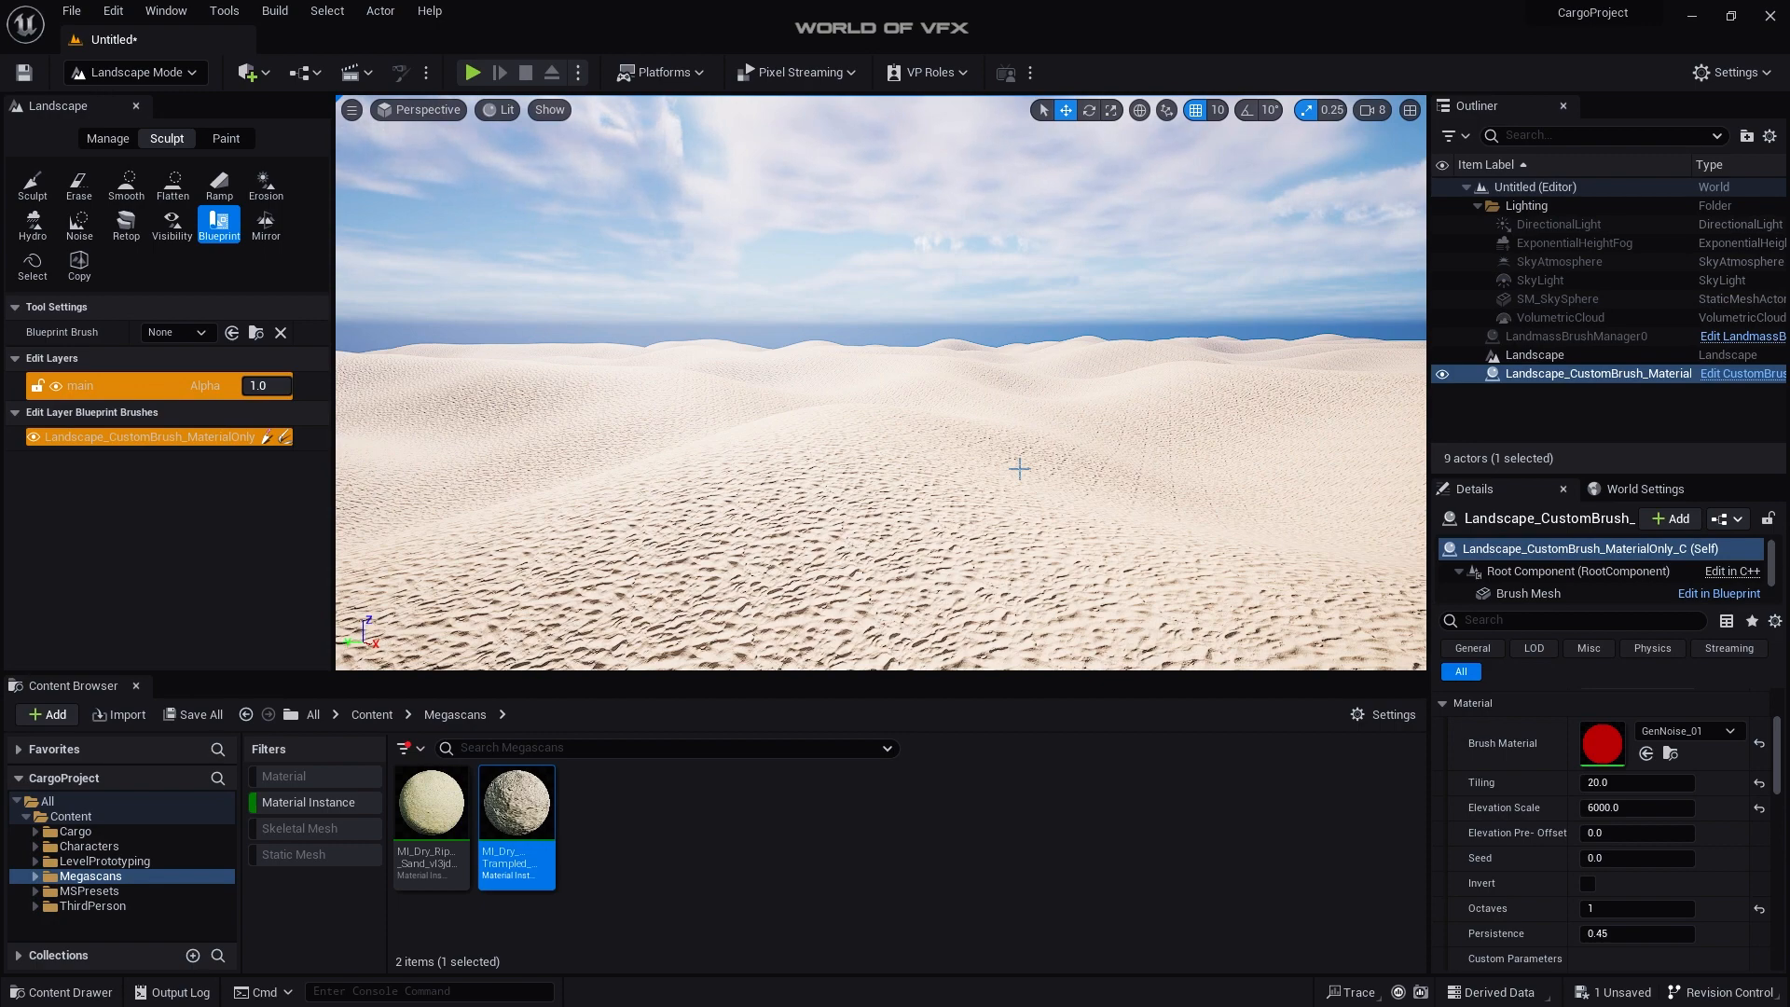
Step: Switch from Landscape mode back to Selection mode
left_click(132, 73)
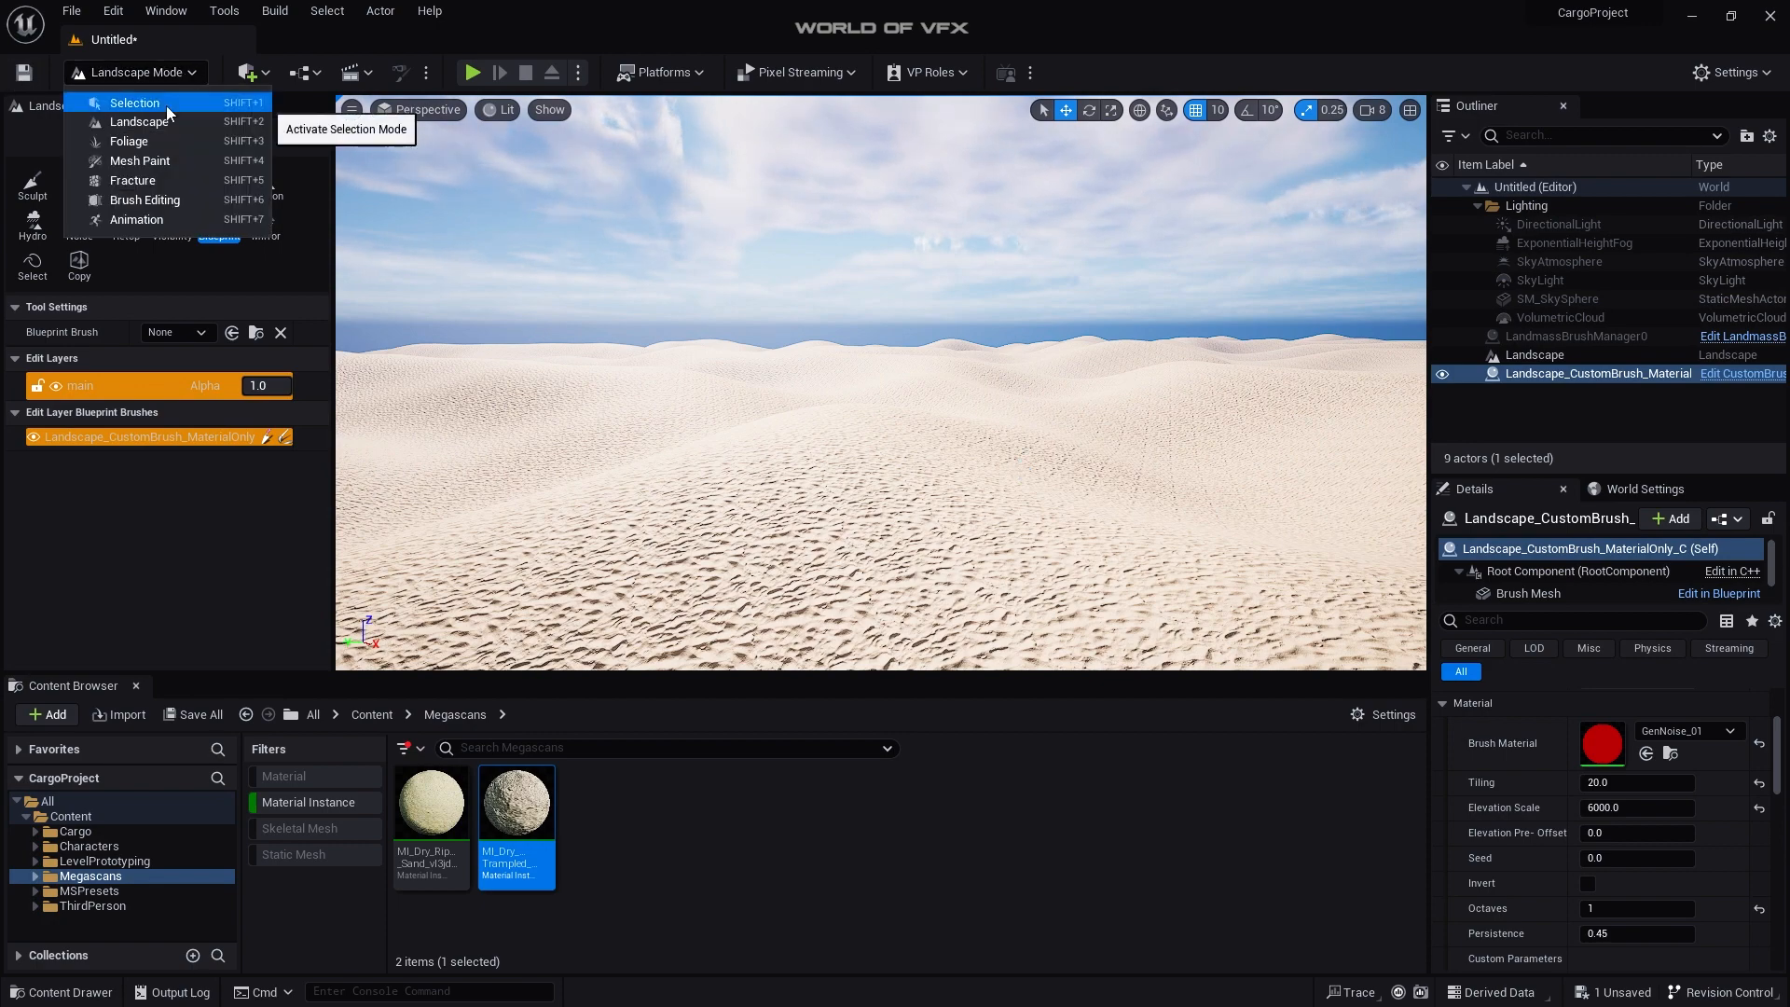
left_click(133, 103)
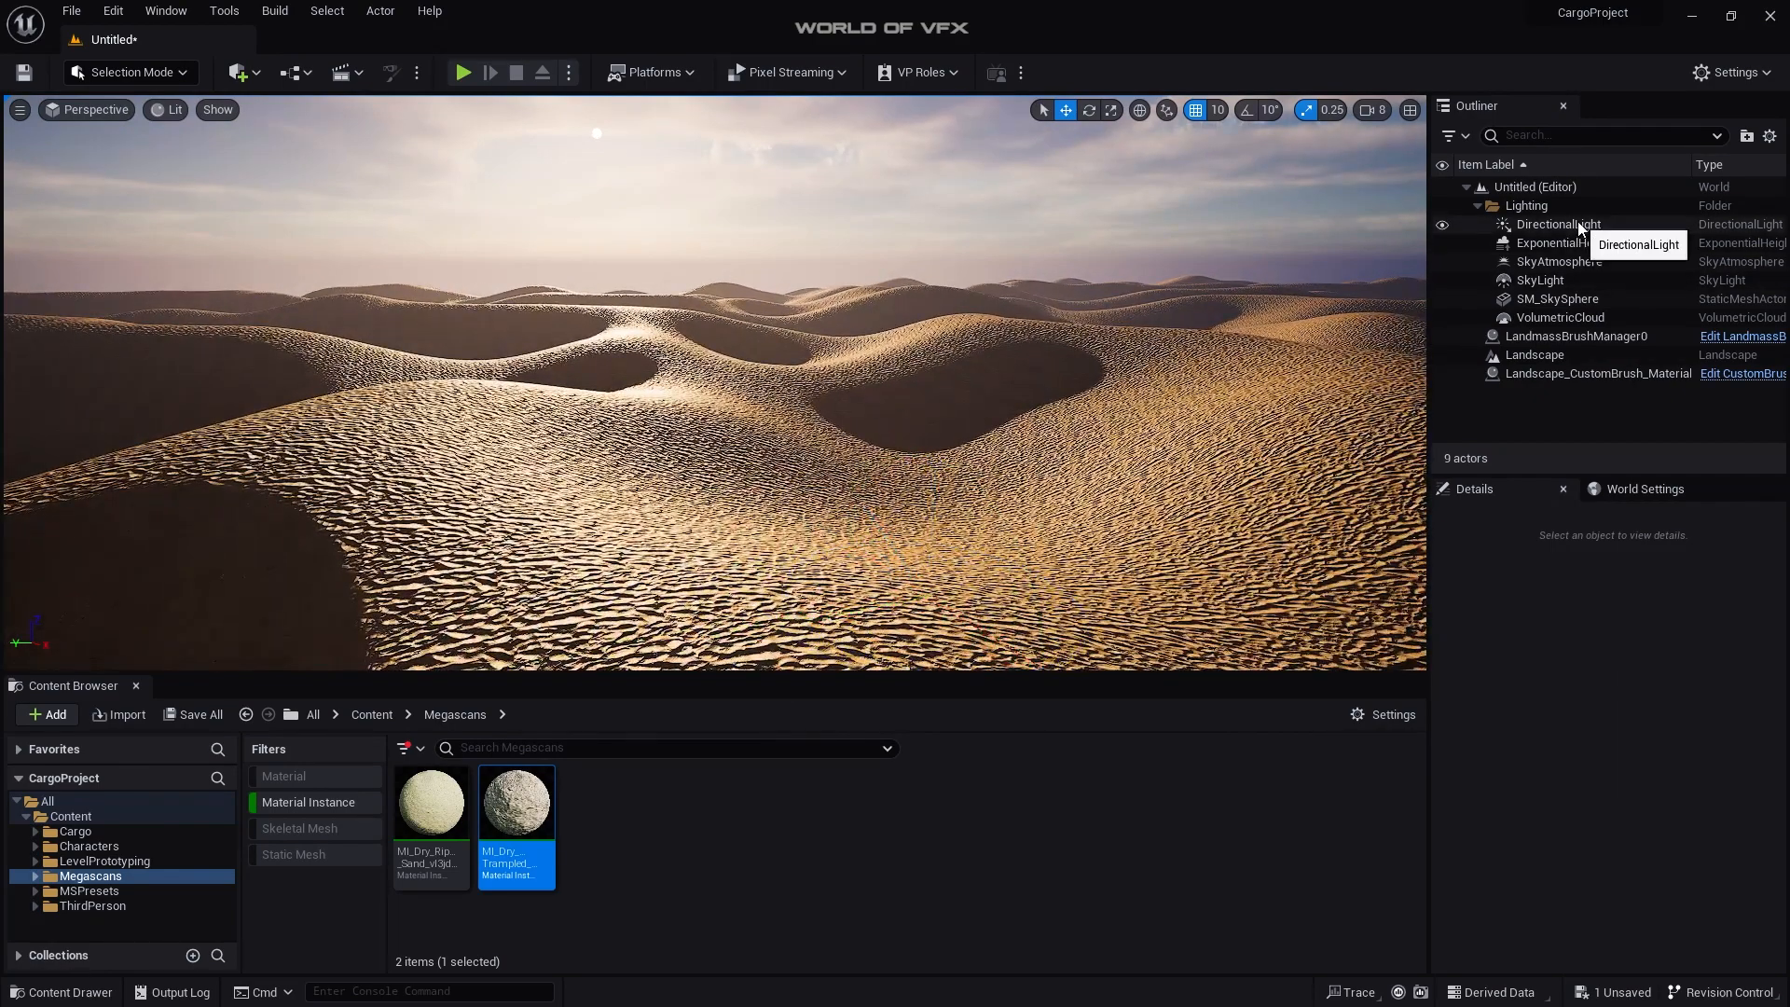
Step: Enable volumetric fog on ExponentialHeightFog and drag its Location Z up to 3230
left_click(1573, 243)
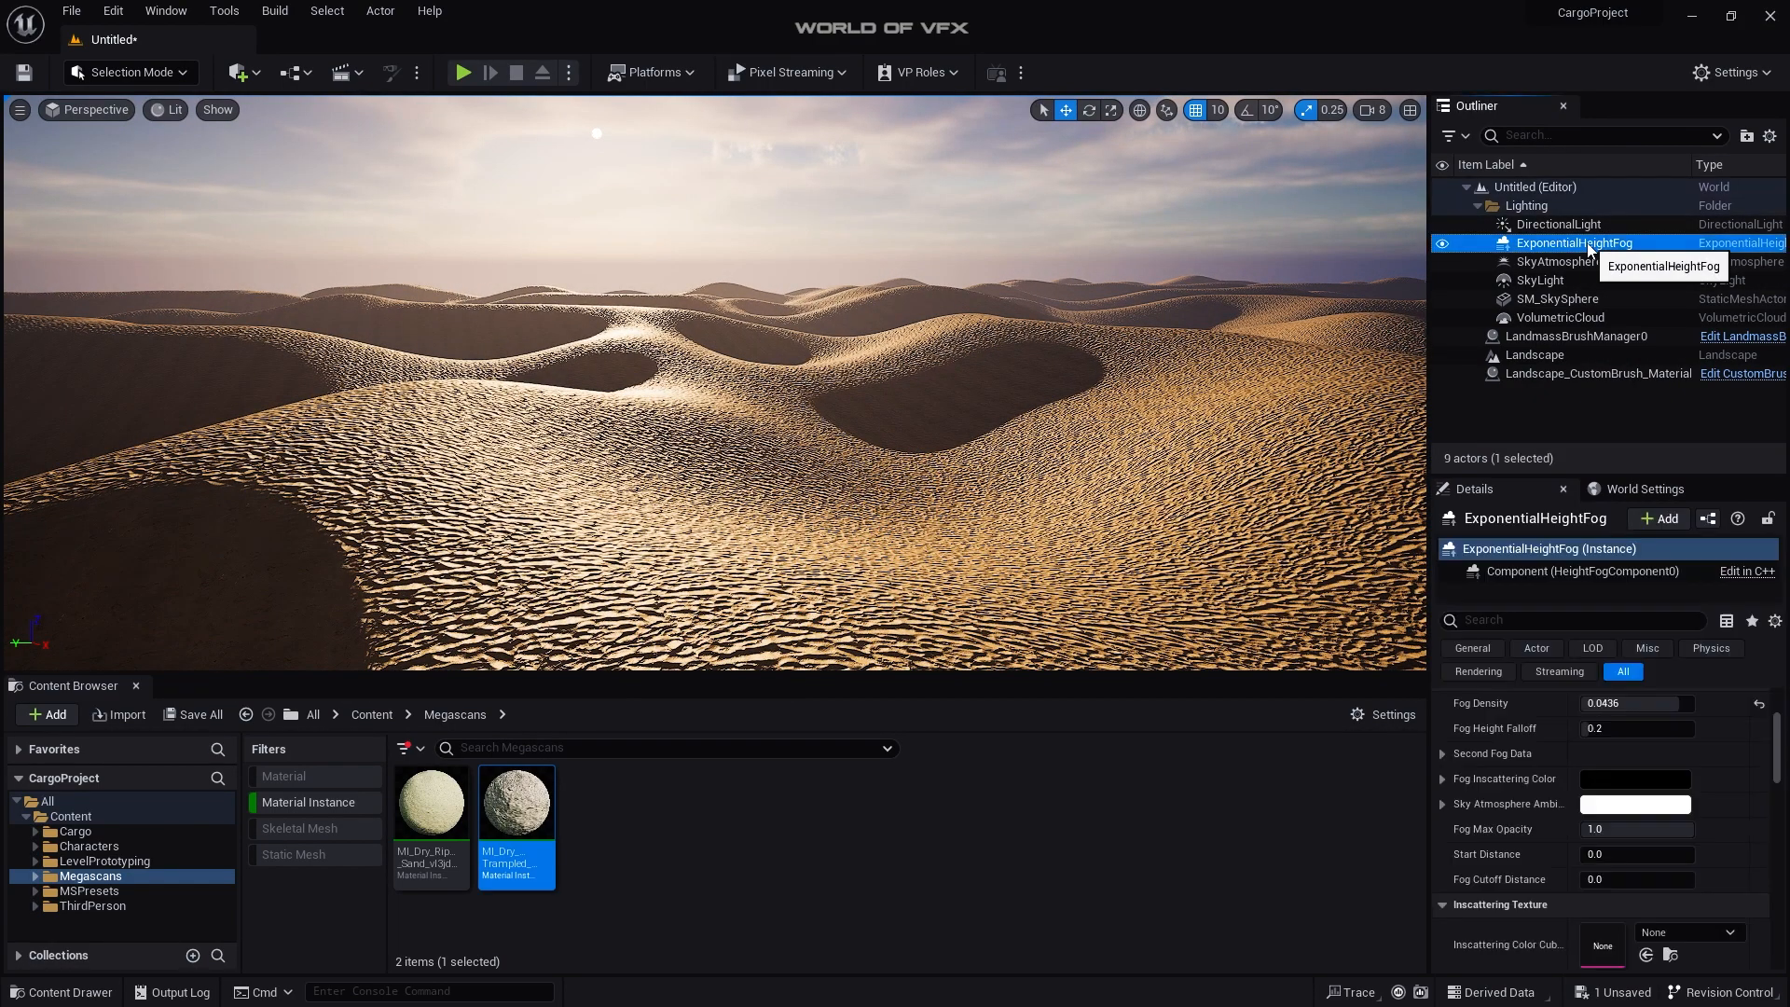
scroll("down", 3)
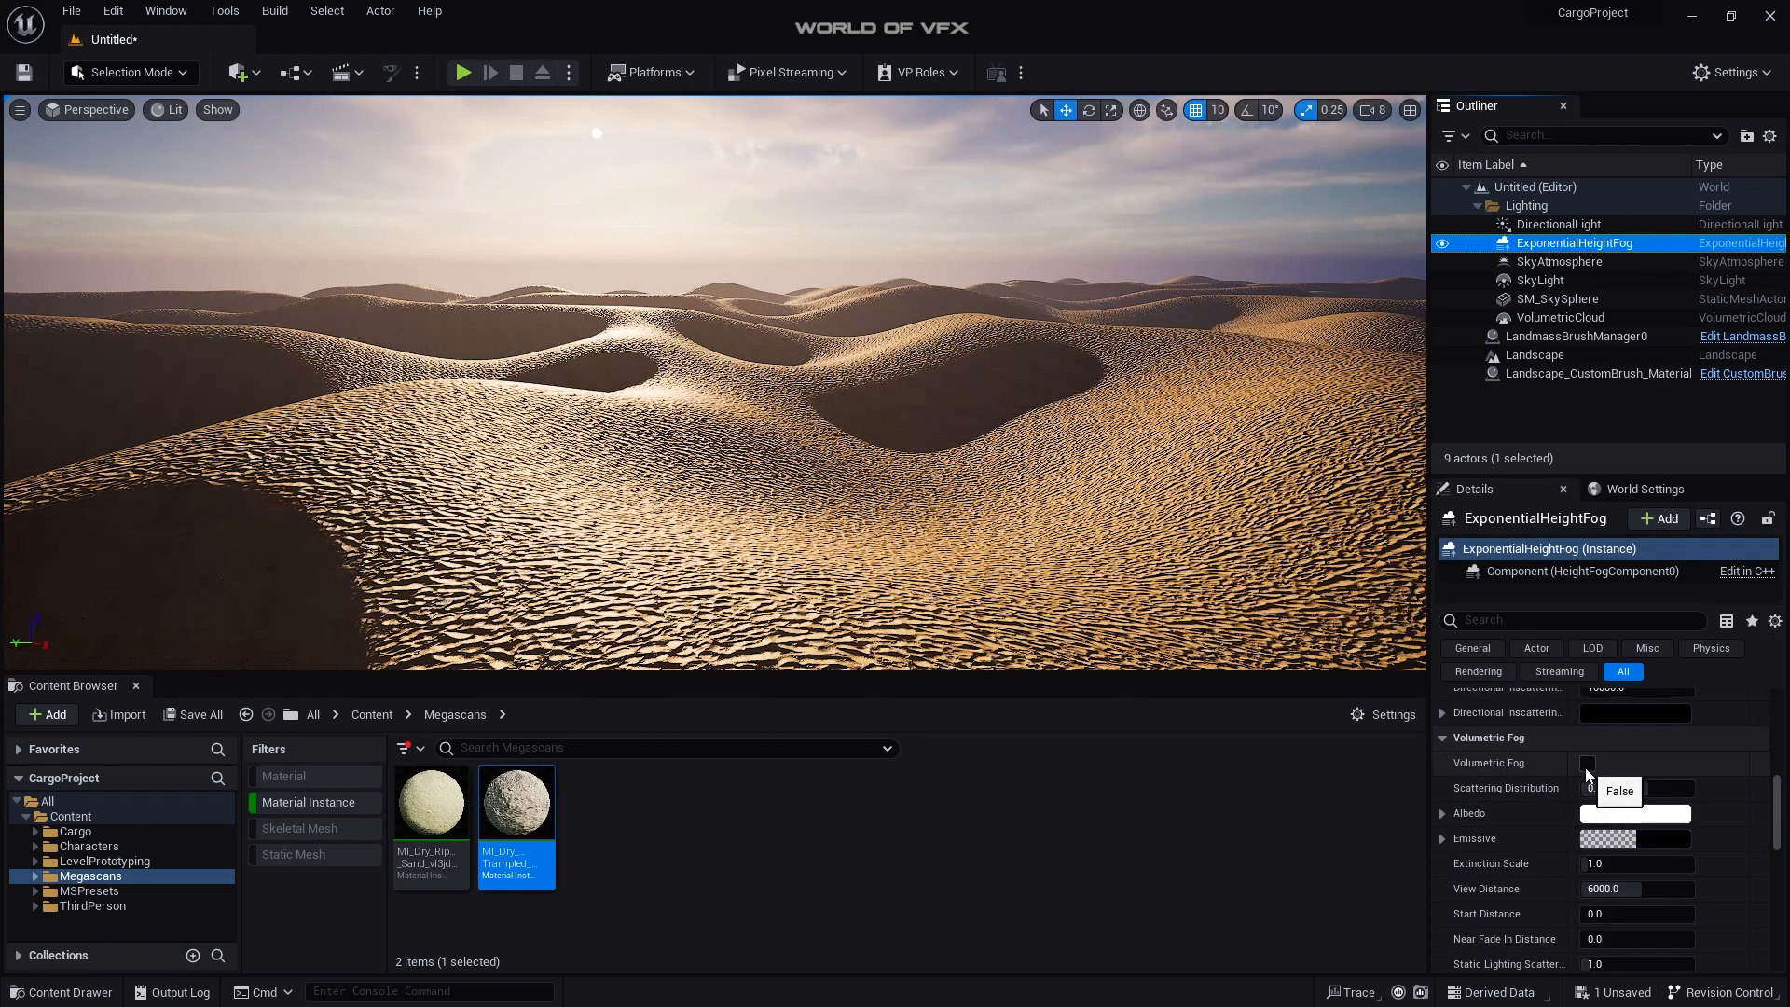
left_click(1587, 763)
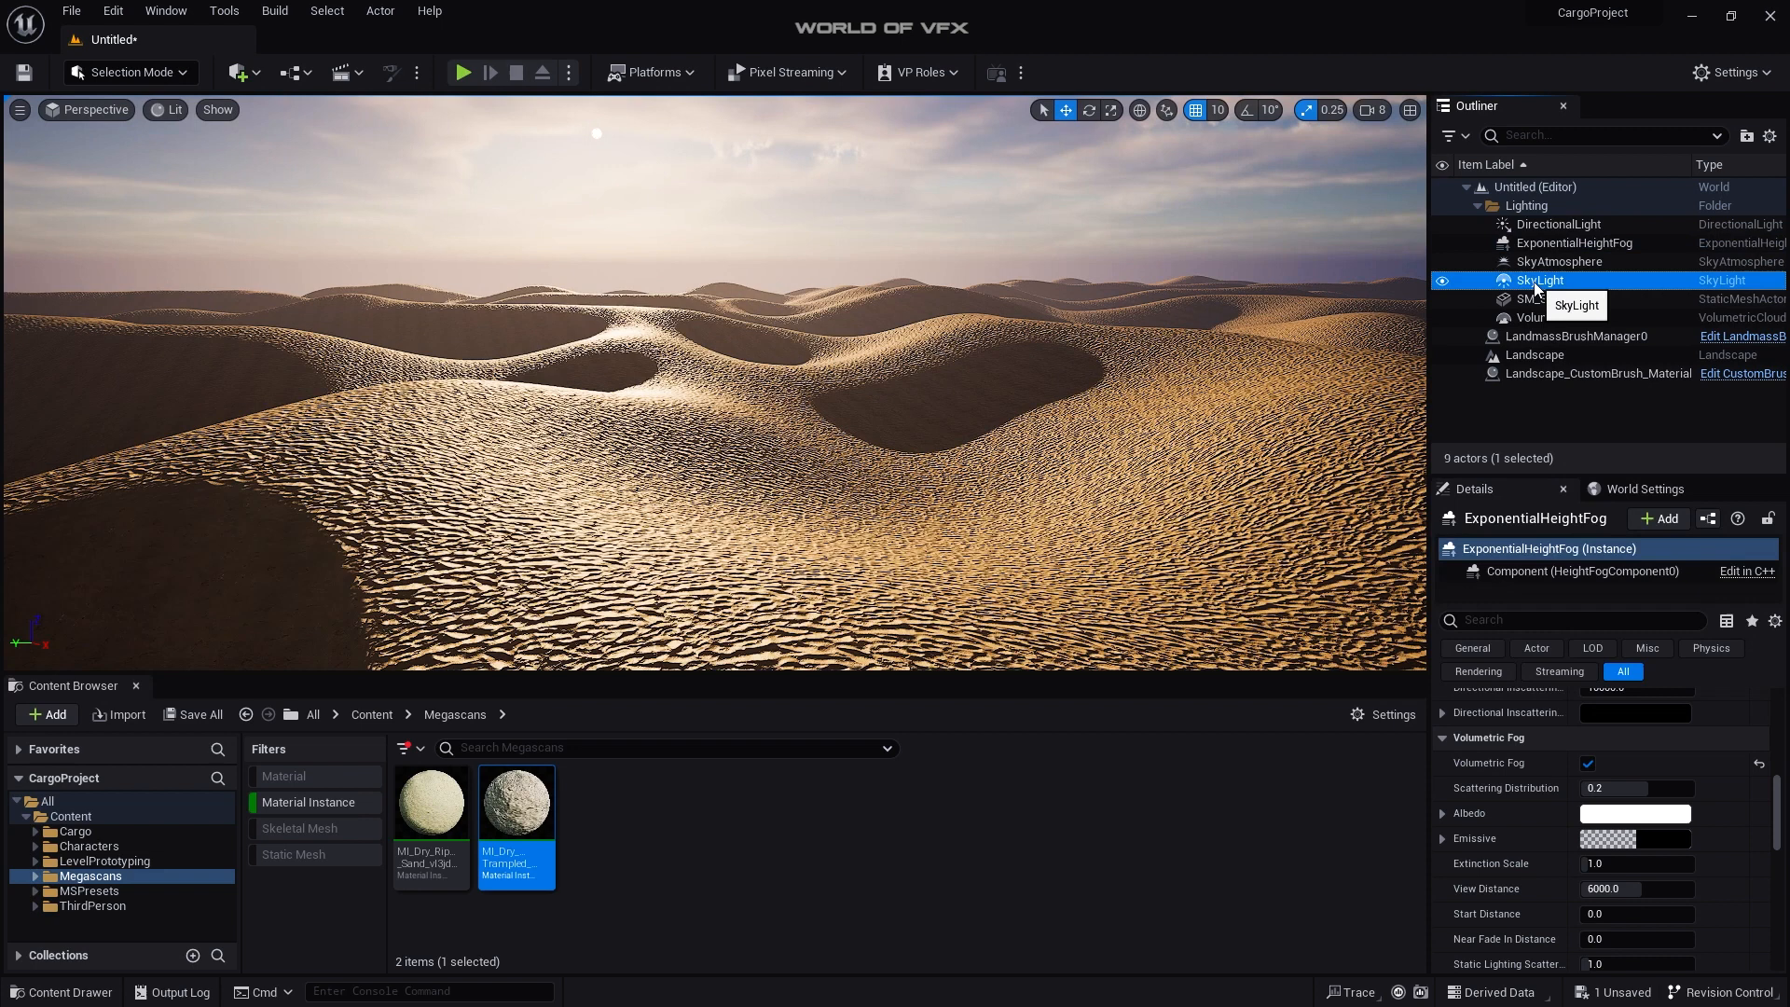
left_click(1540, 280)
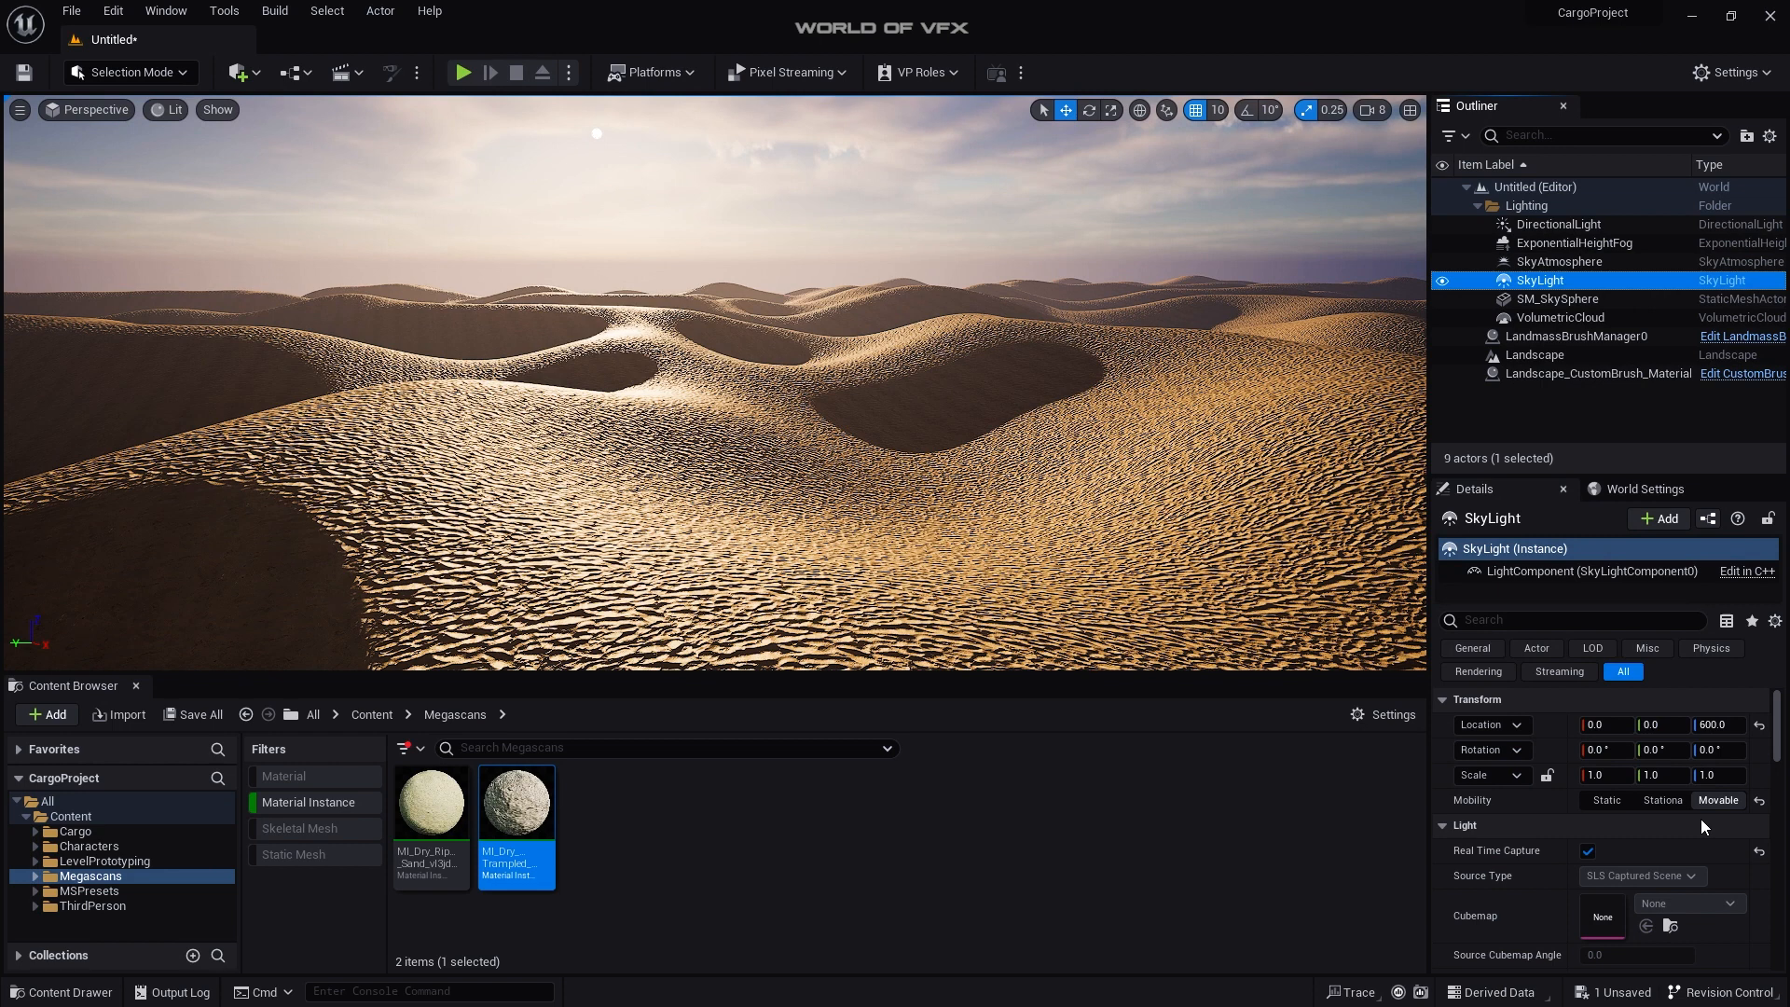
mouse_move(1586, 241)
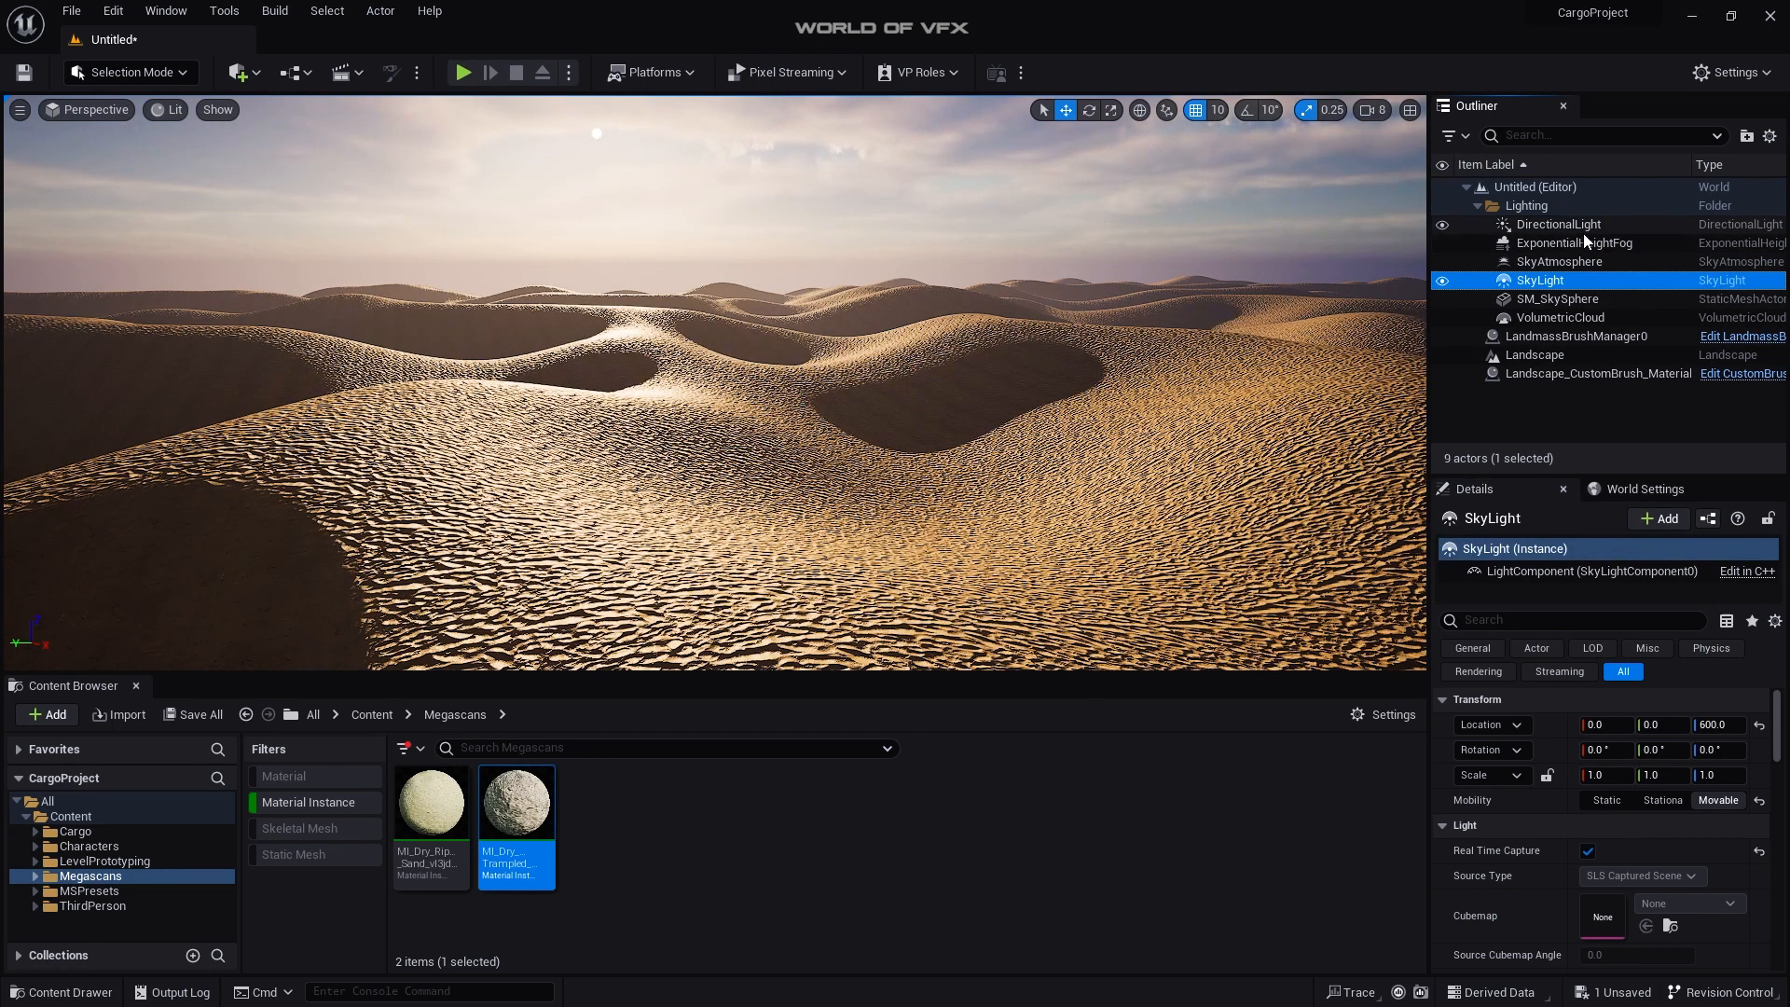
left_click(1574, 242)
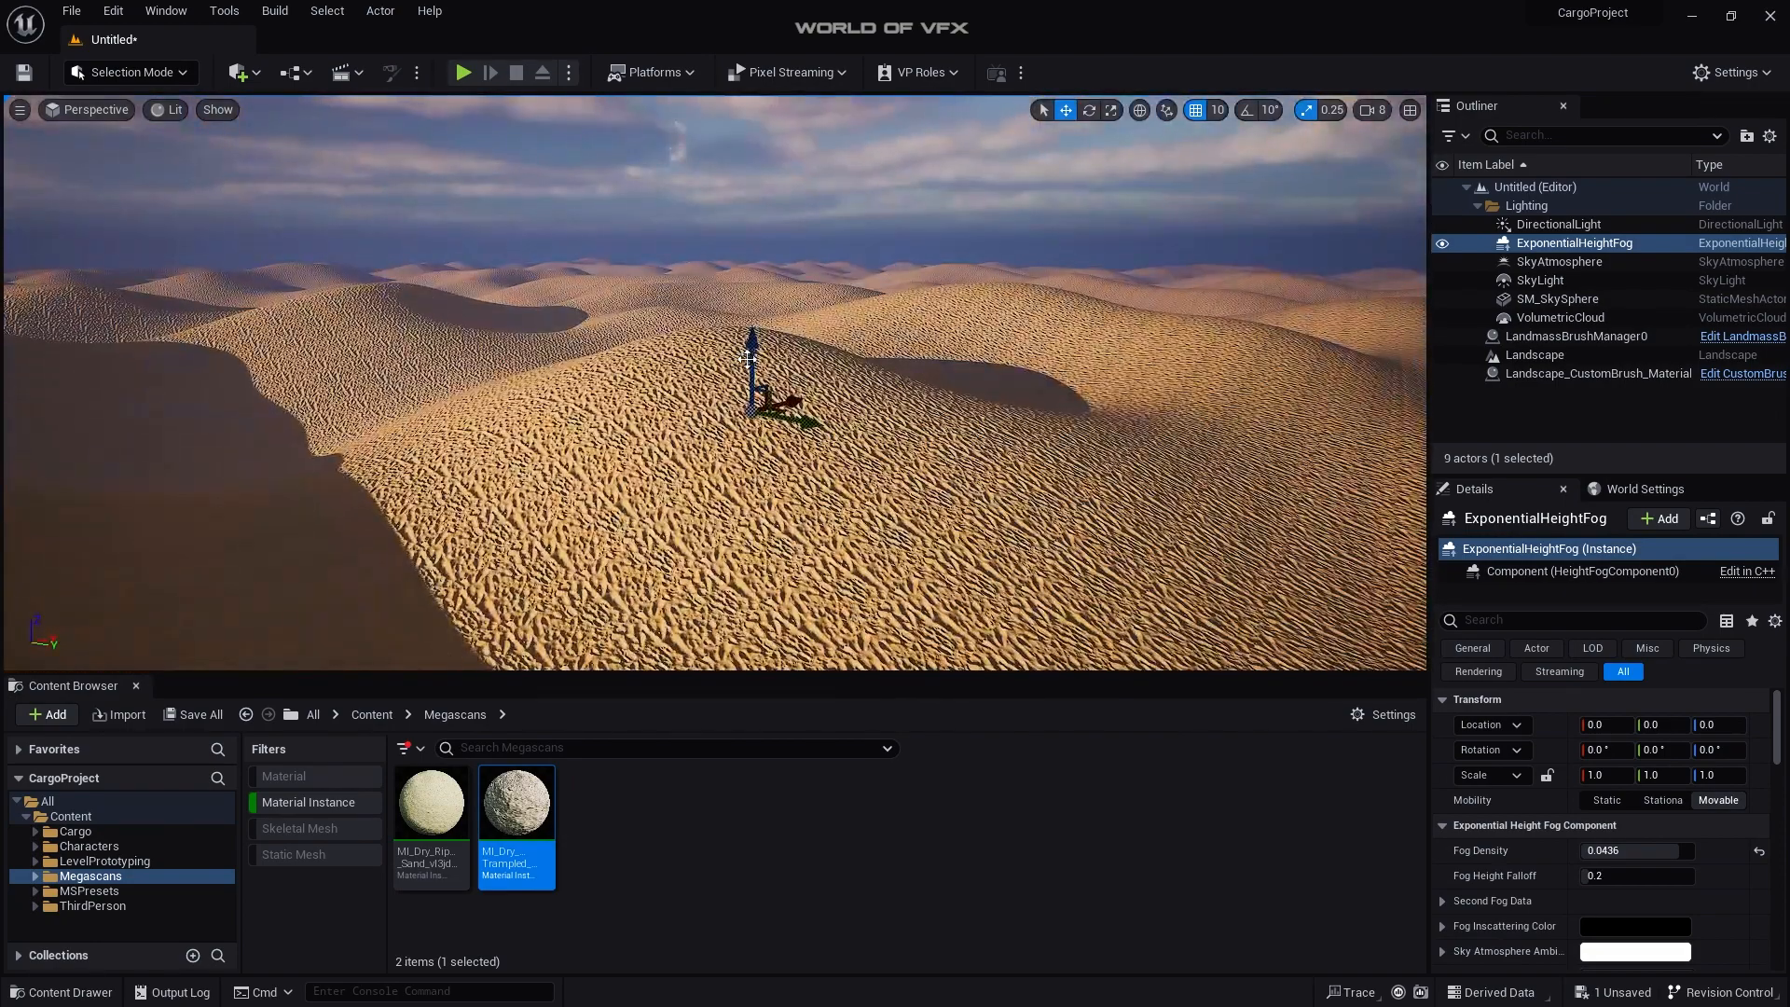
left_click_drag(752, 376, 753, 154)
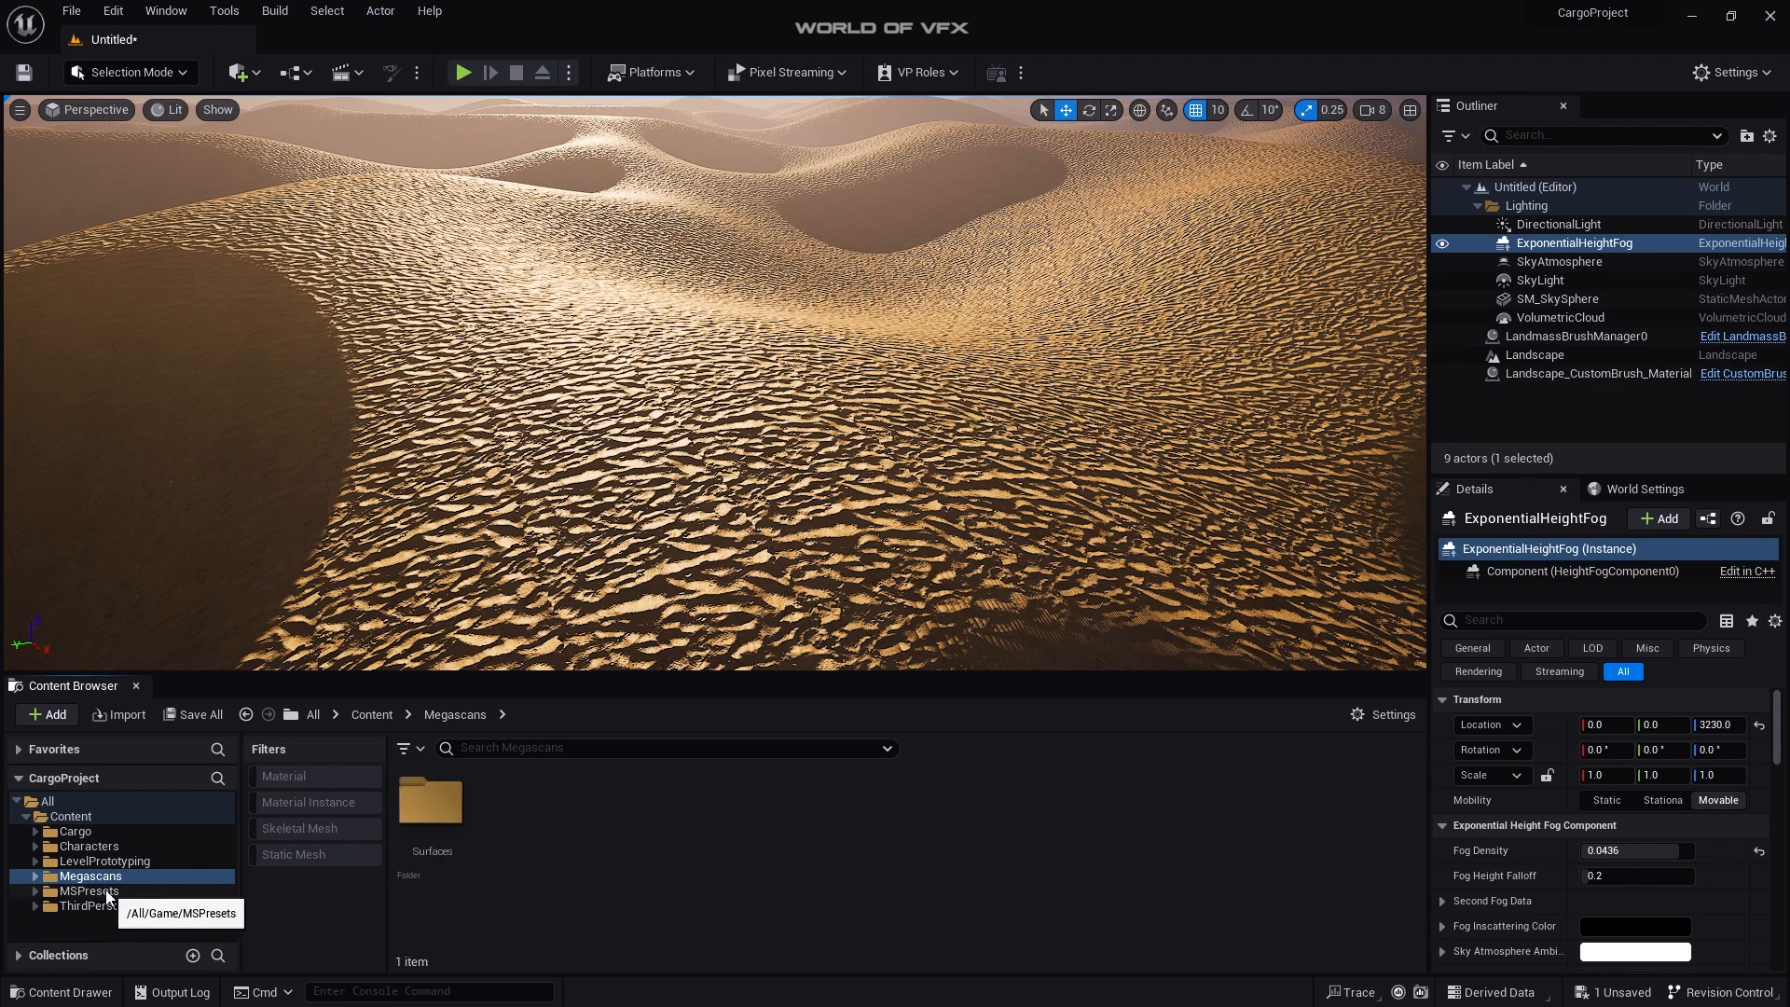
Step: Set the World Settings GameMode Override to BP_ThirdPersonGameMode, then play-test and stop
left_click(79, 905)
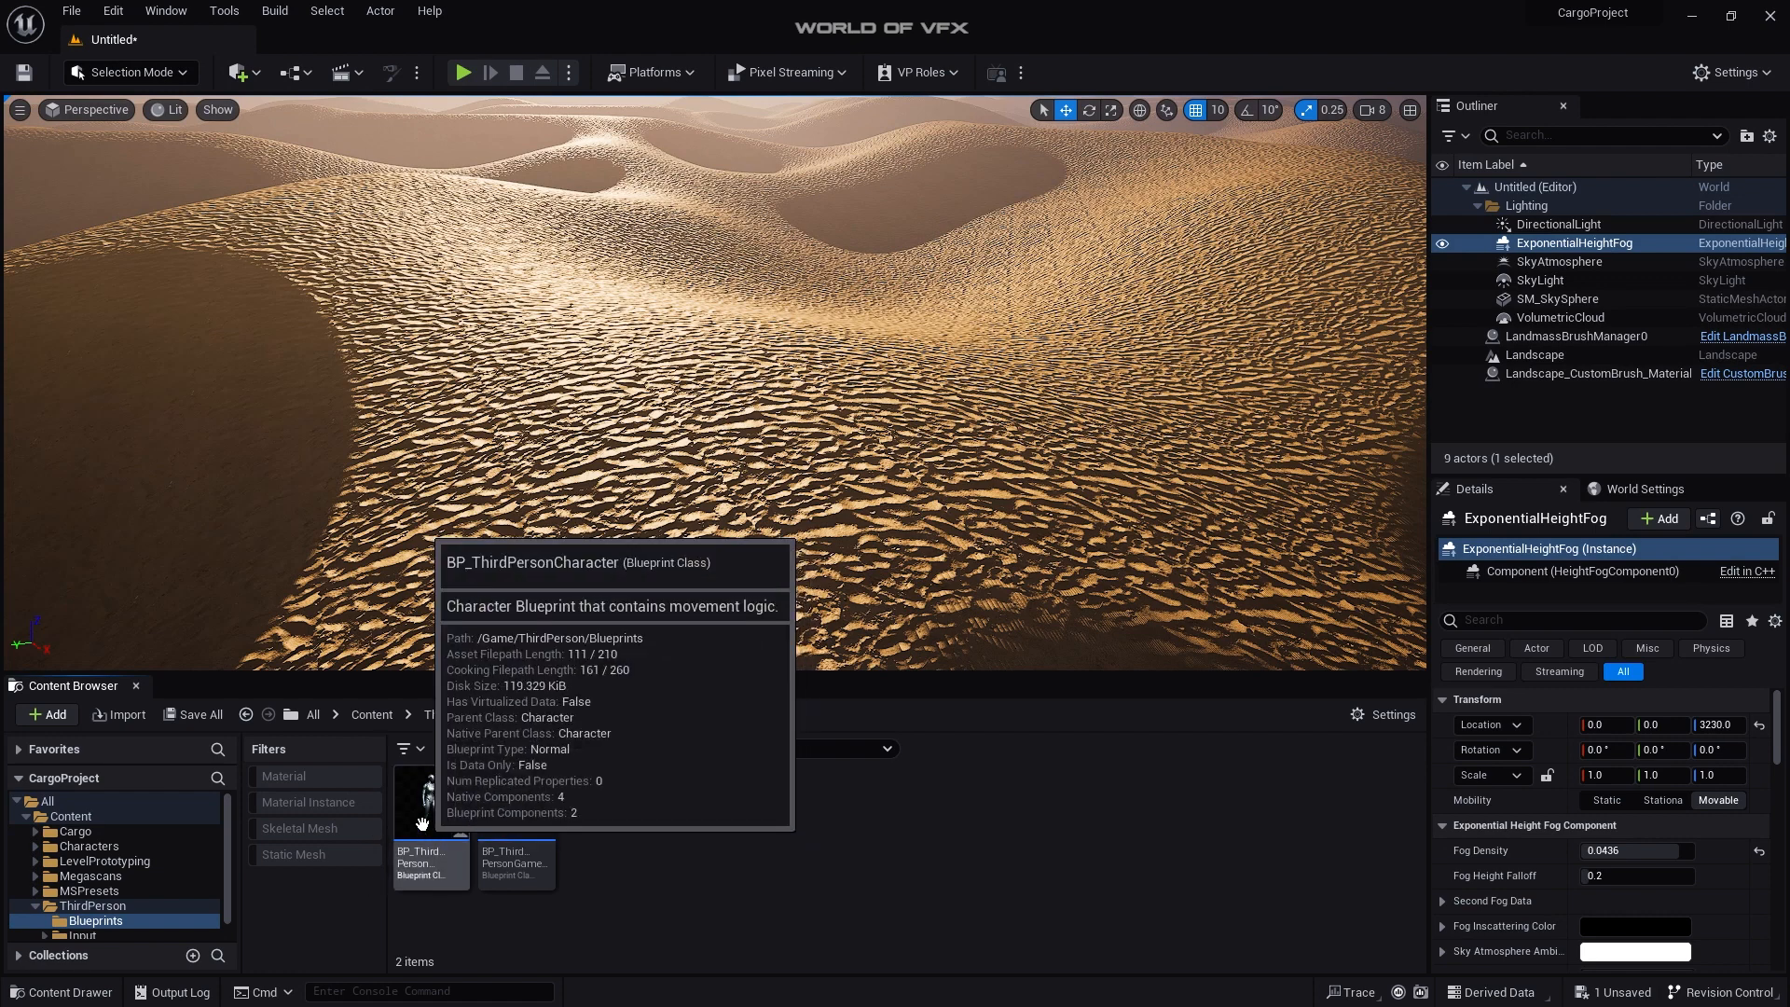
mouse_move(1549, 385)
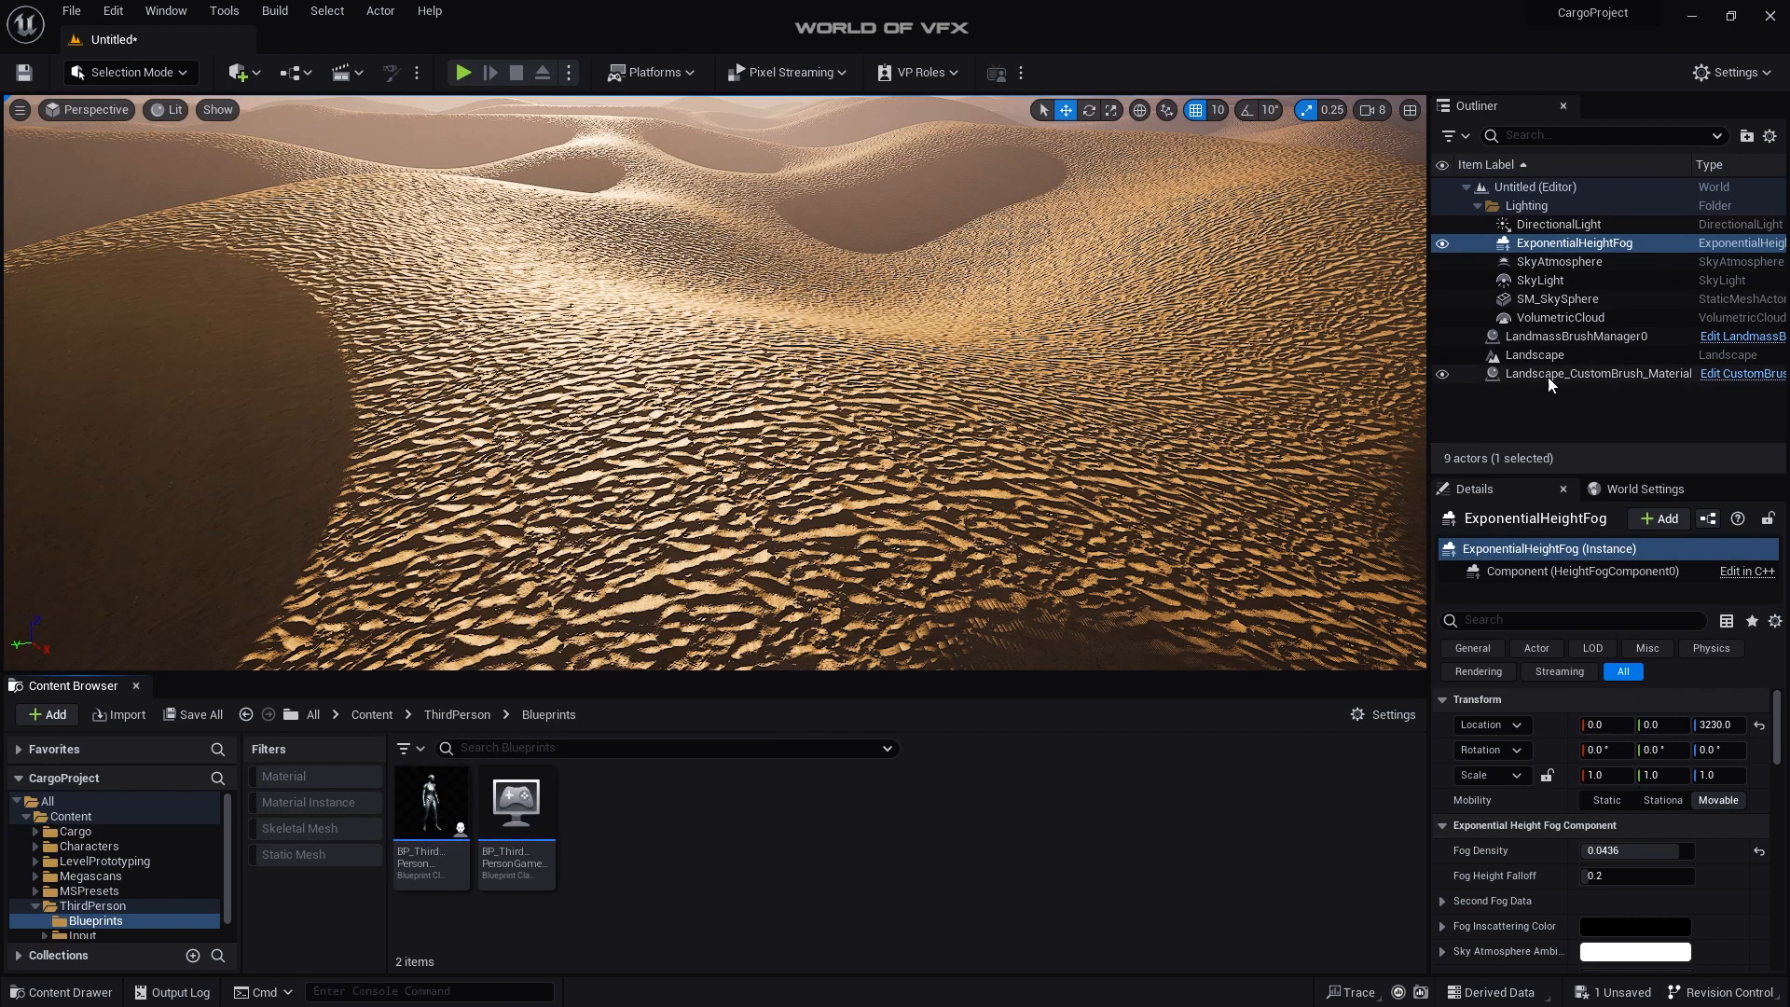
left_click(1535, 355)
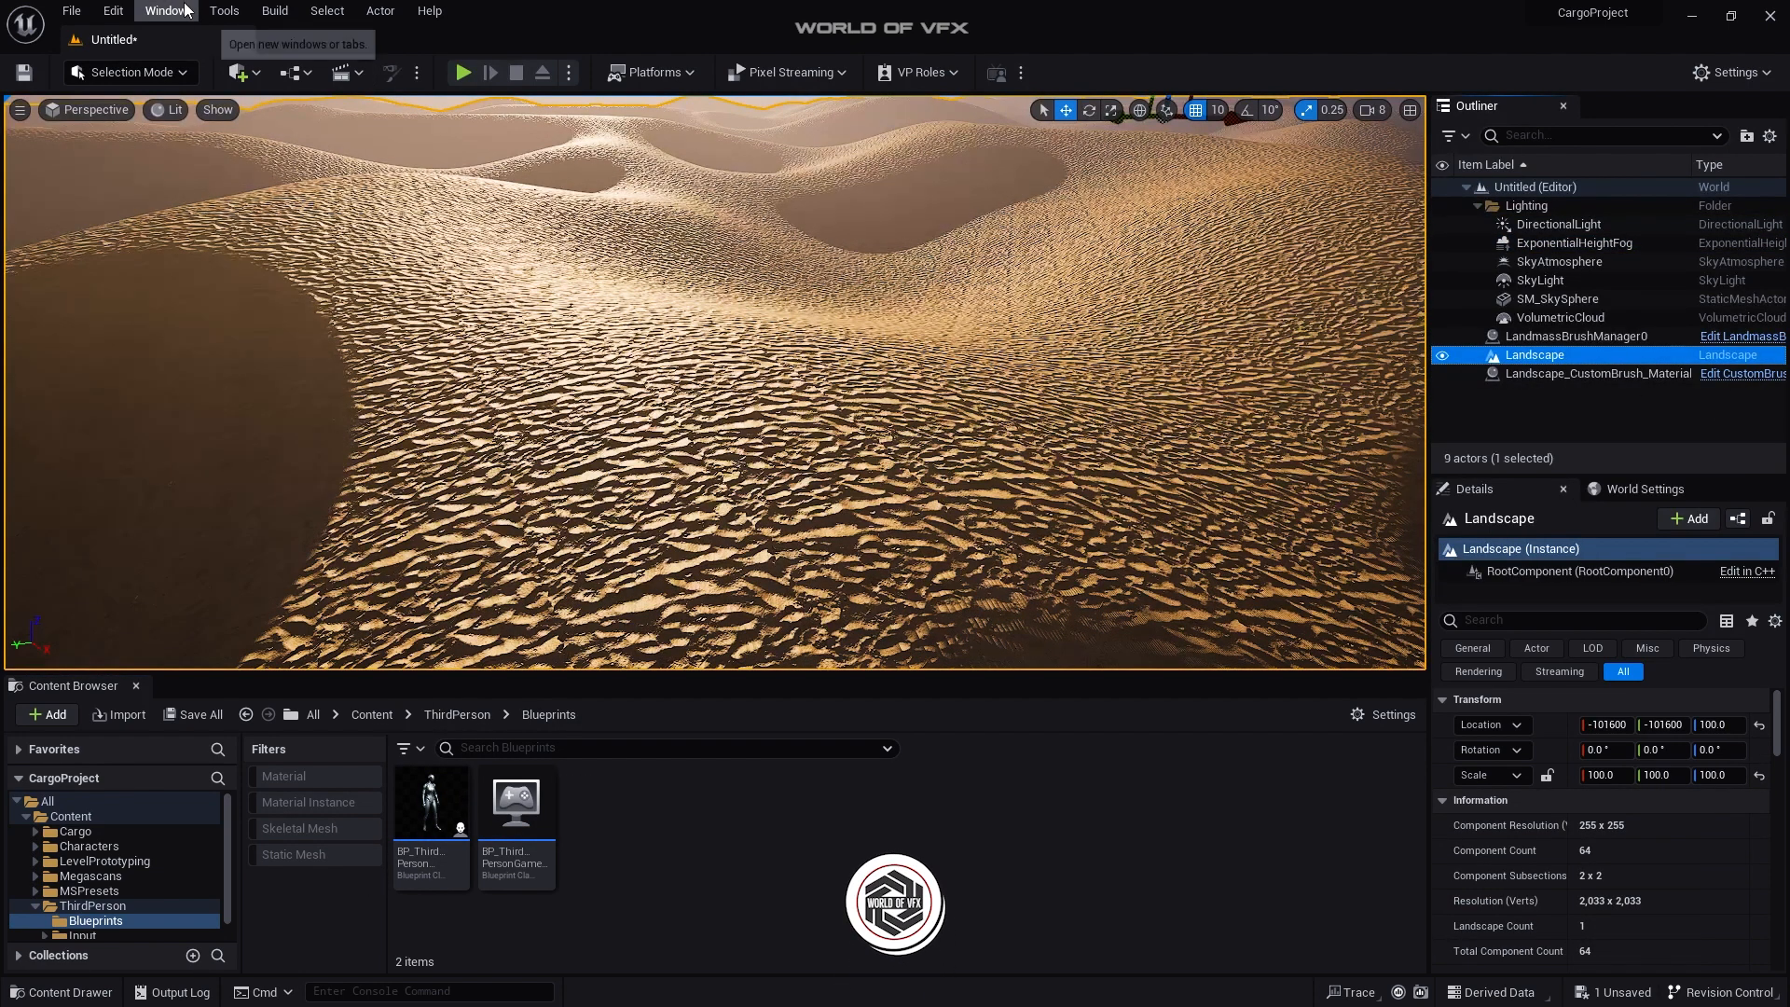
left_click(166, 11)
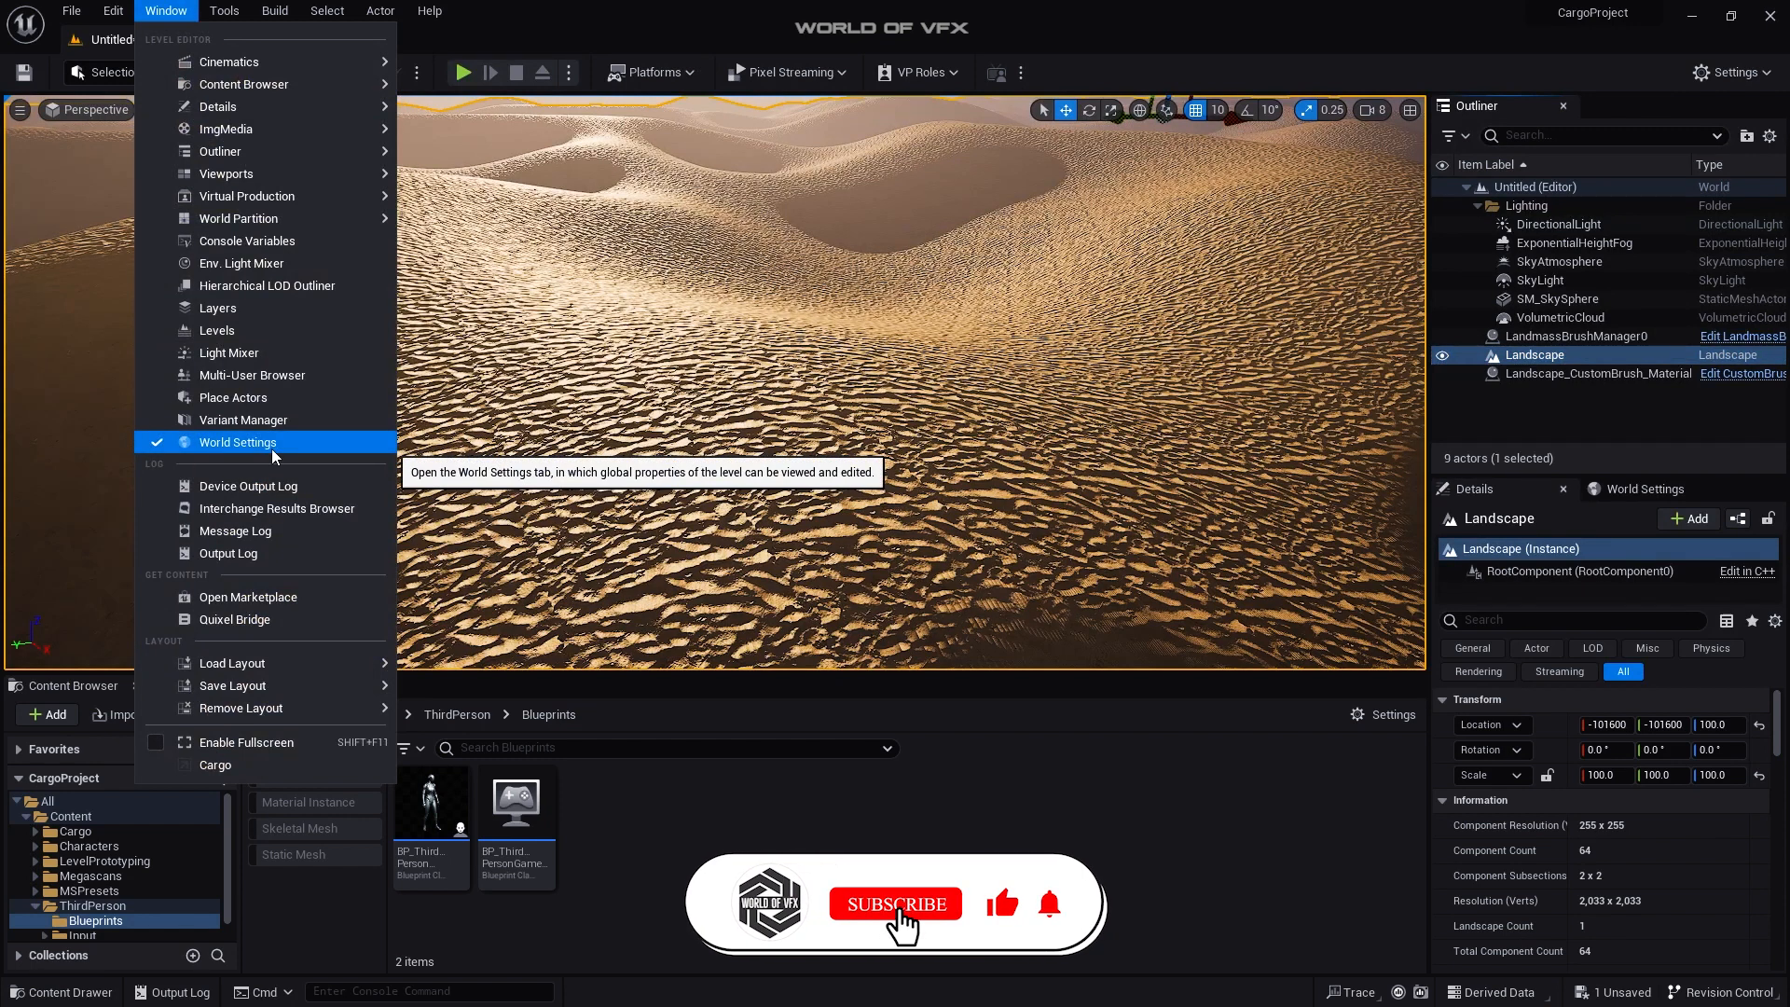
left_click(896, 904)
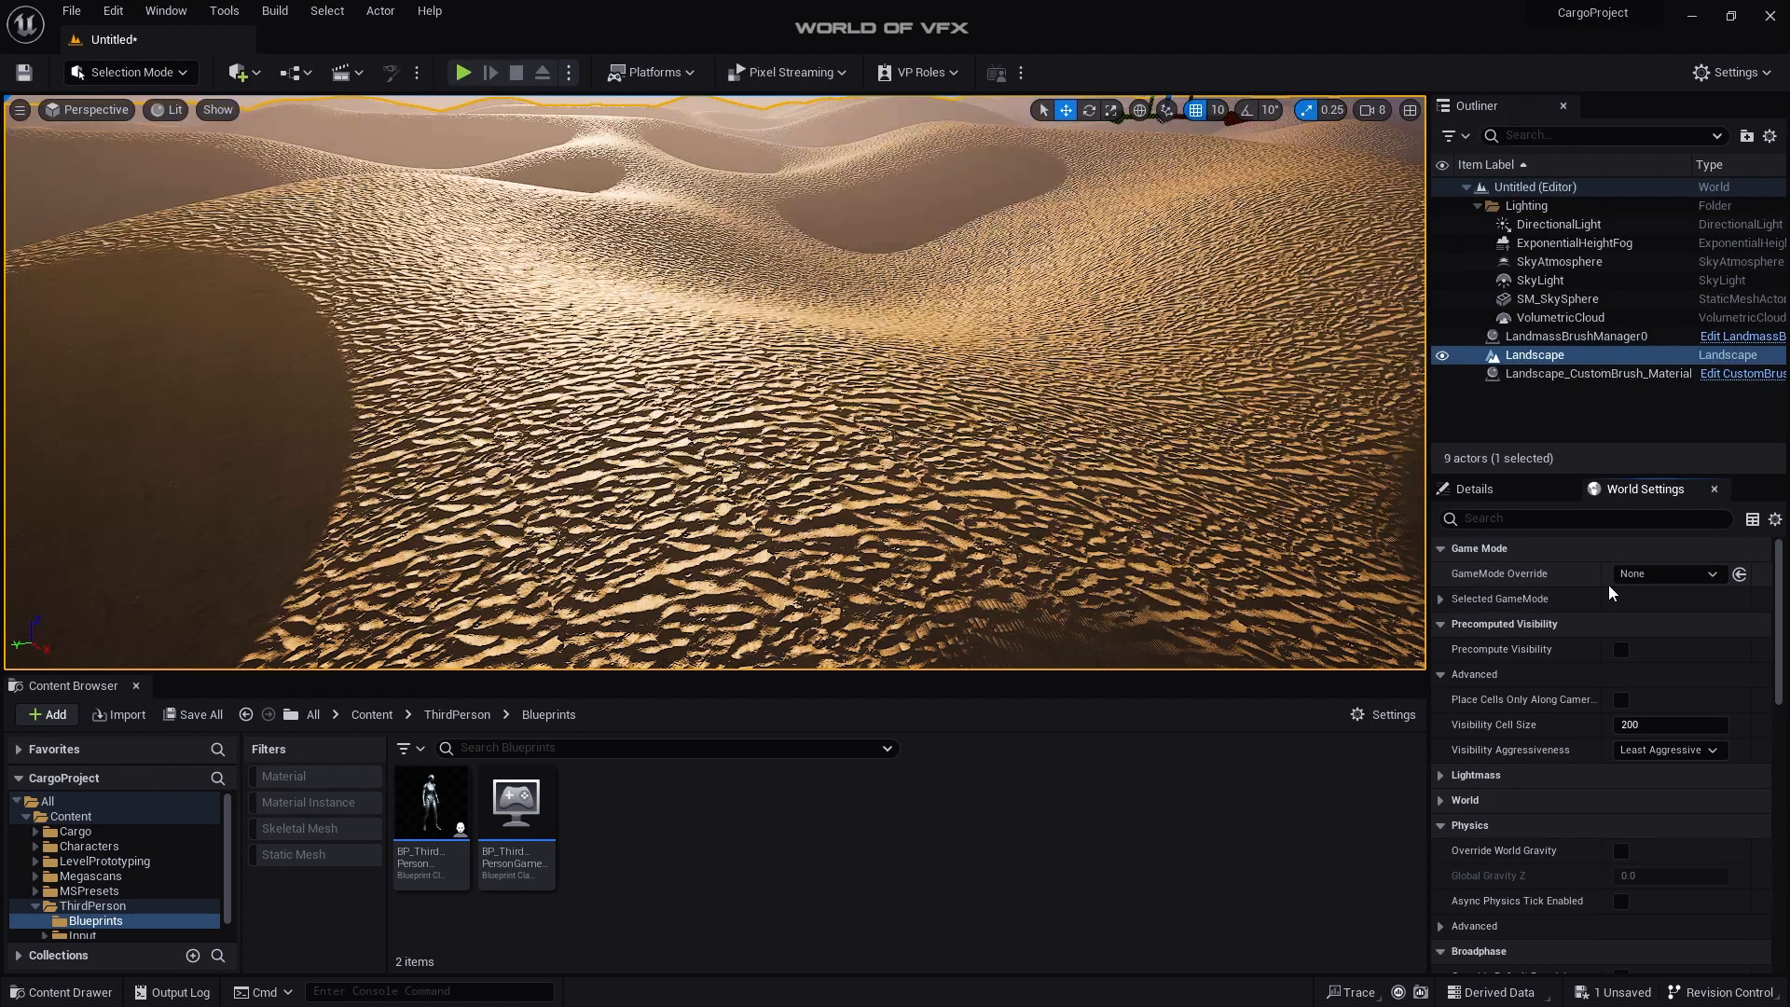
left_click(1500, 599)
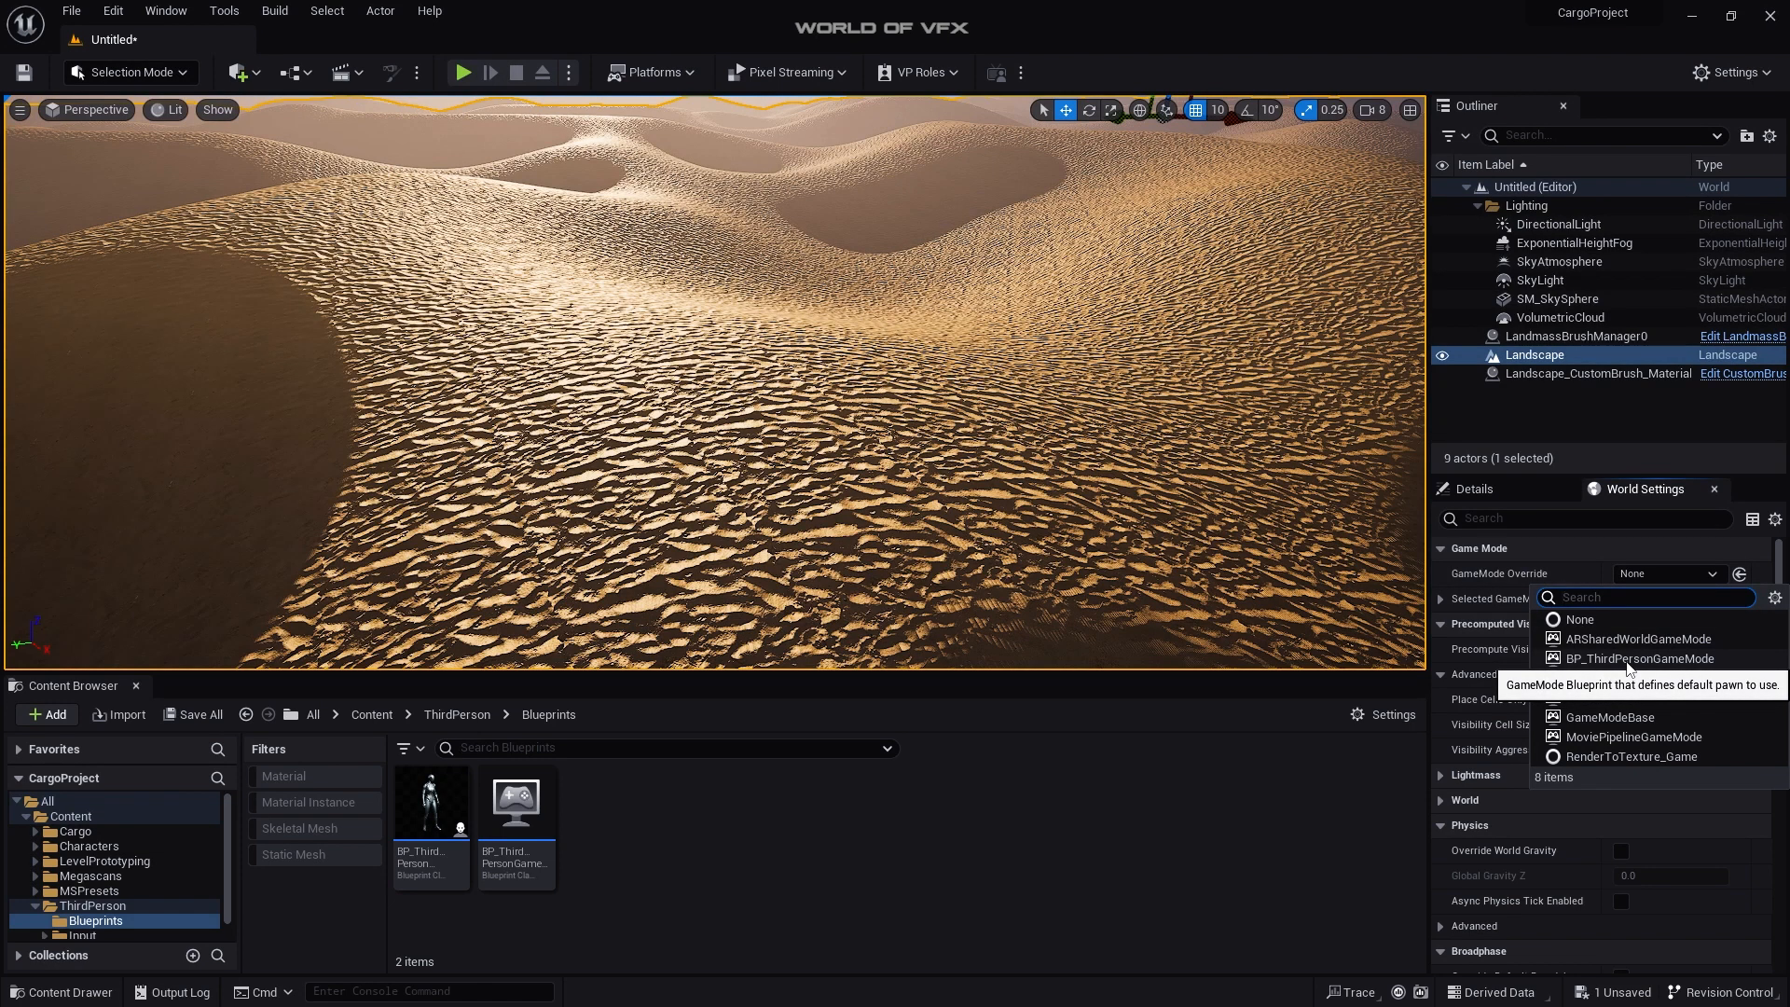
left_click(1640, 658)
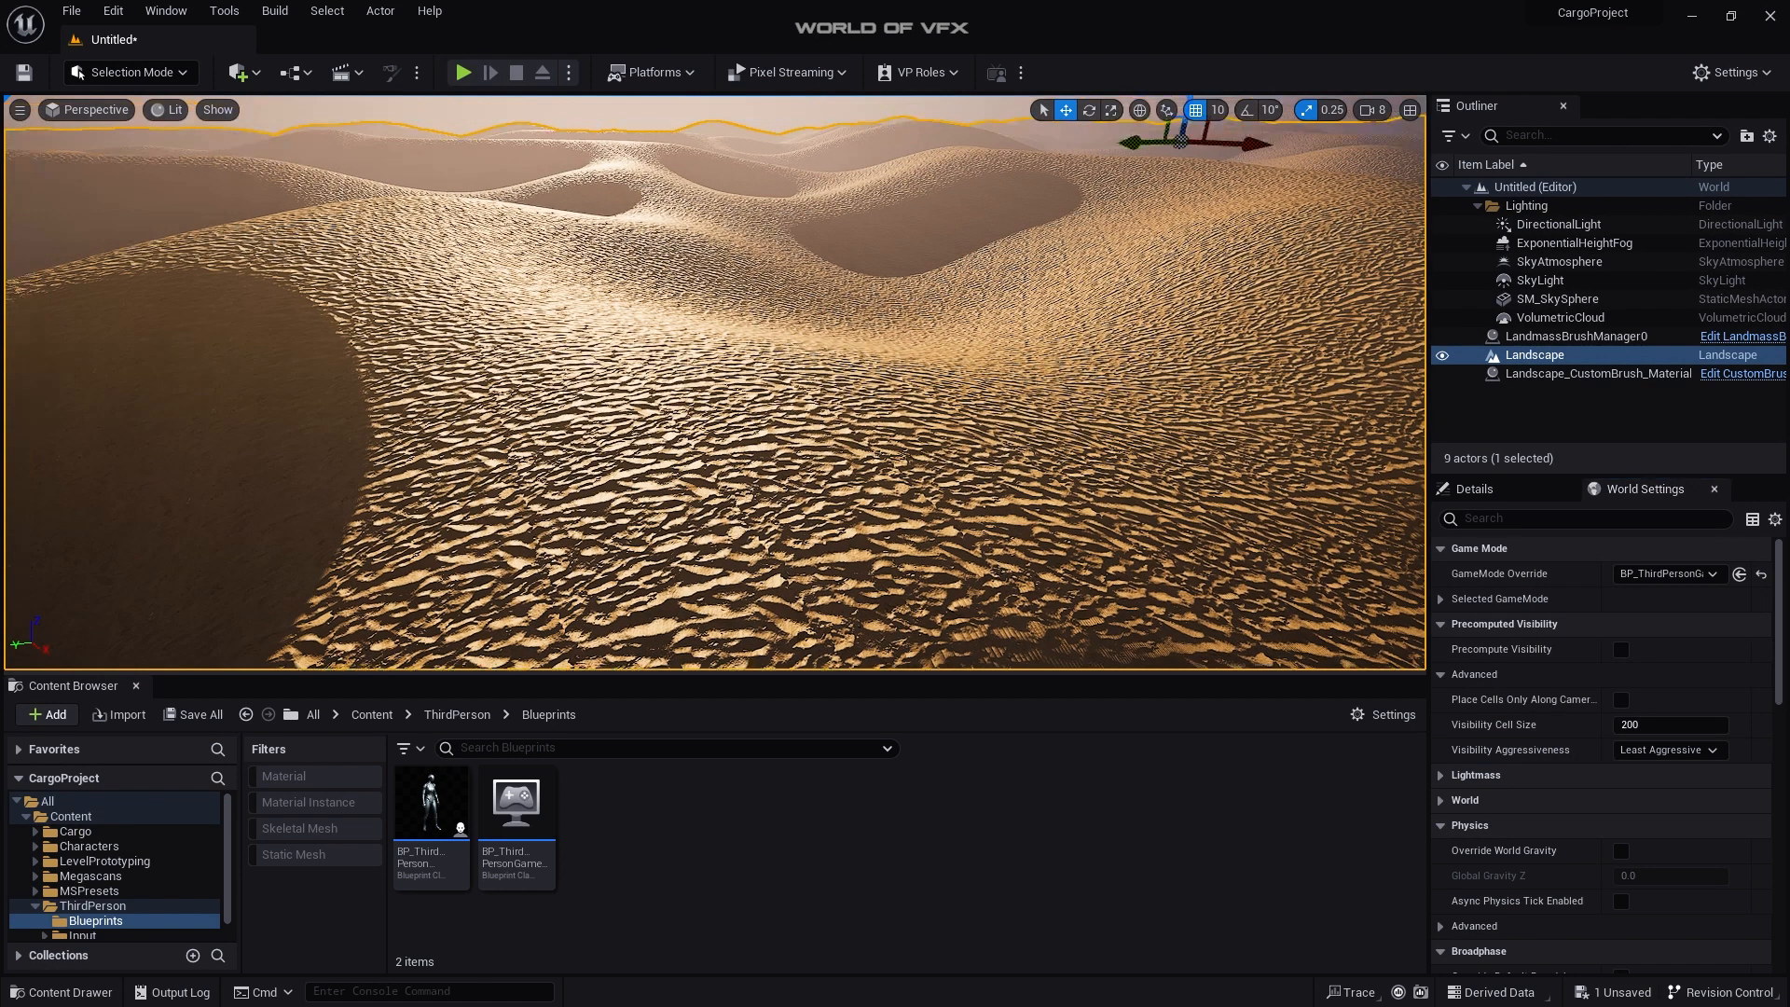
left_click(463, 73)
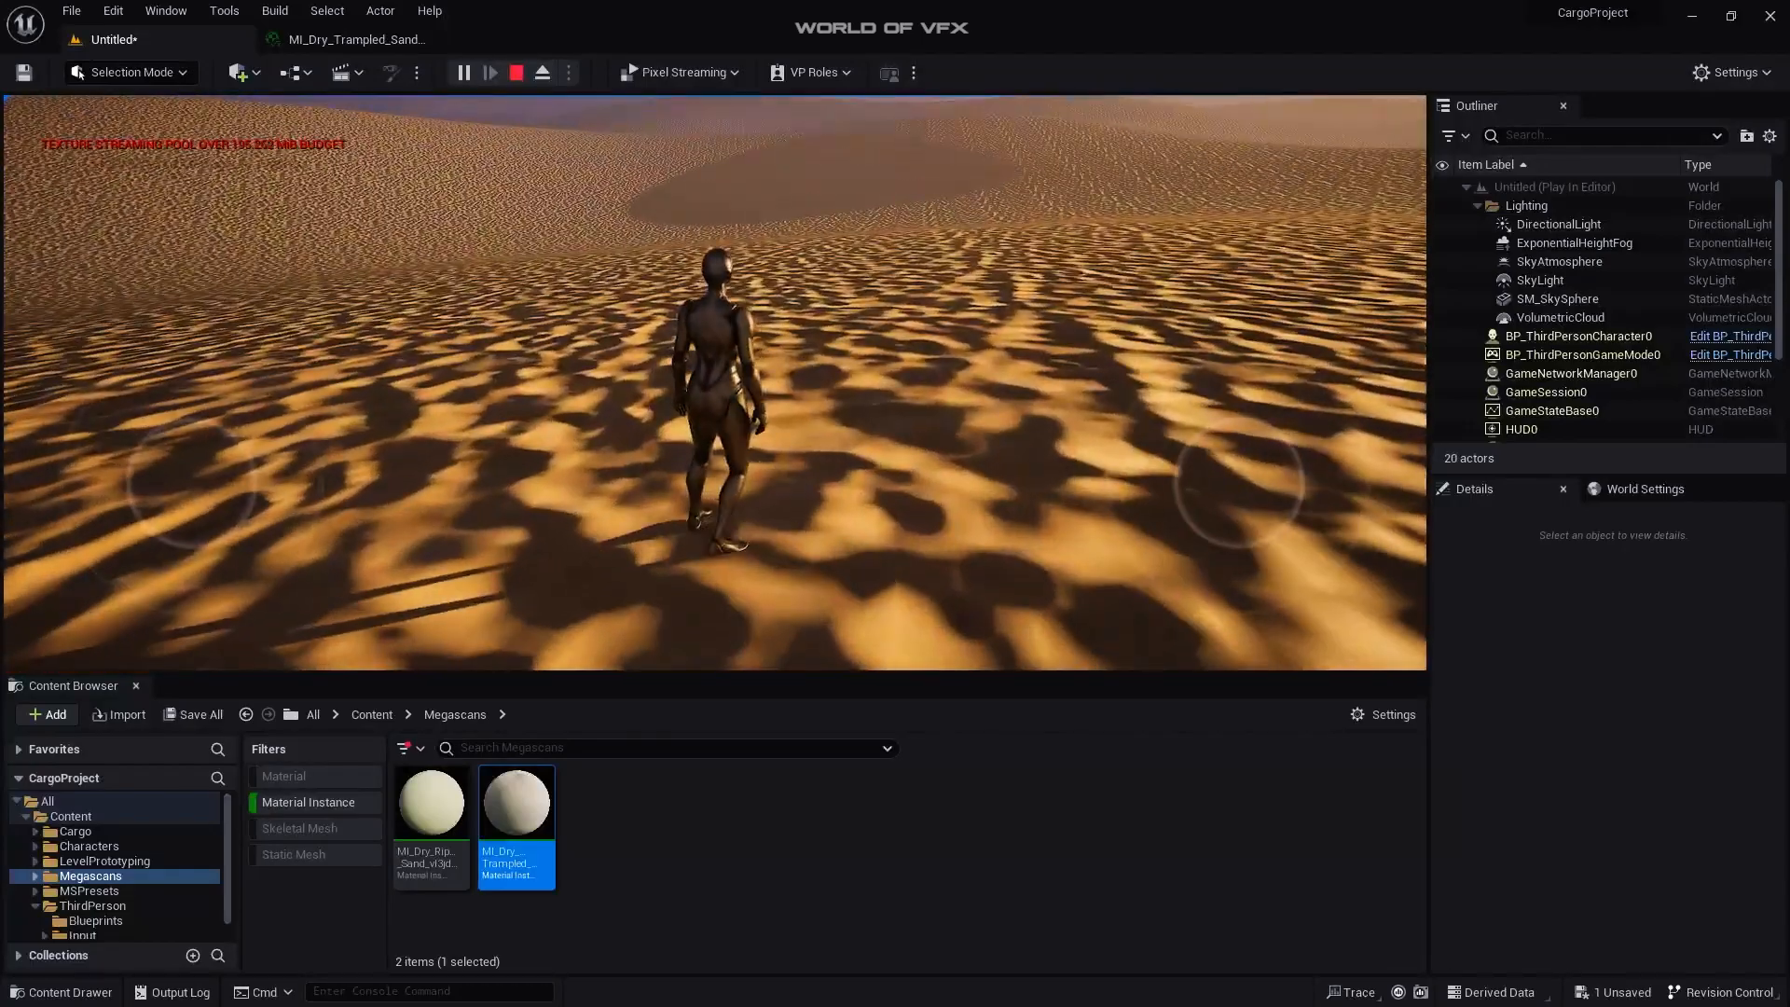
left_click(515, 73)
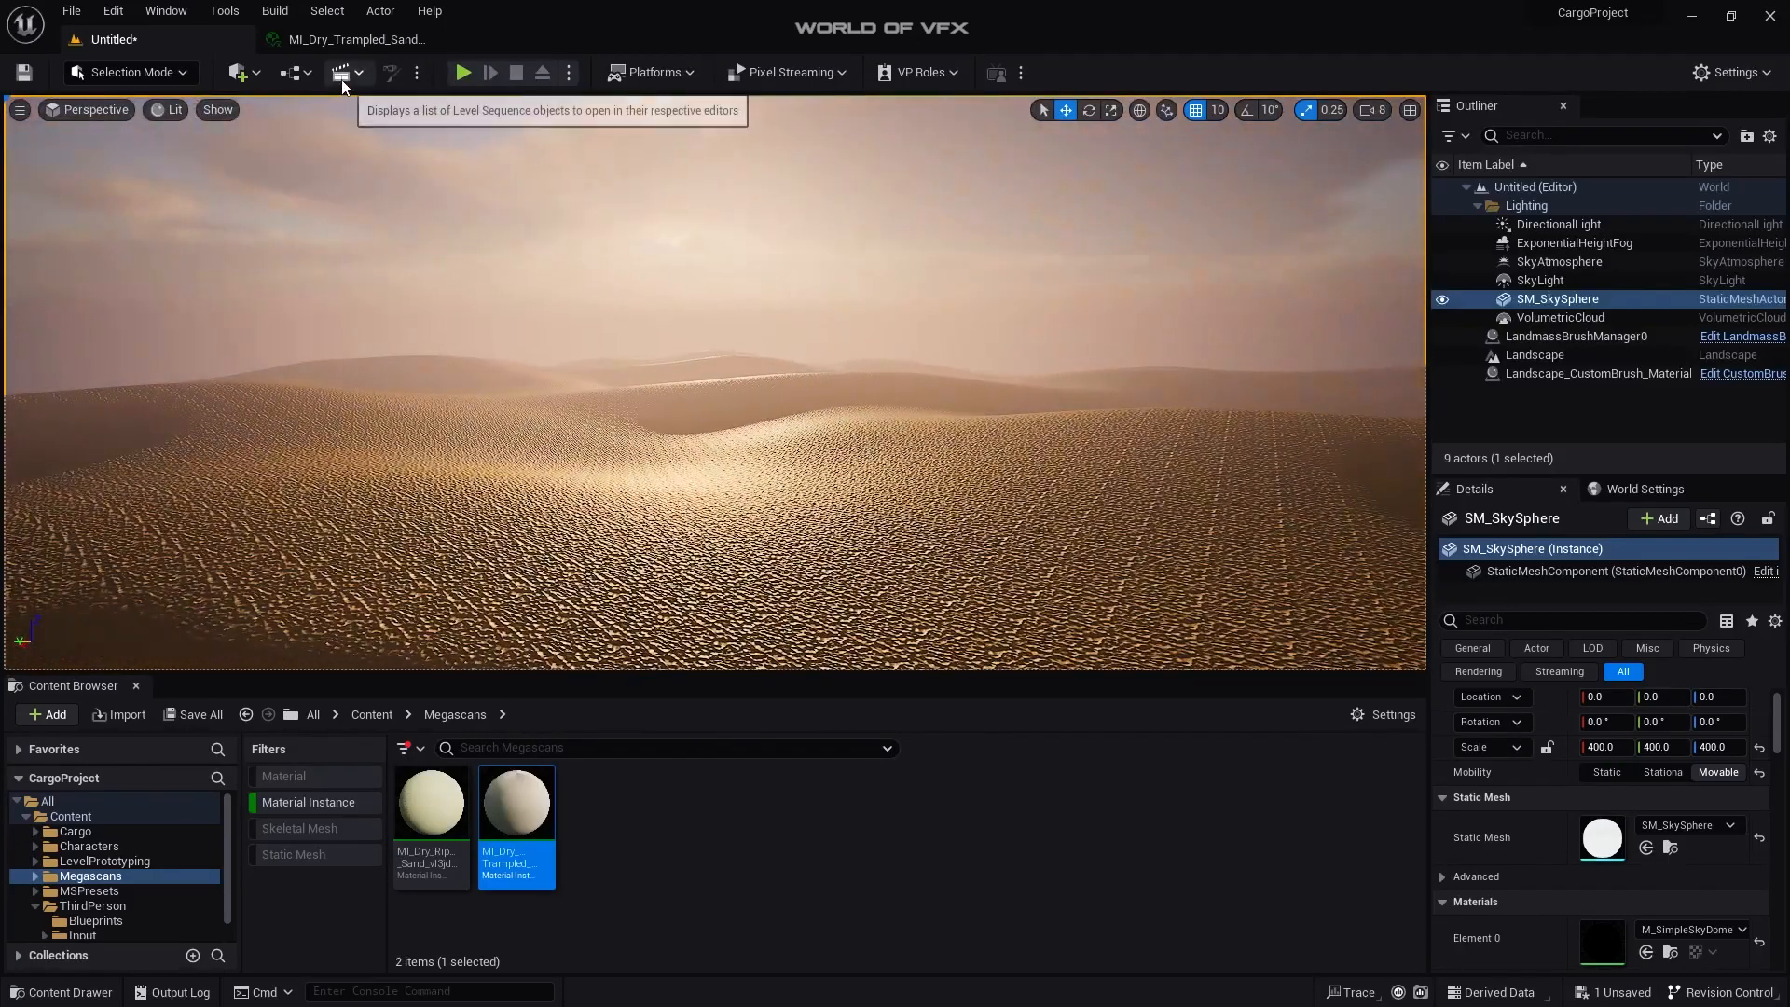
Step: Add a new level sequence from the Cinematics menu and save it as 01
left_click(342, 73)
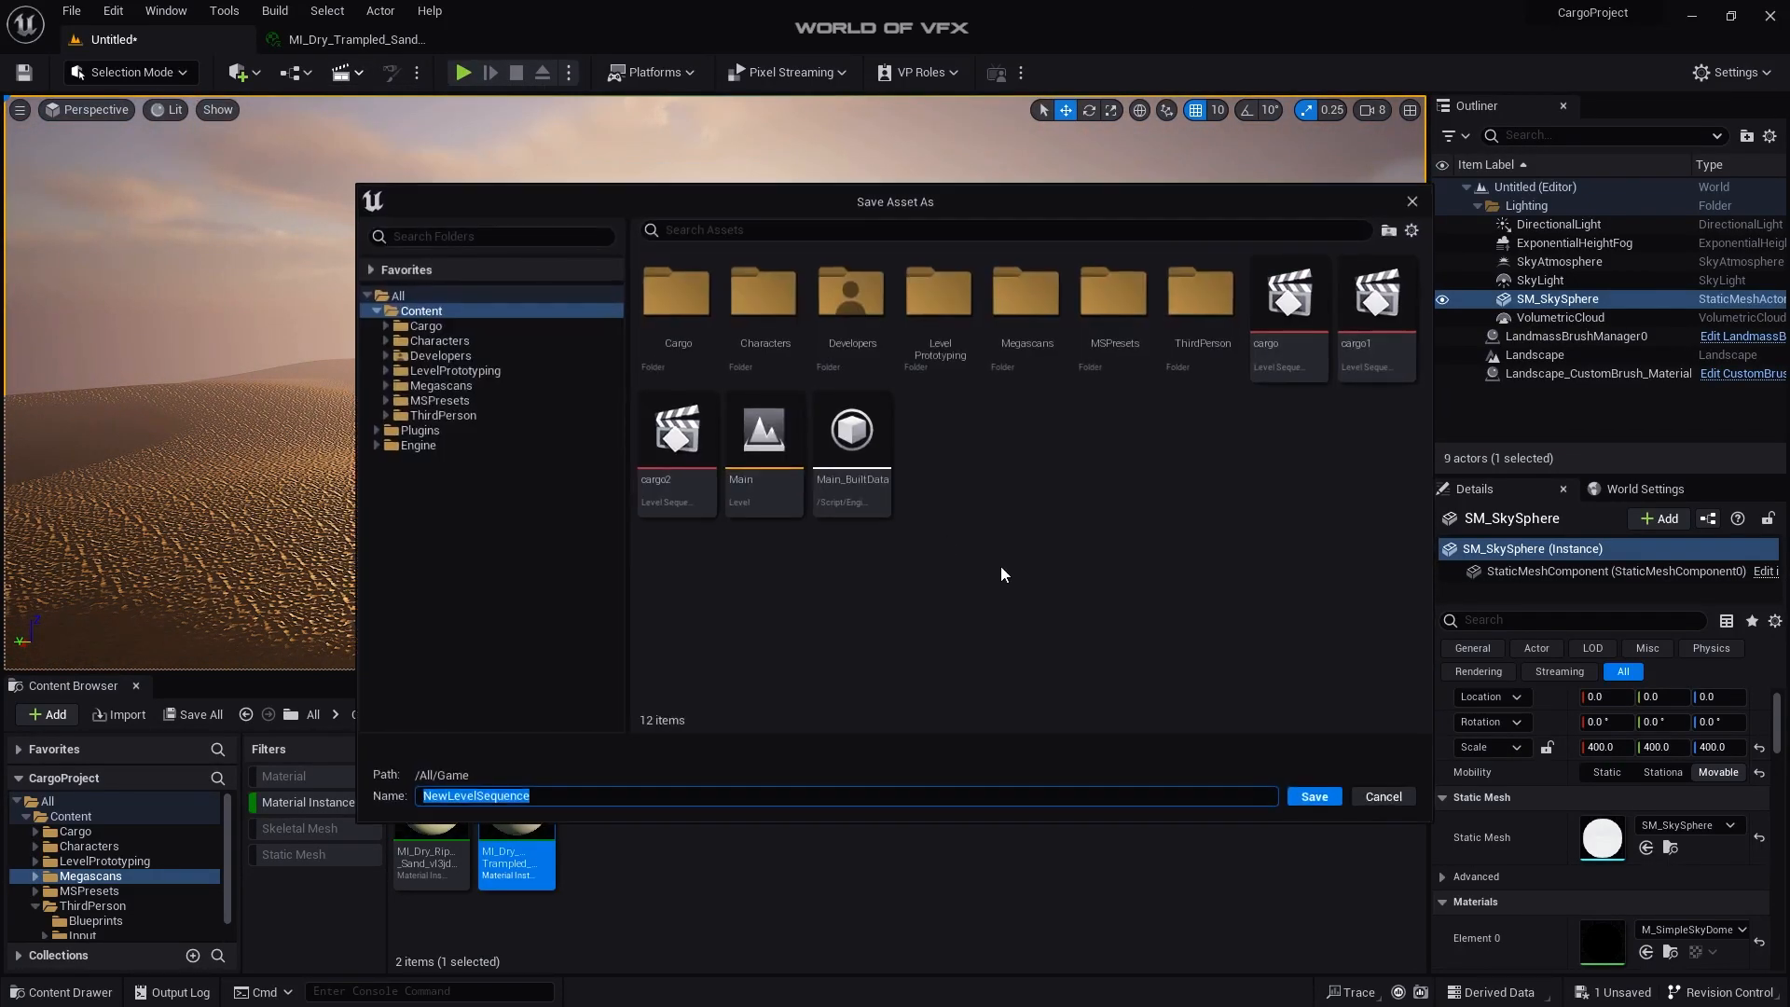
left_click(1315, 796)
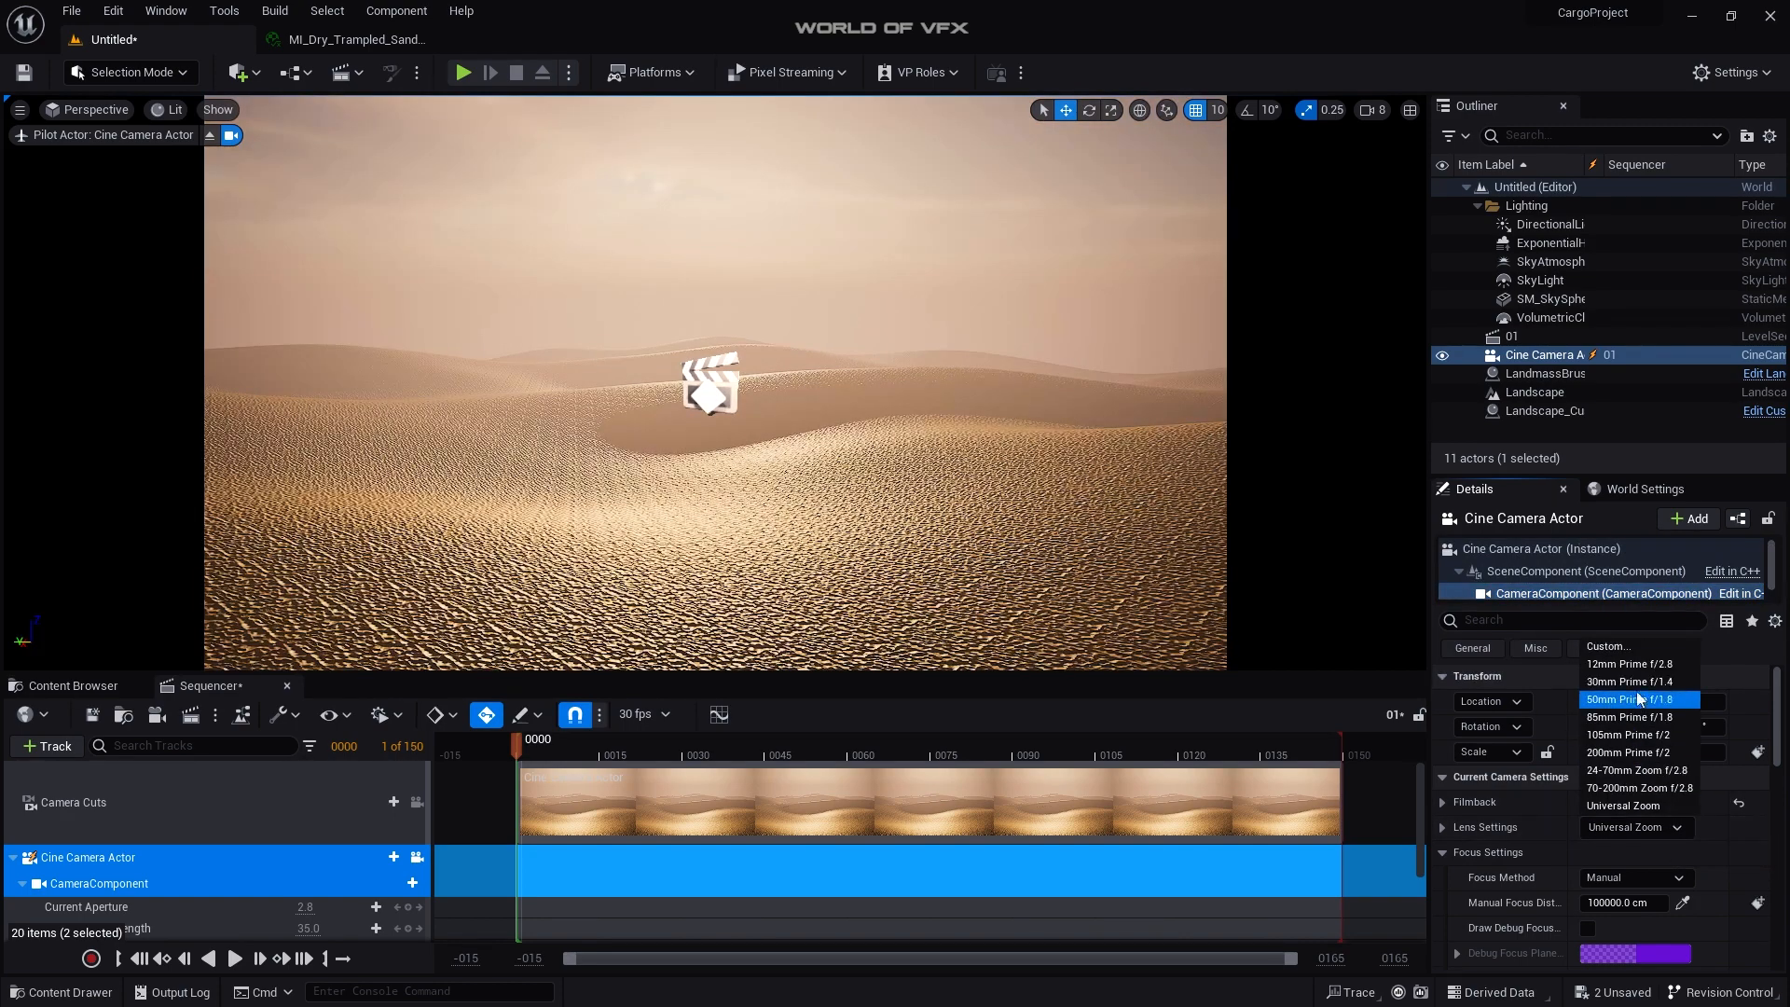
Step: Give the cine camera a 30mm Prime f/1.4 lens, filmback values 40.0 and 55.0, and aperture 1.4
left_click(1634, 681)
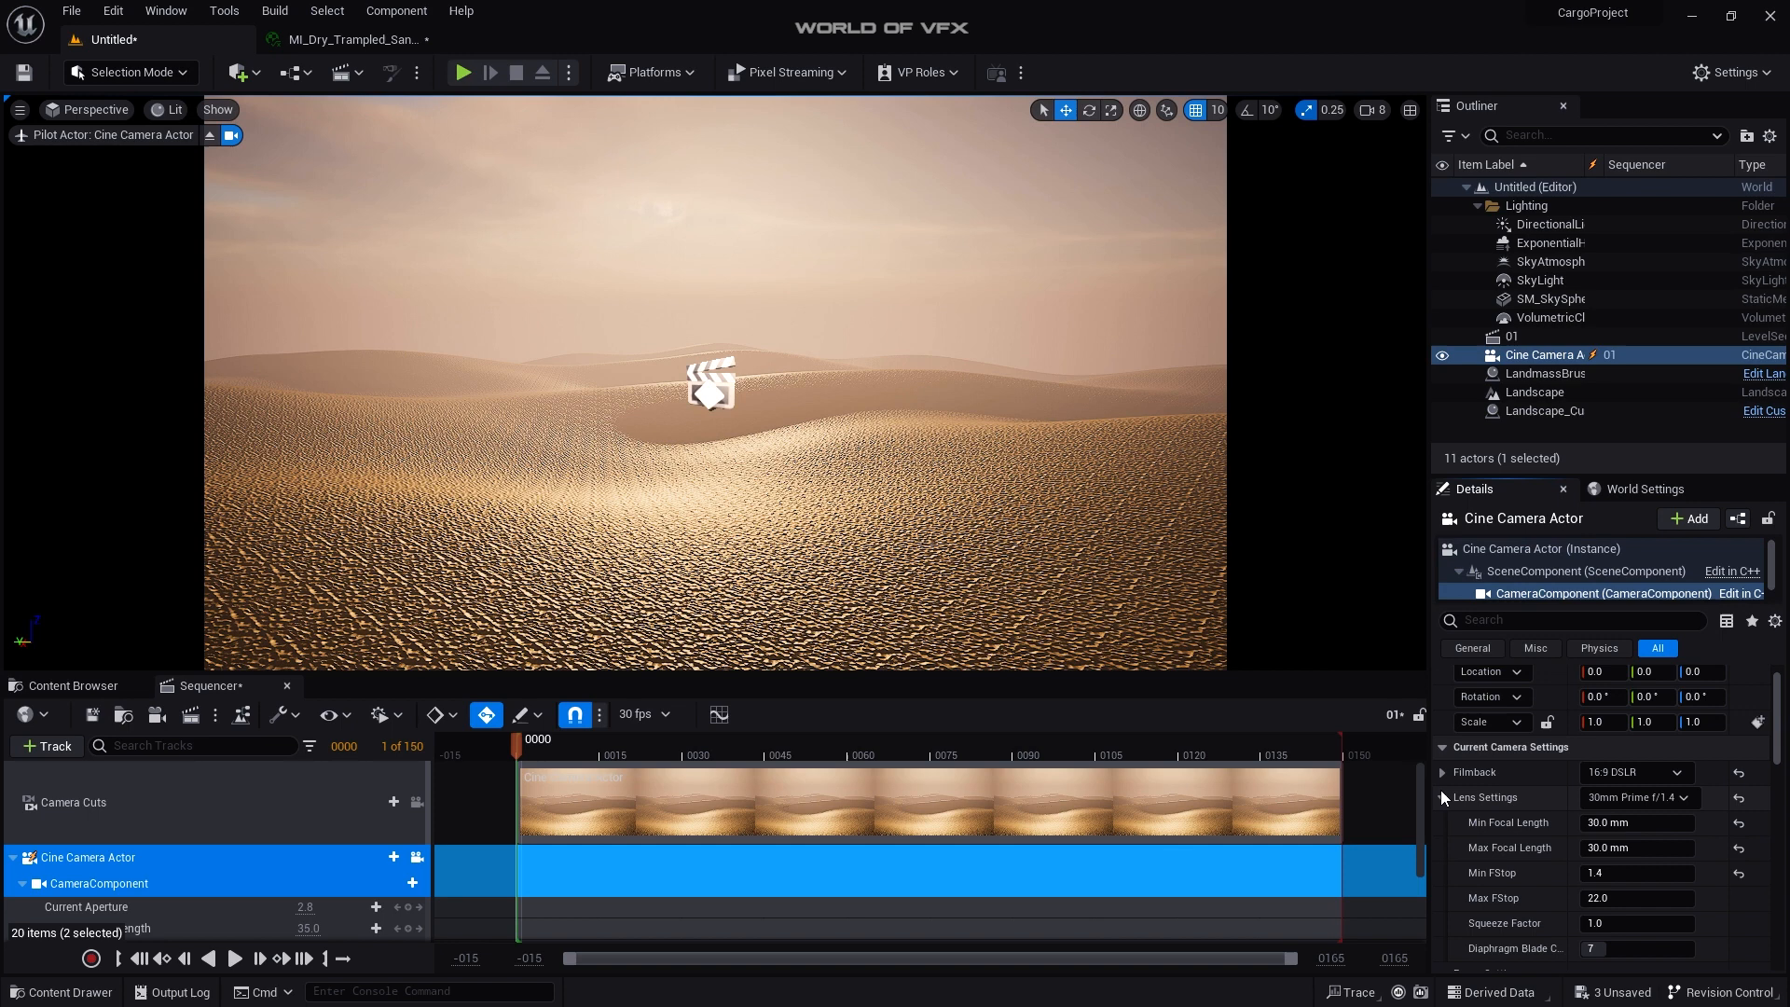
left_click(1443, 772)
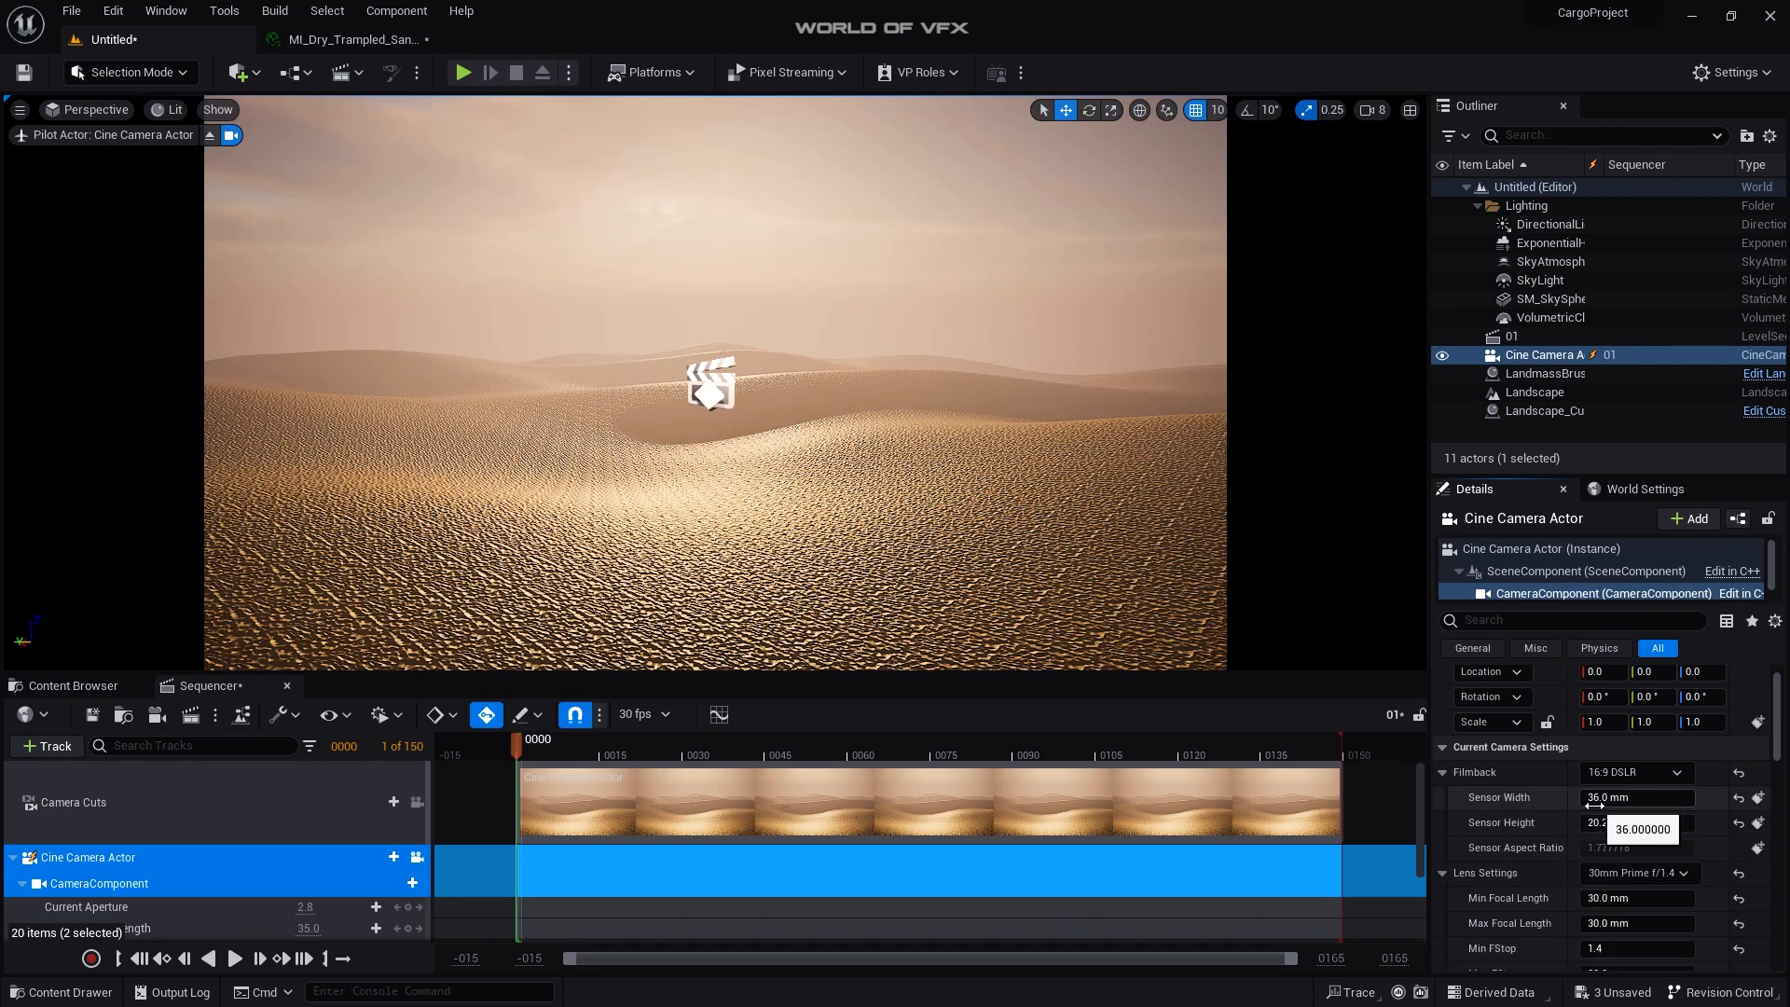
type("40.0")
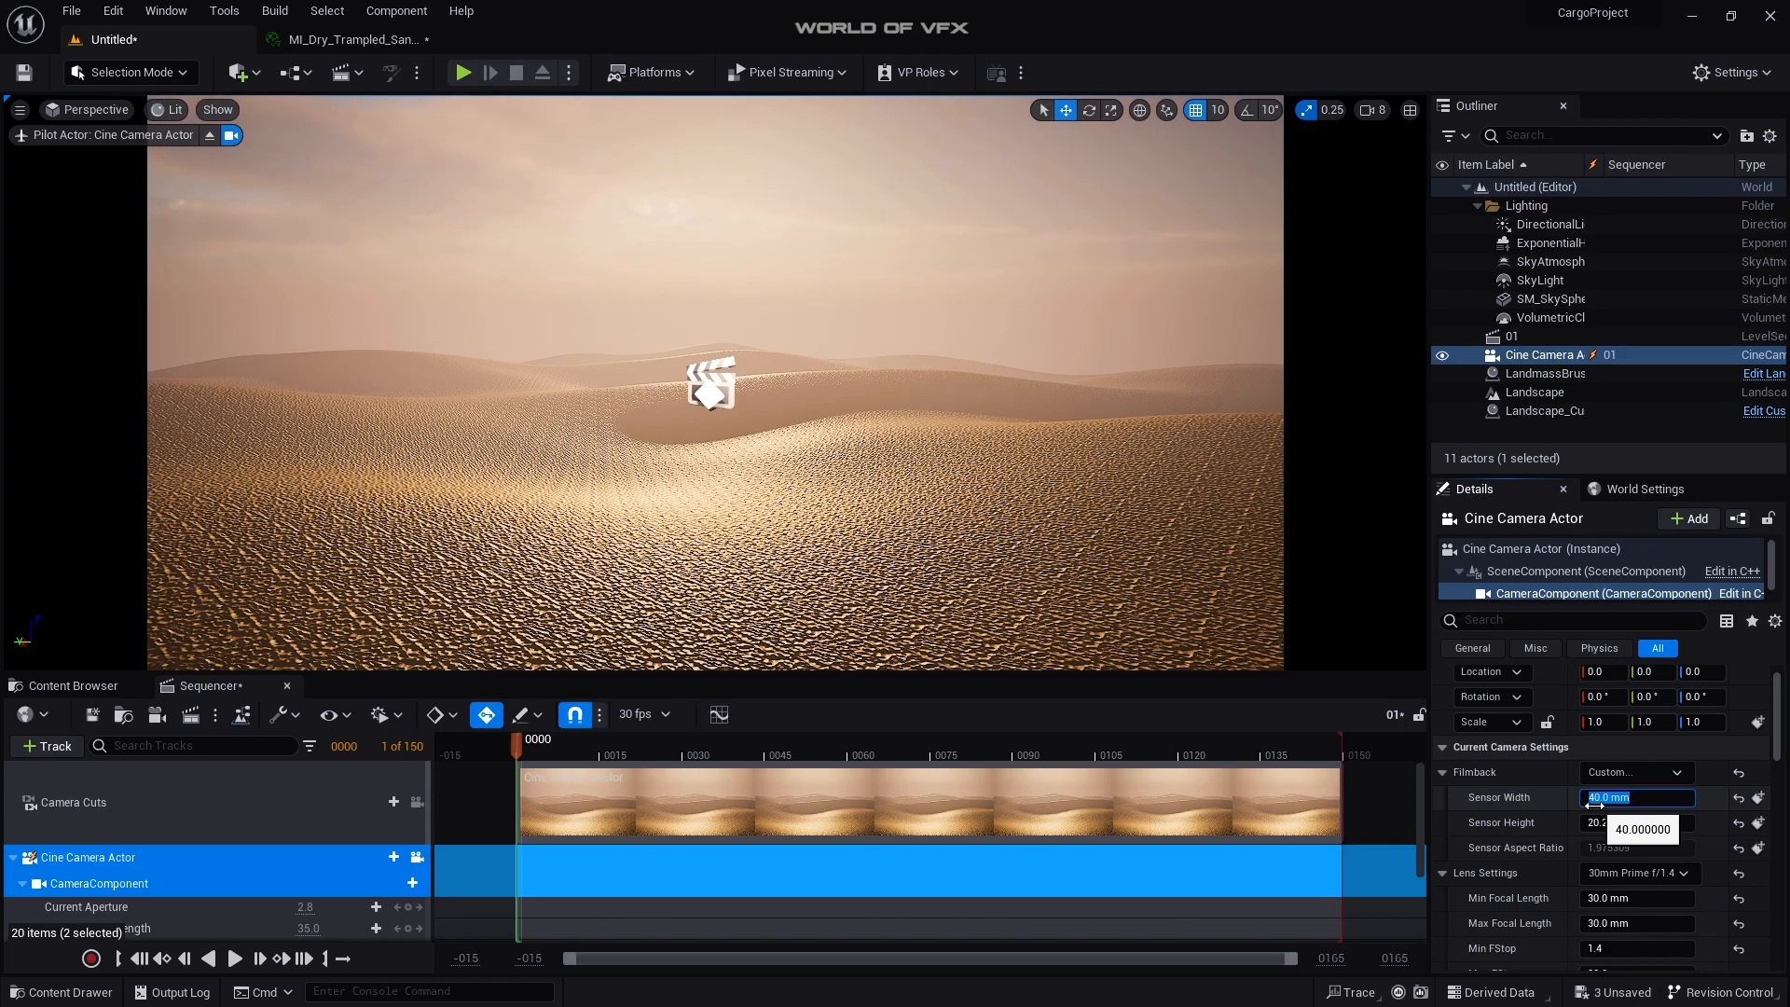
type("55.0")
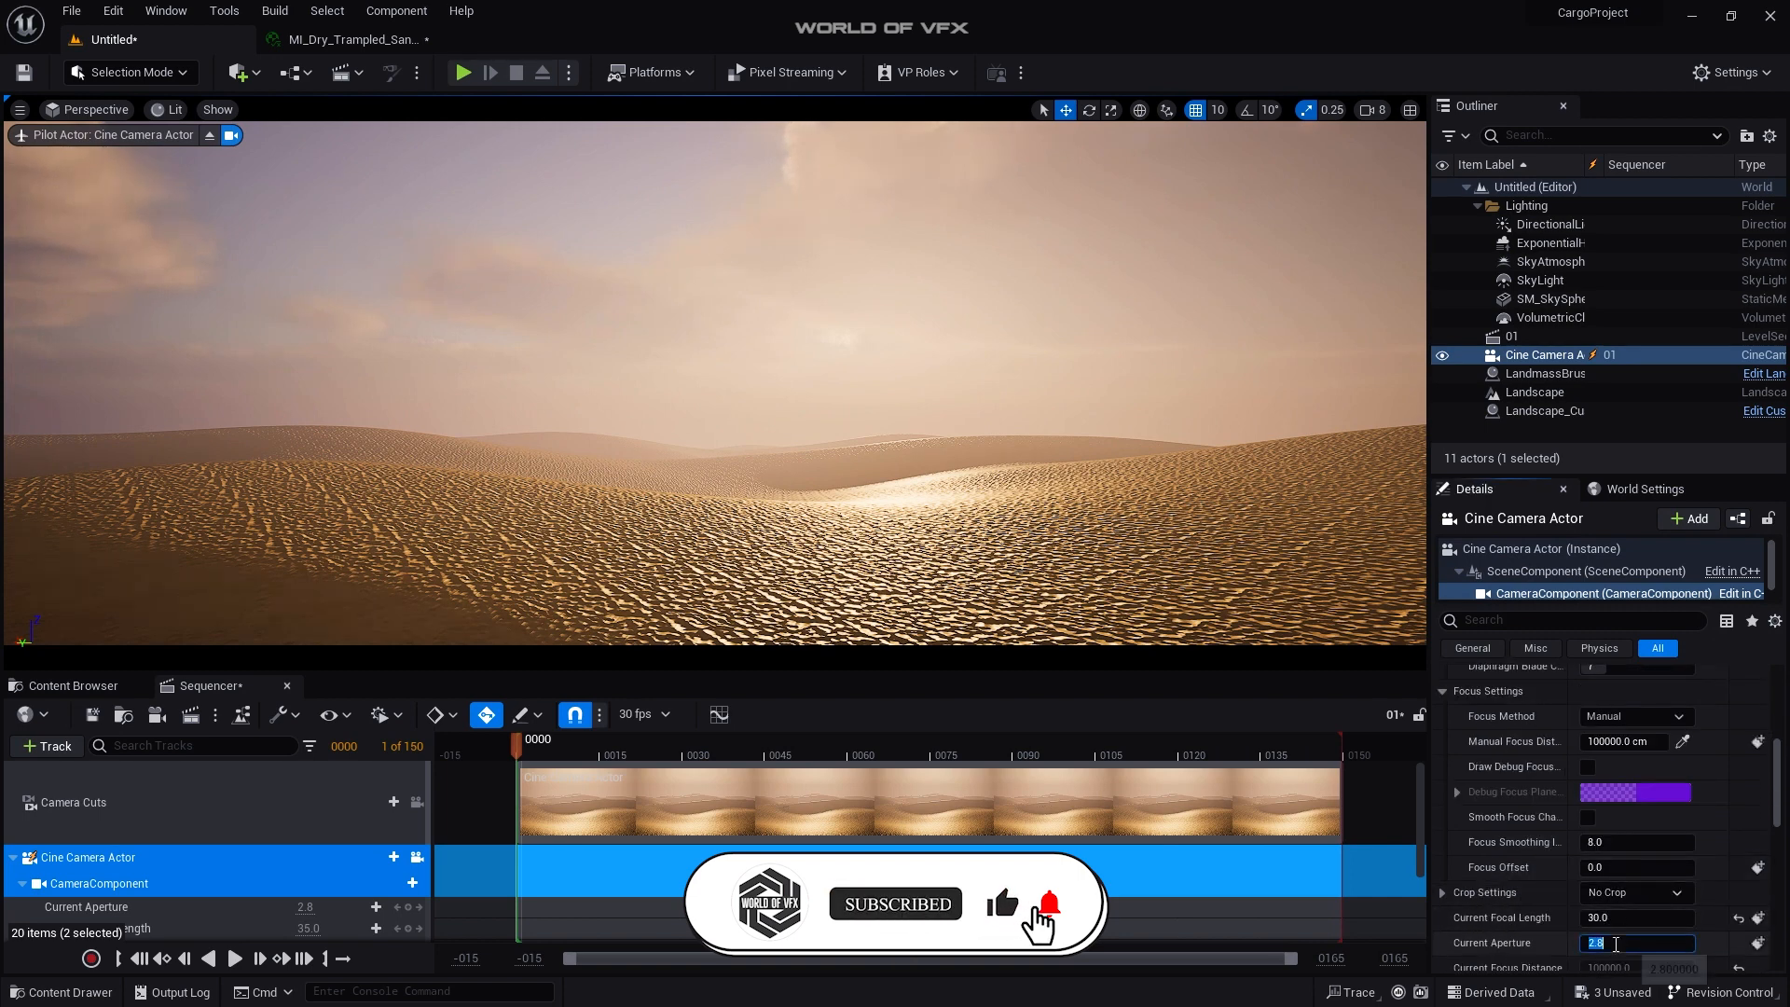
type("1.4")
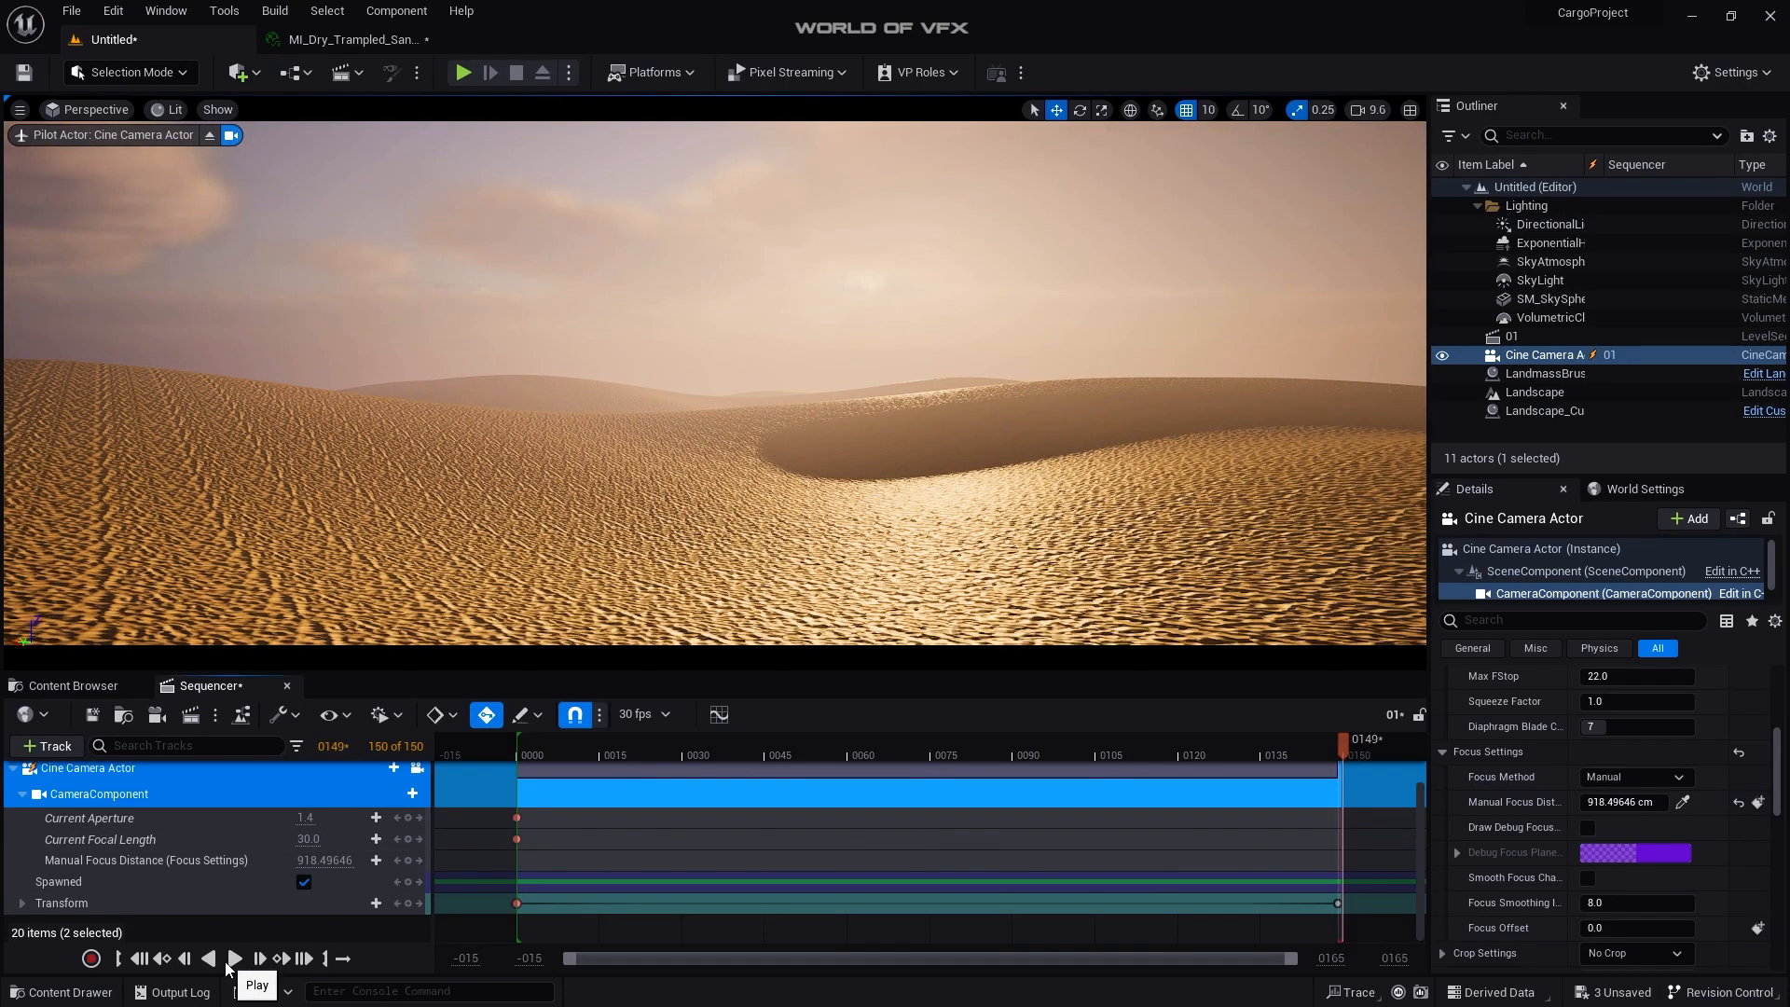
left_click(234, 958)
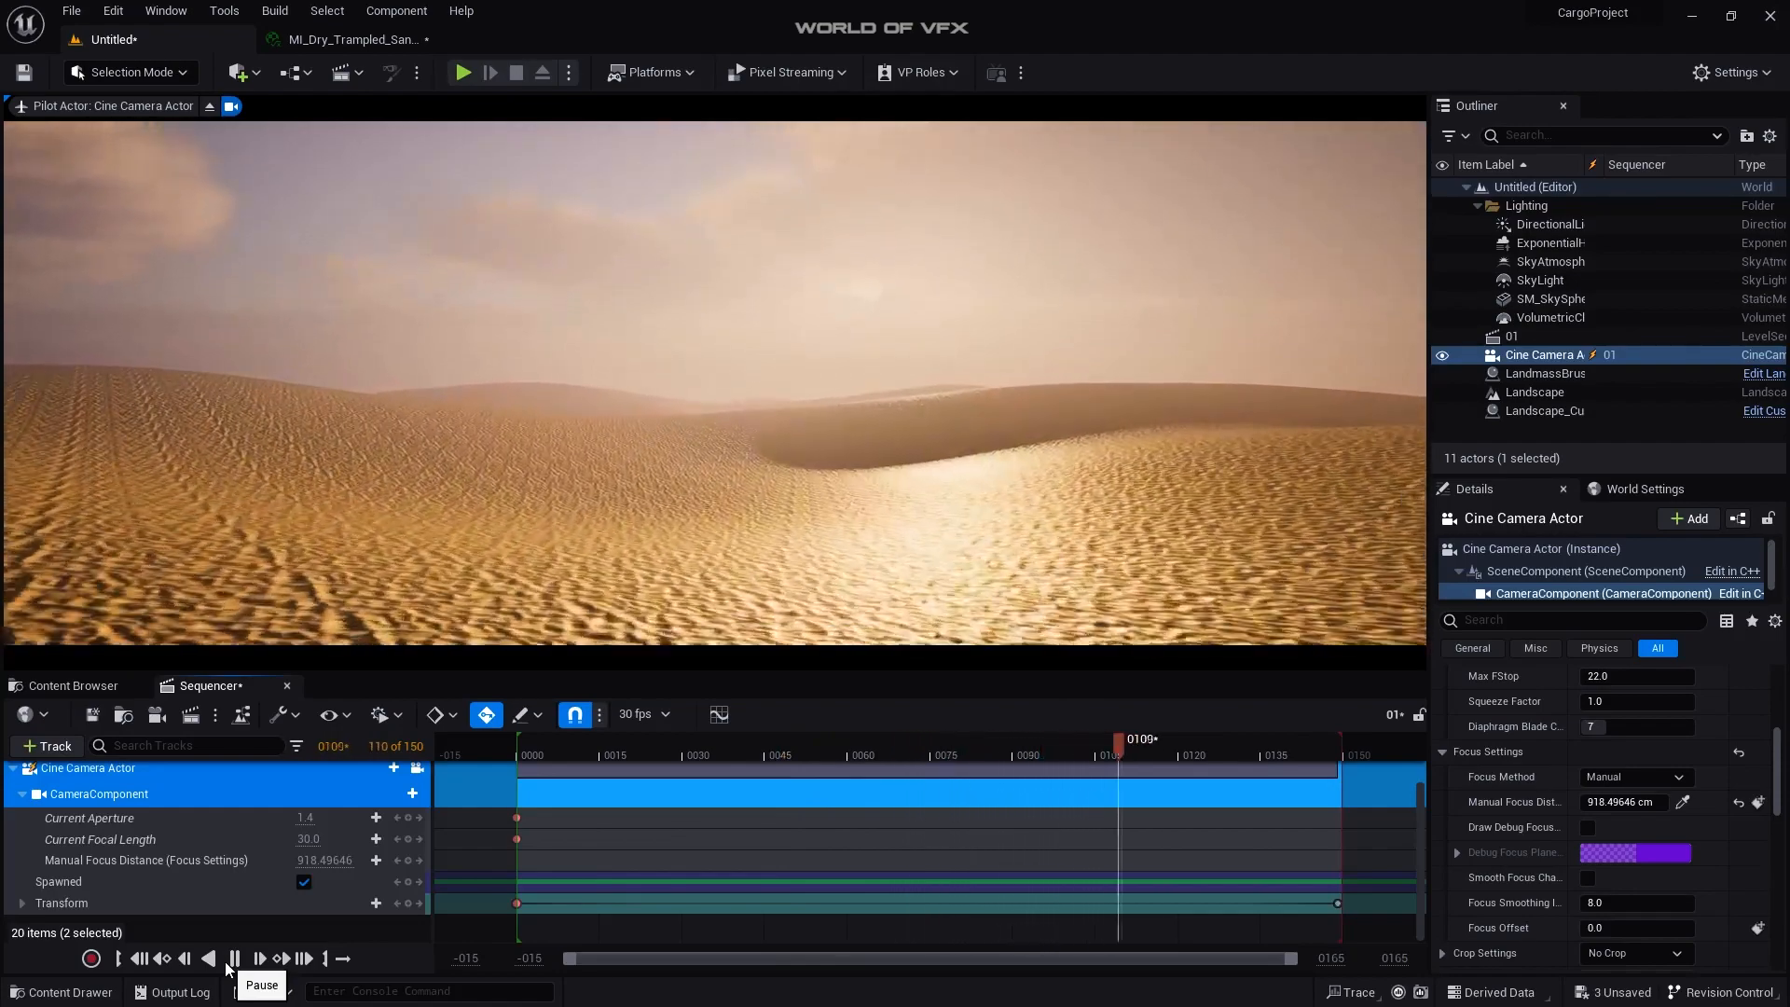
left_click(235, 957)
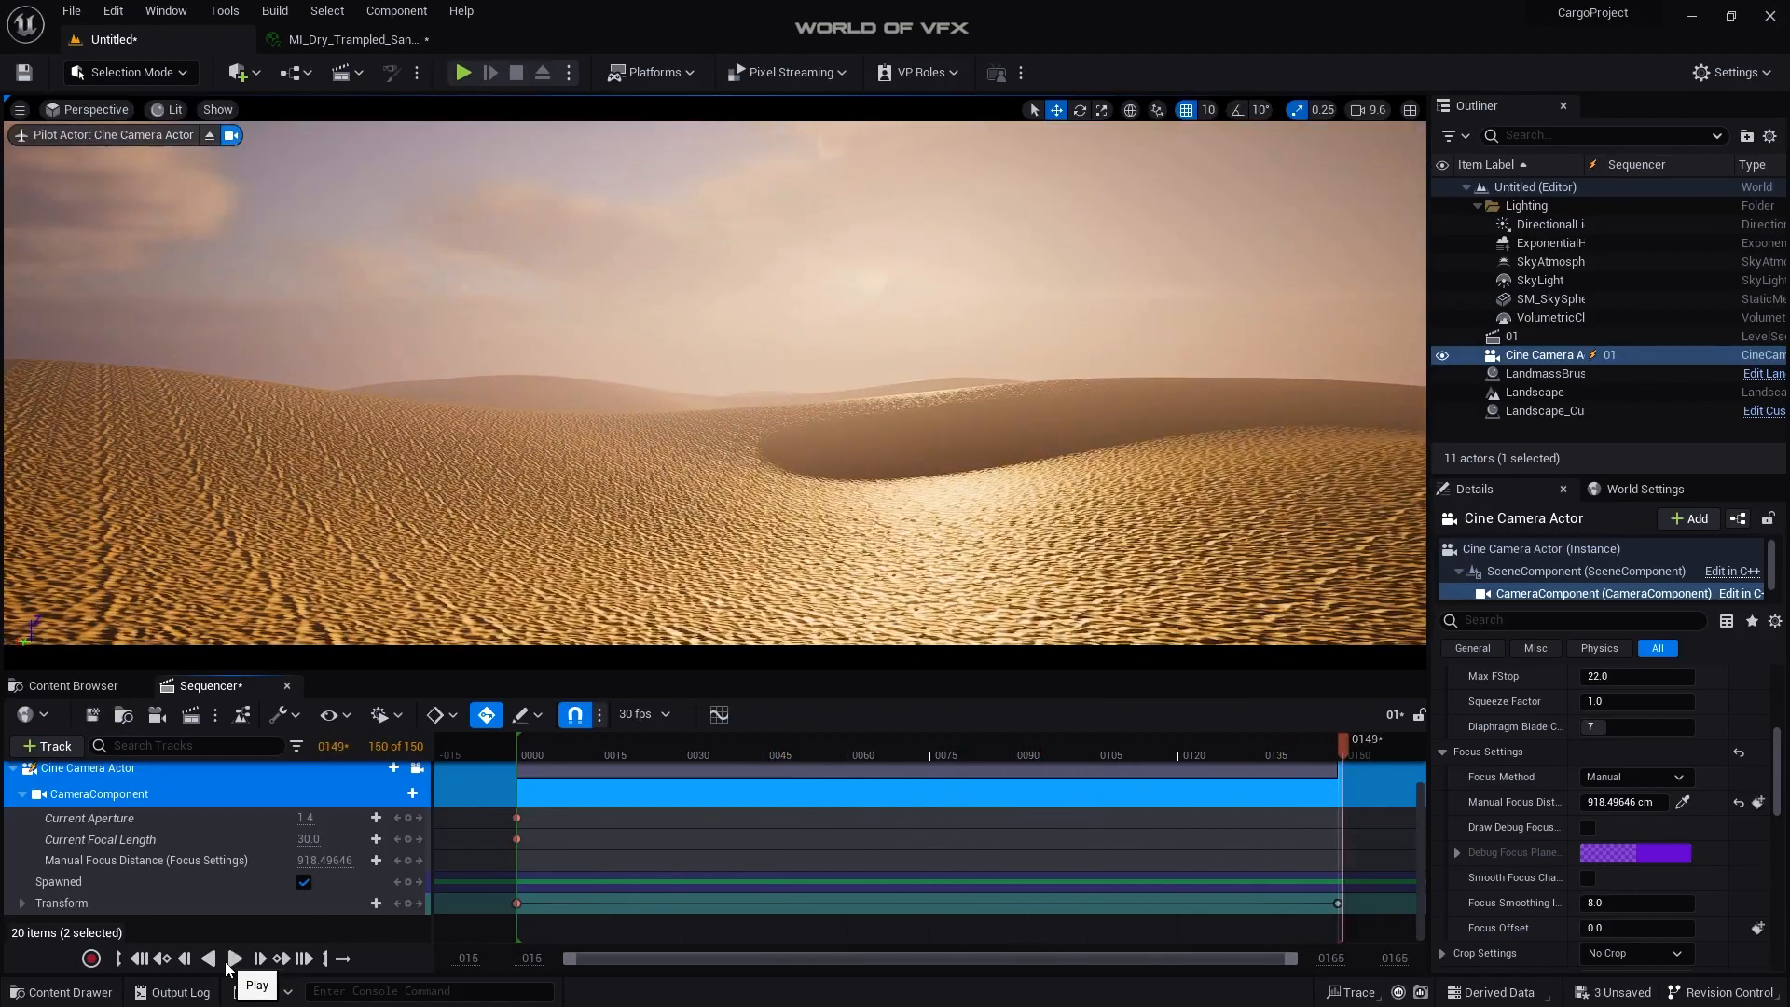